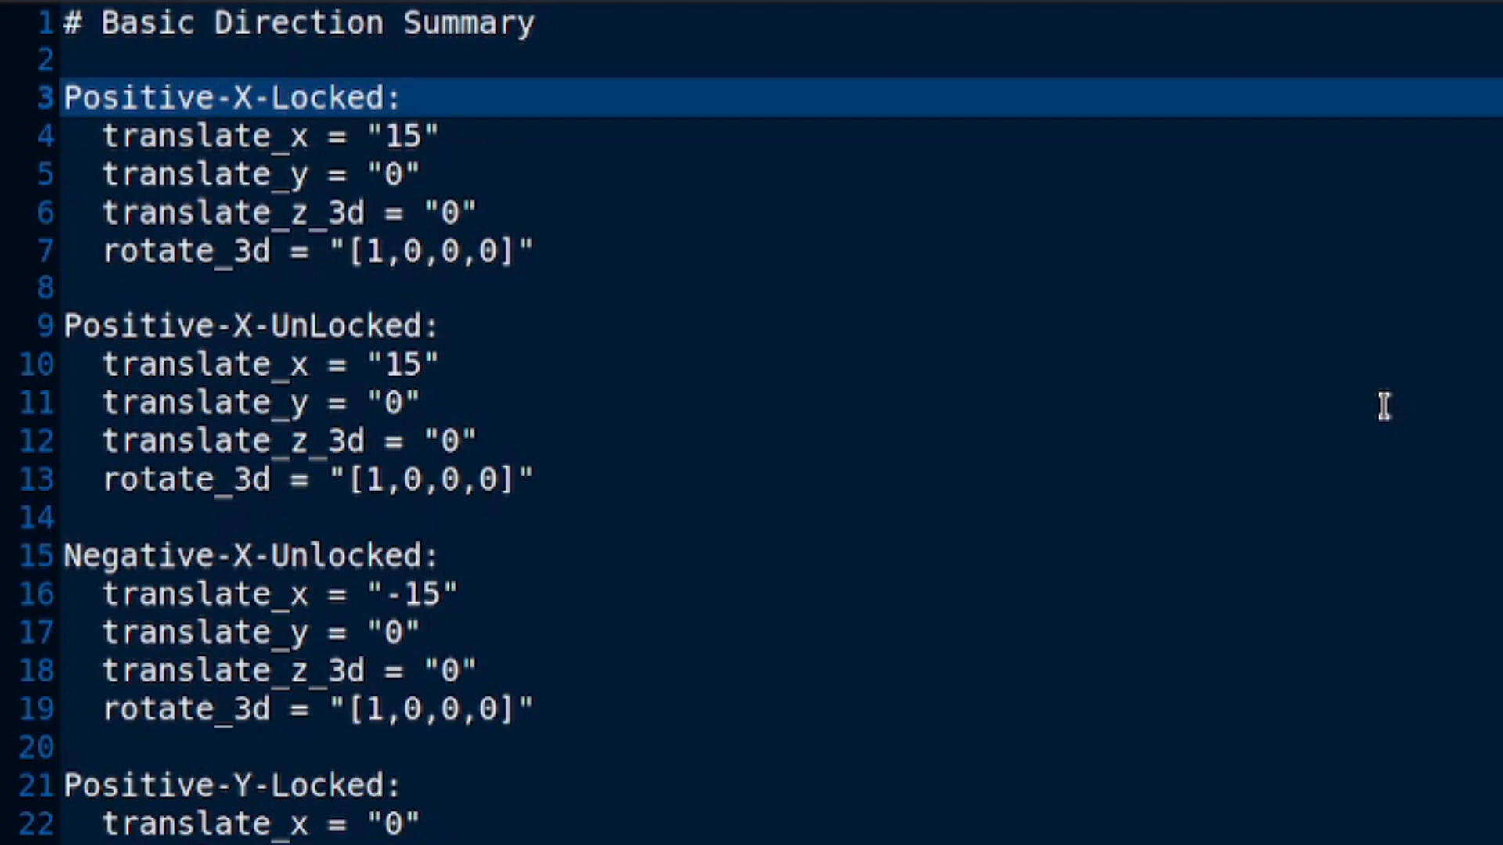
# Scroll past the Y-axis blocks and select the translate_z_3d line of Negative-z_3d-Locked ("-15")
pyautogui.click(288, 95)
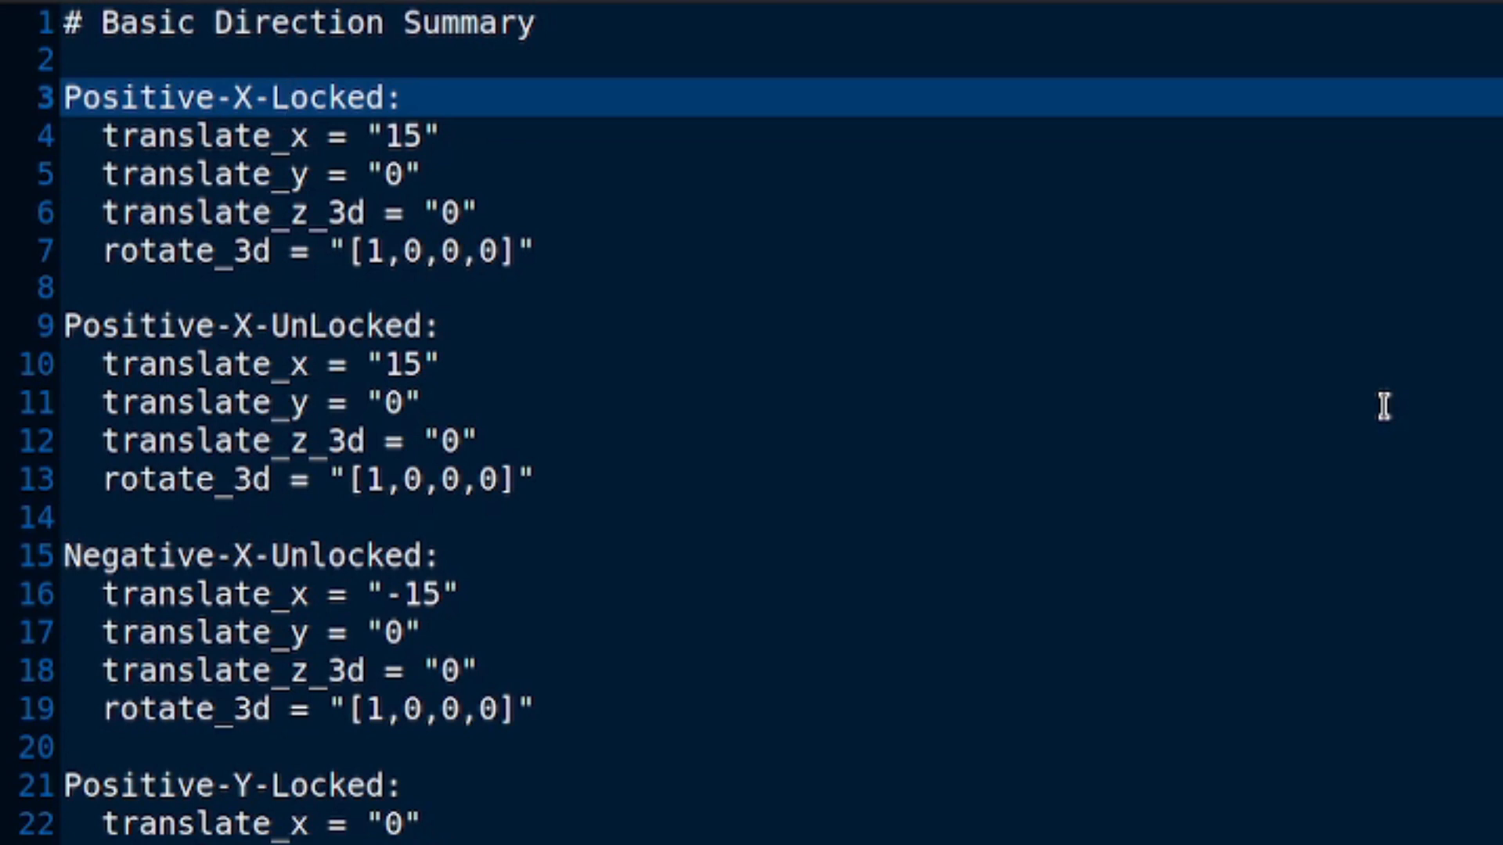
pyautogui.click(288, 95)
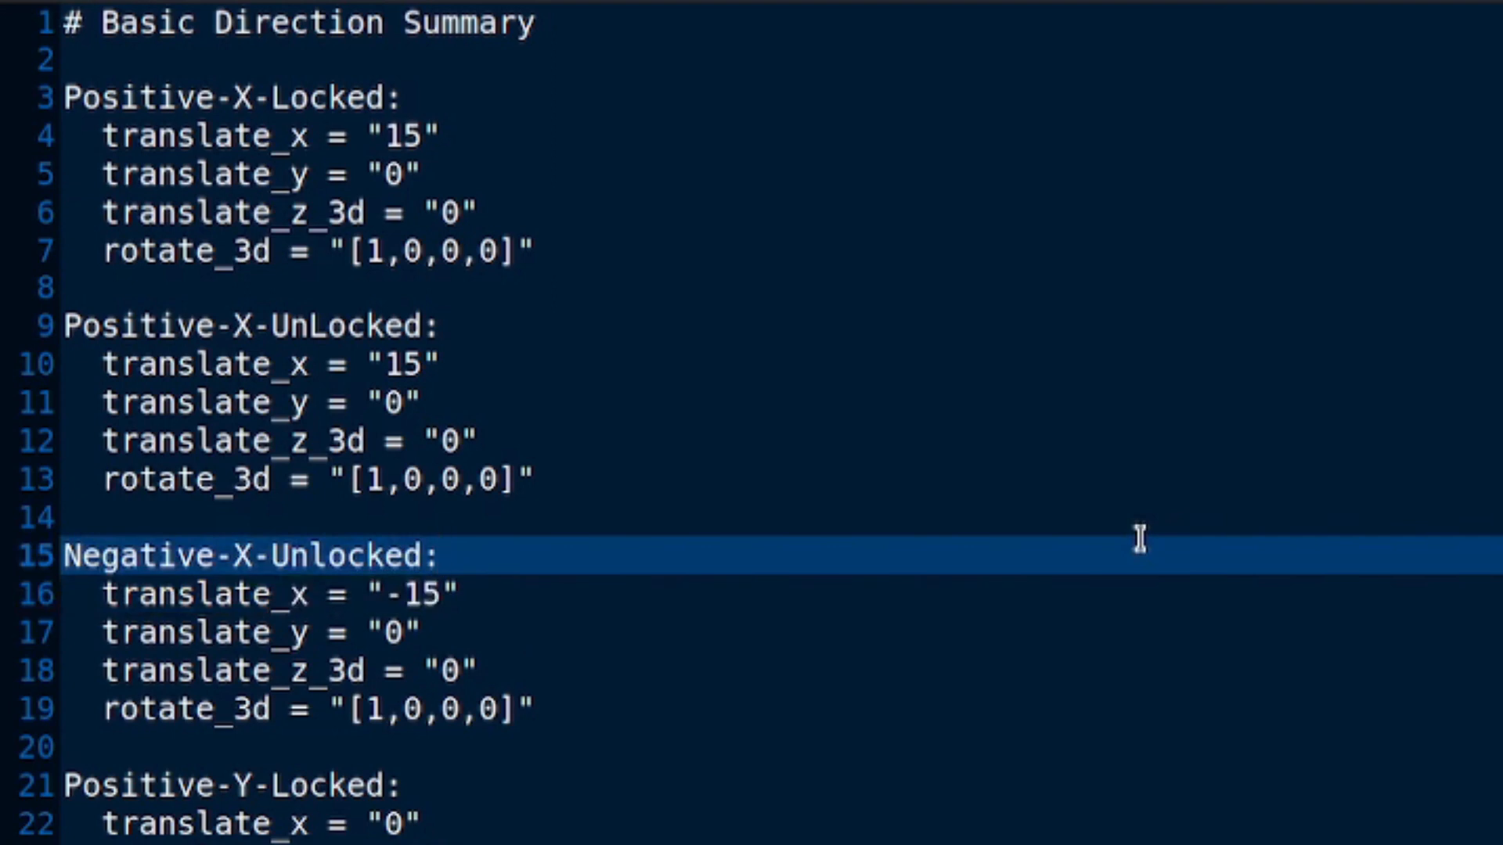
pyautogui.click(437, 555)
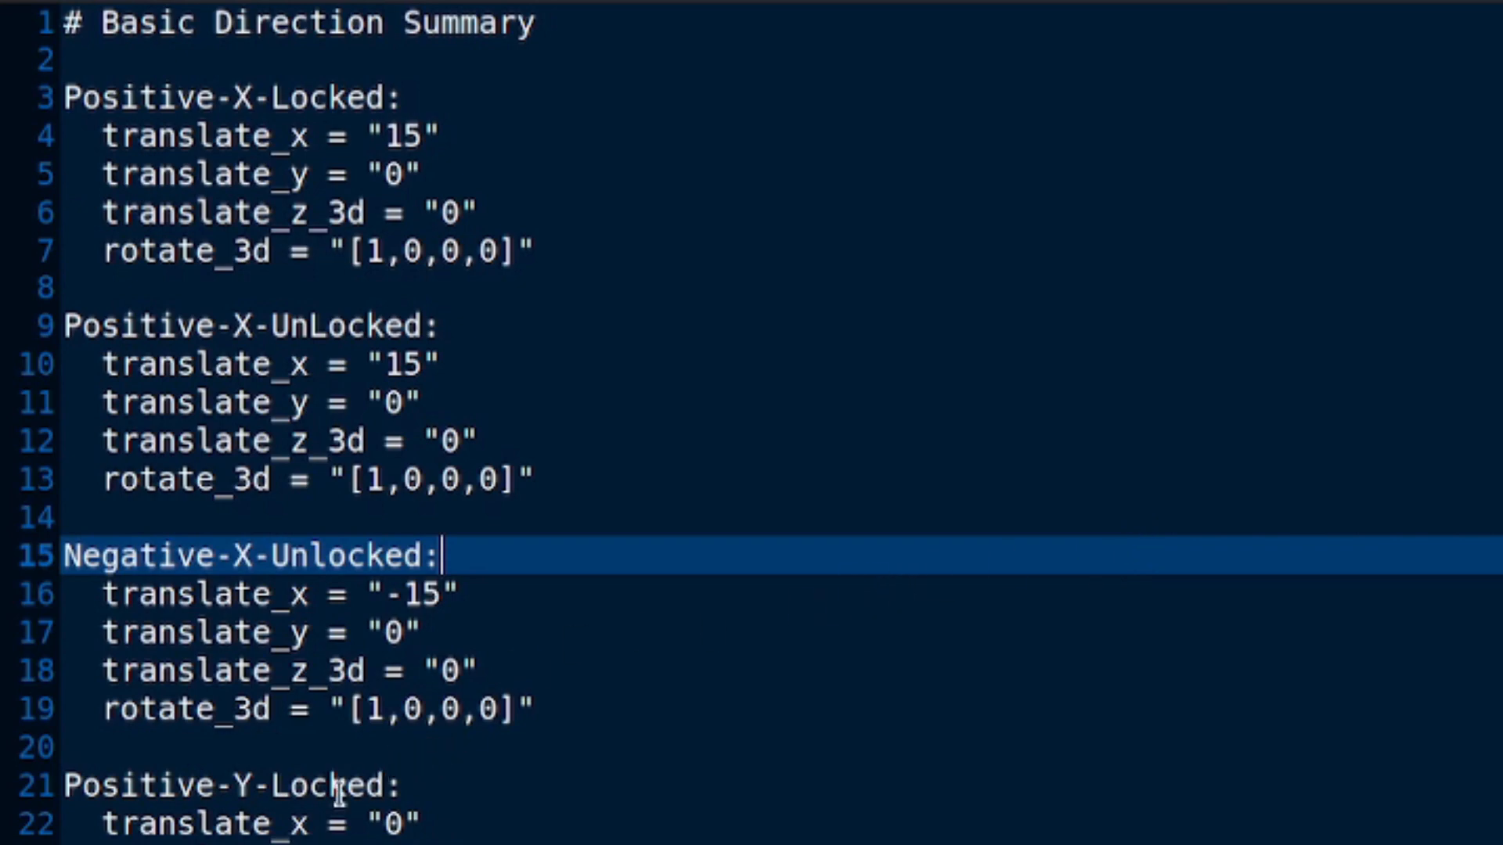
pyautogui.scroll(-3)
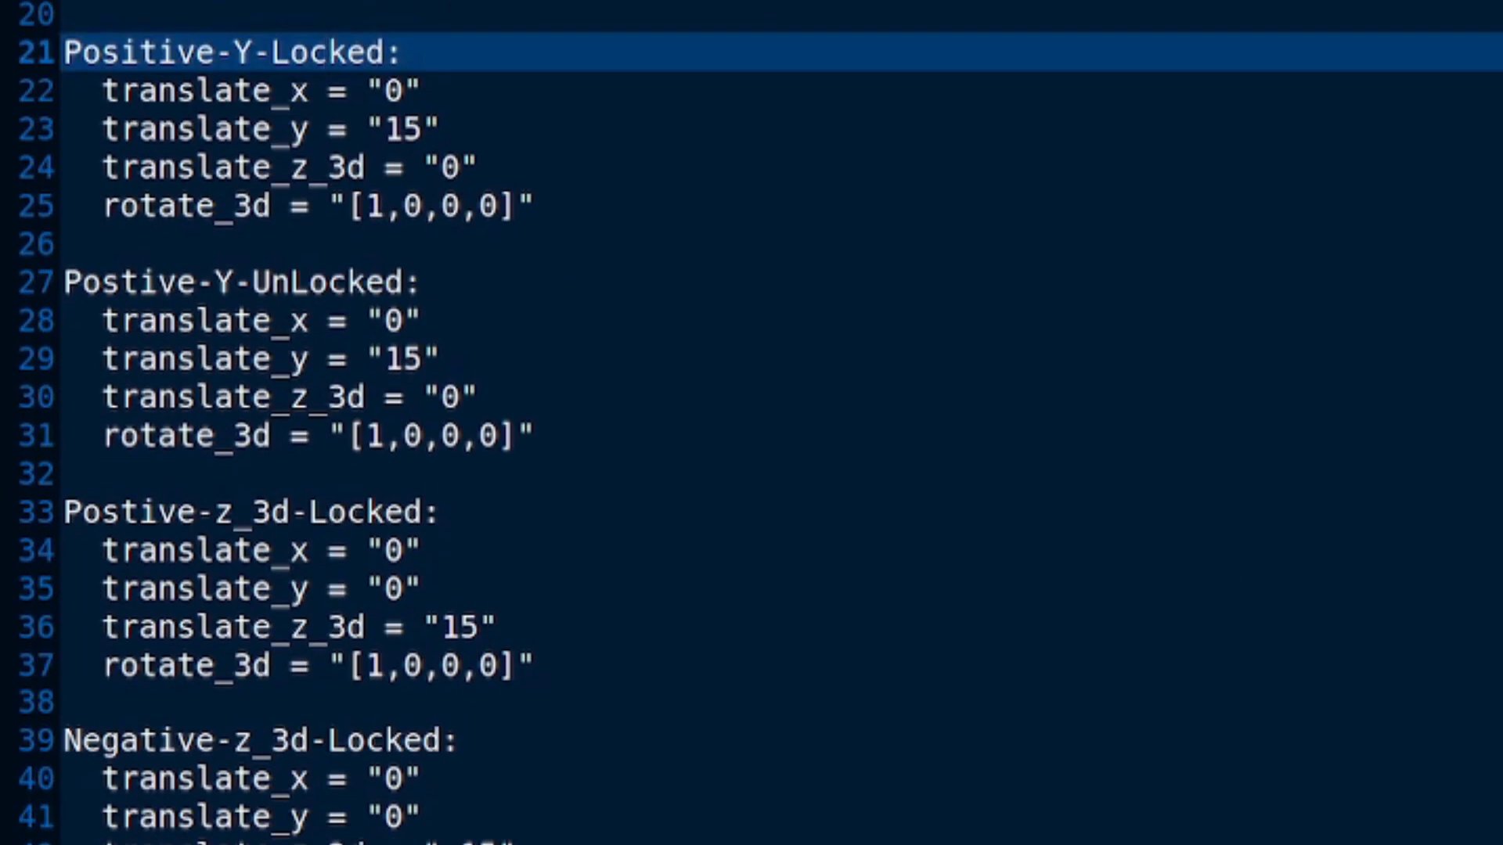
pyautogui.click(330, 53)
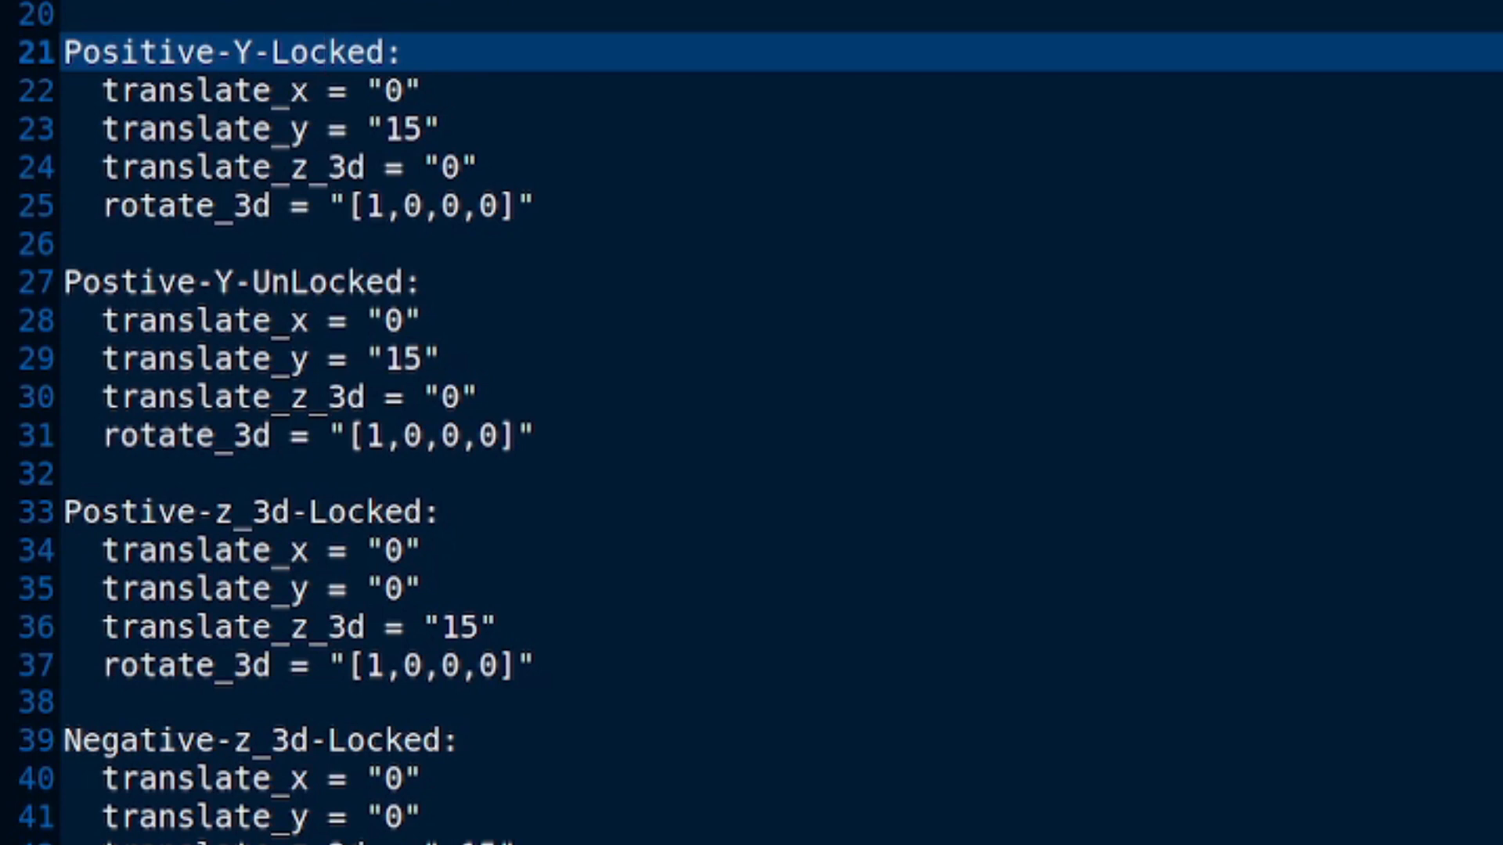
pyautogui.click(329, 53)
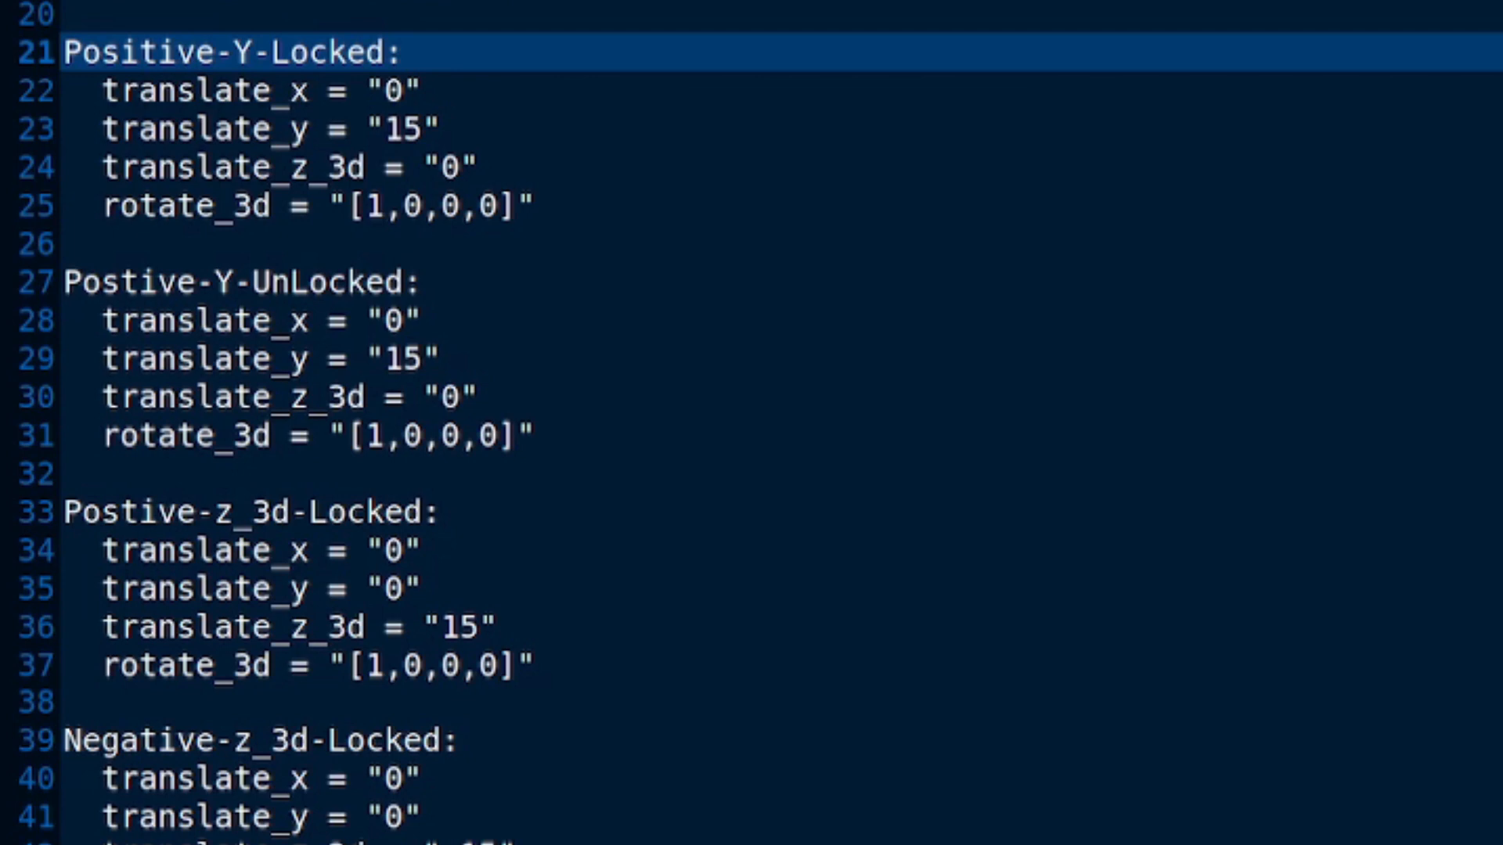
pyautogui.click(268, 358)
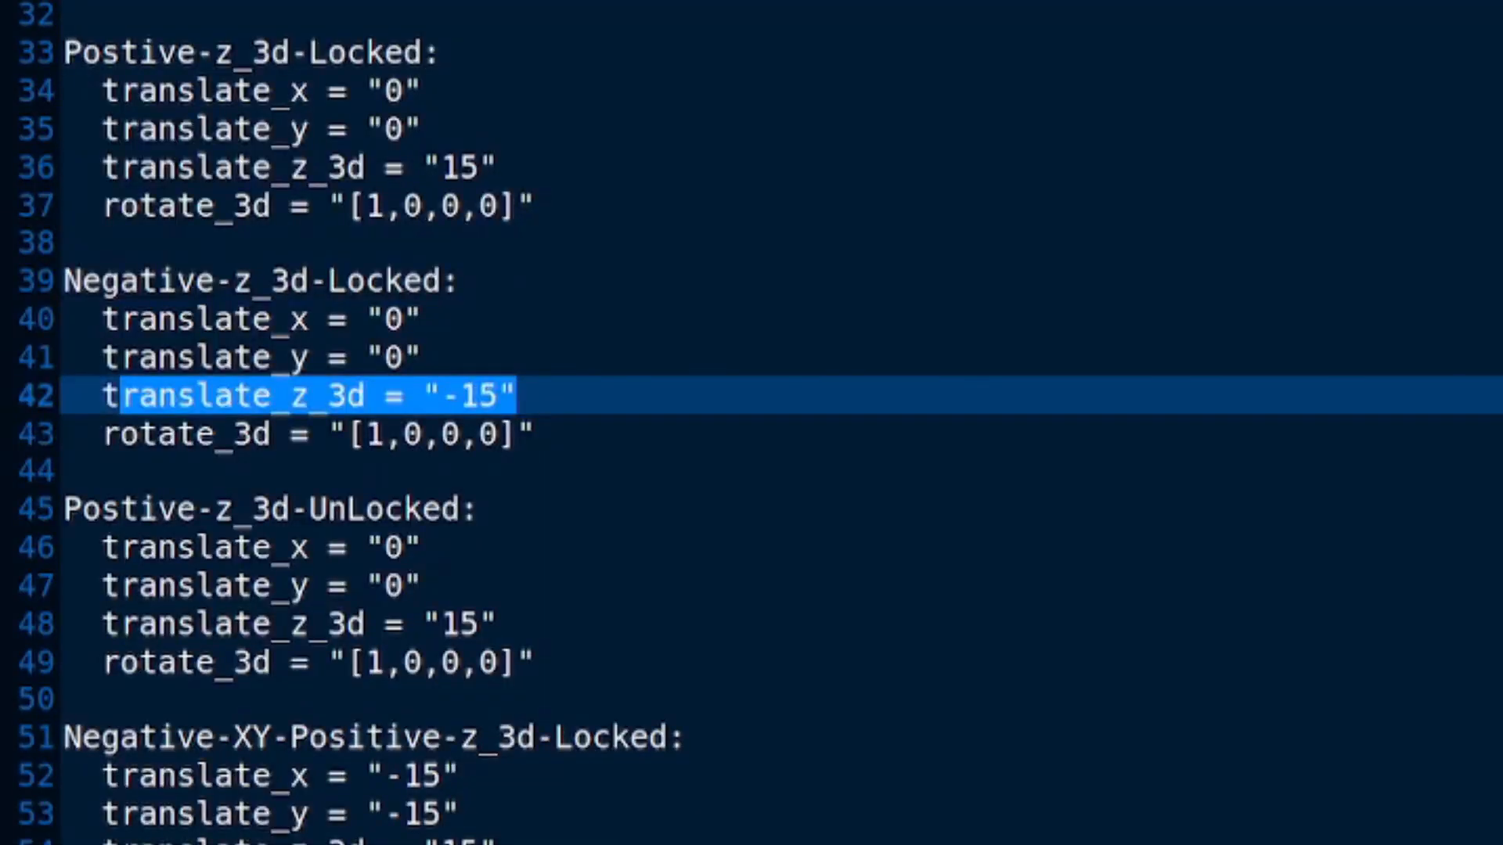
pyautogui.moveTo(692, 574)
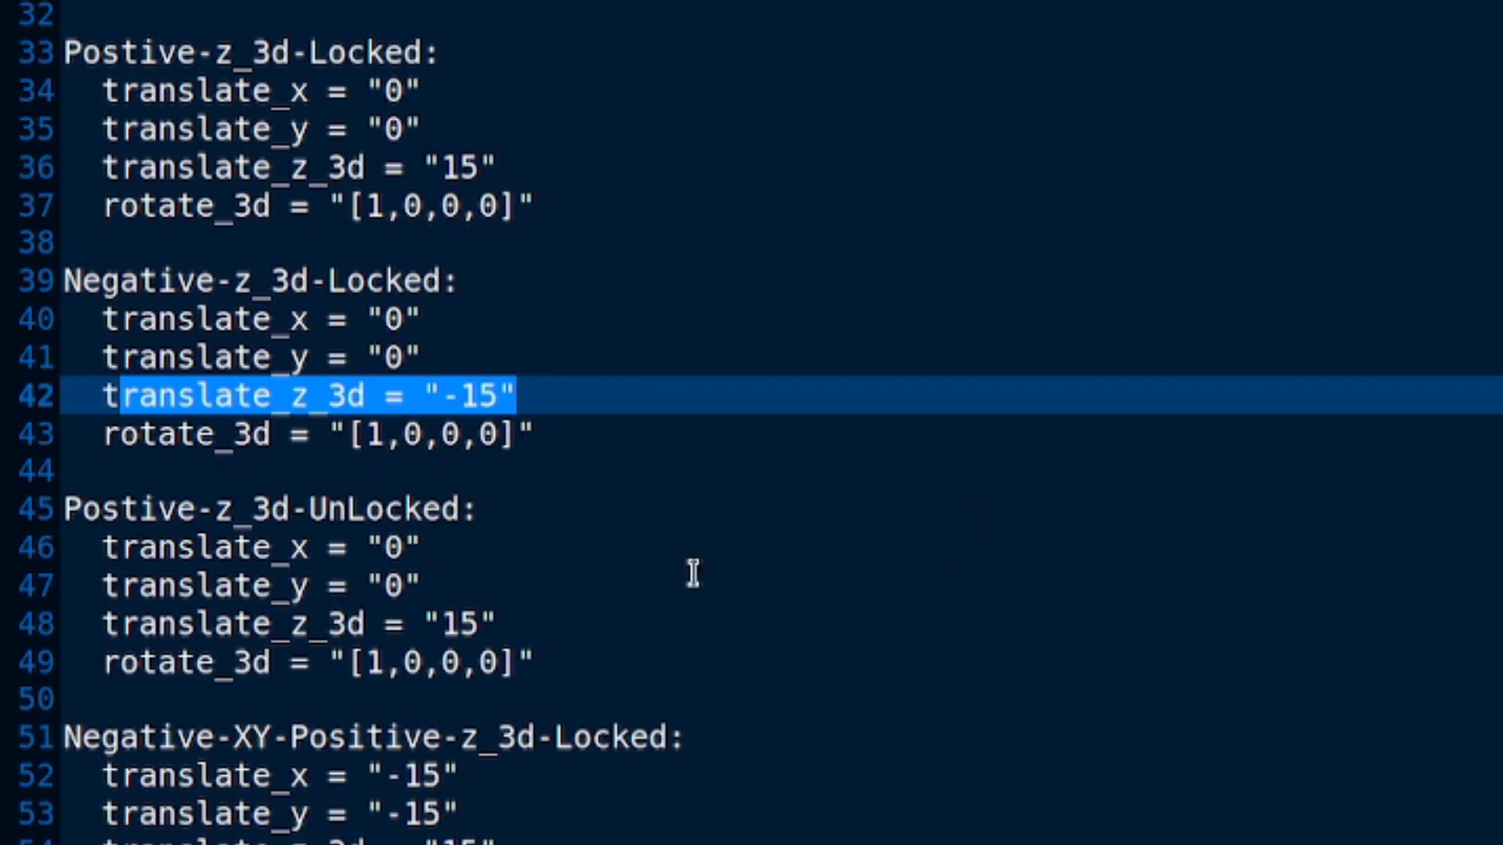
# Select the Postive-z_3d-UnLocked header and scroll to the Negative-XY-Positive-z_3d-Locked block and quaternion note
pyautogui.click(360, 509)
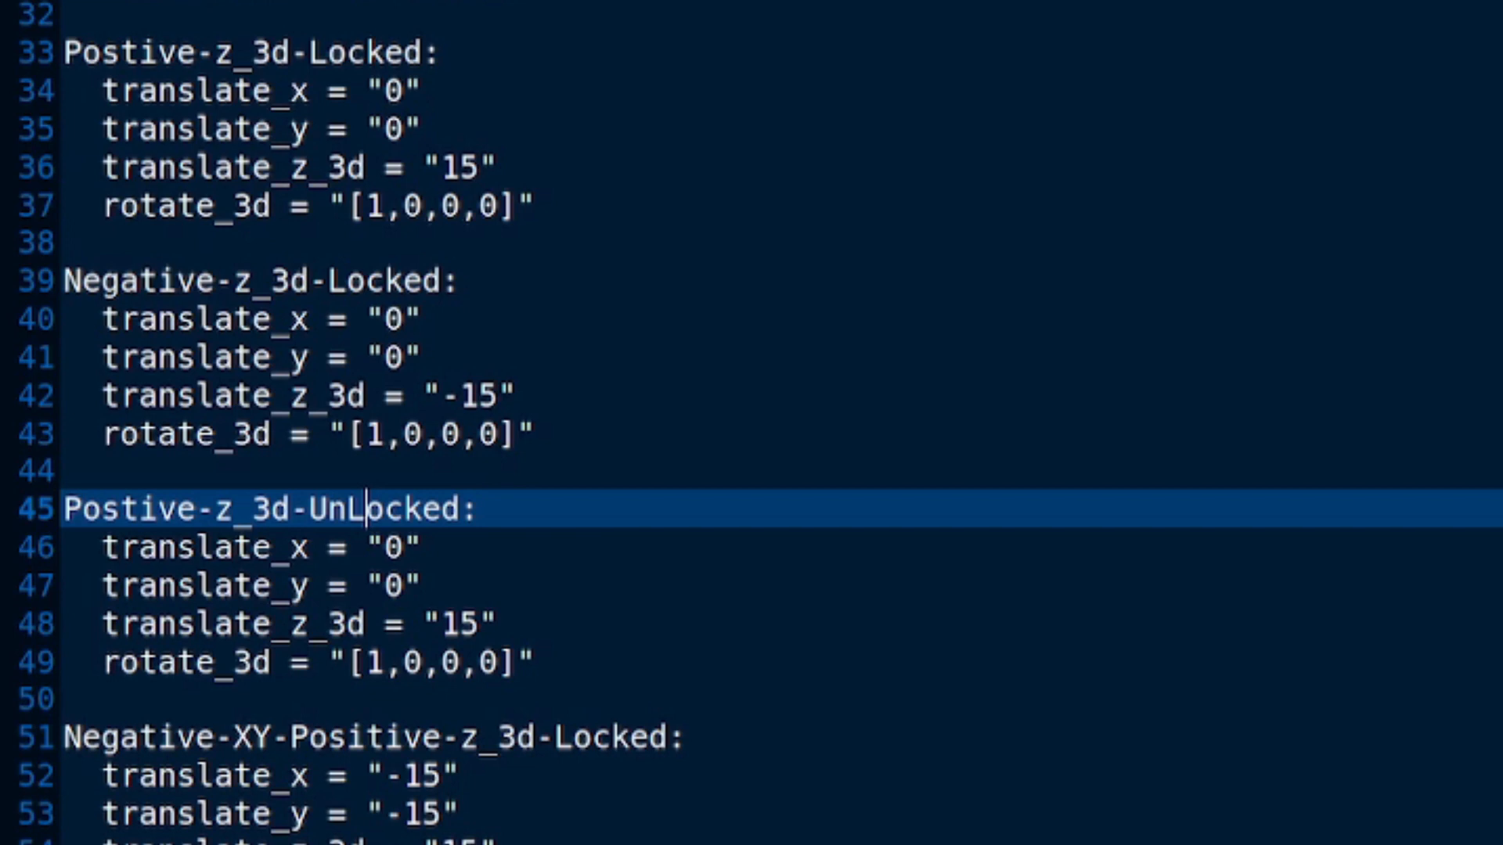
pyautogui.scroll(-3)
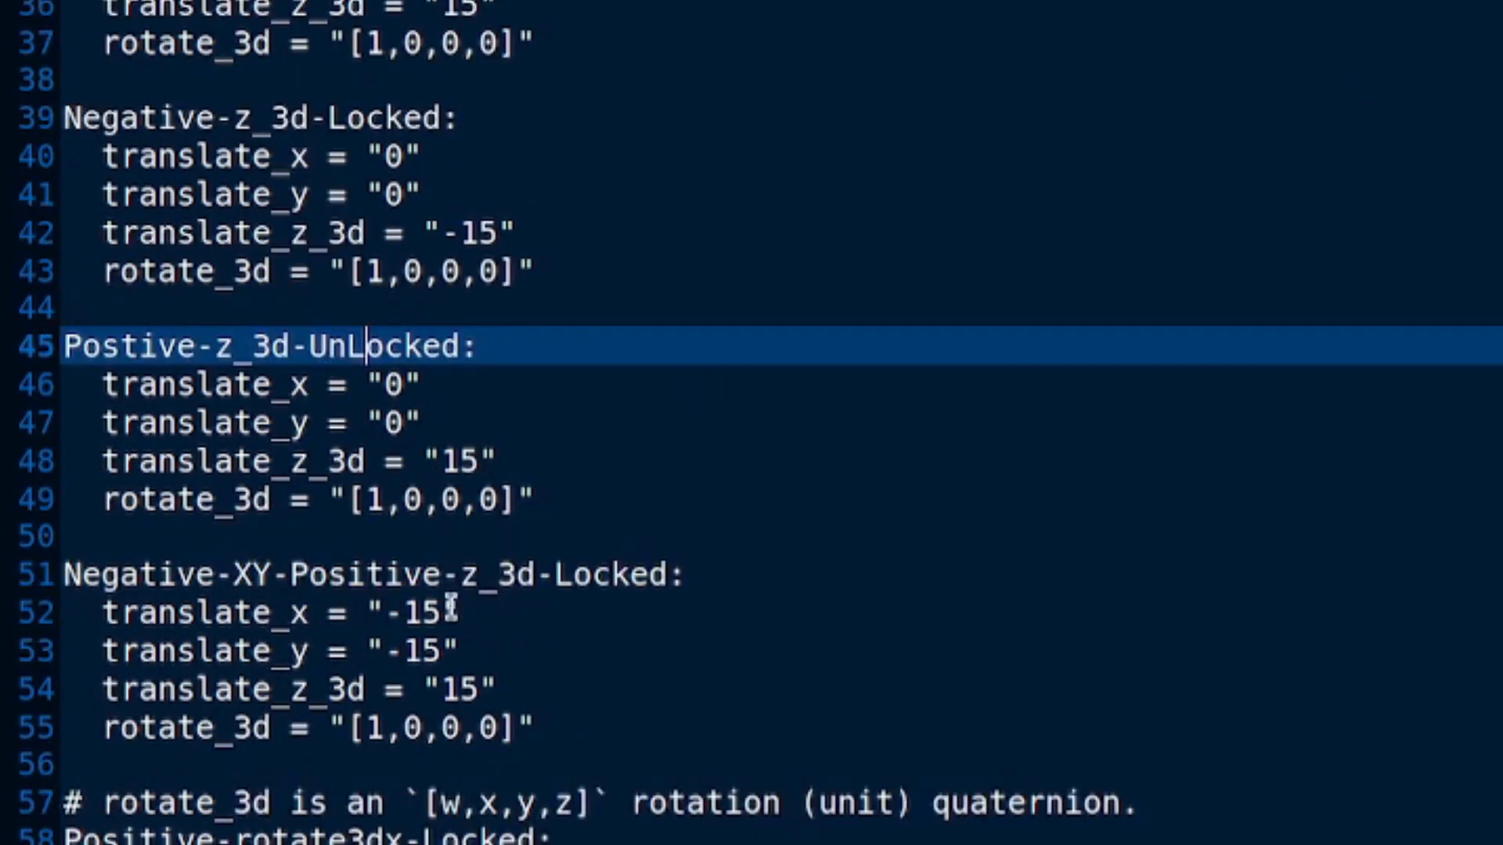
pyautogui.click(326, 652)
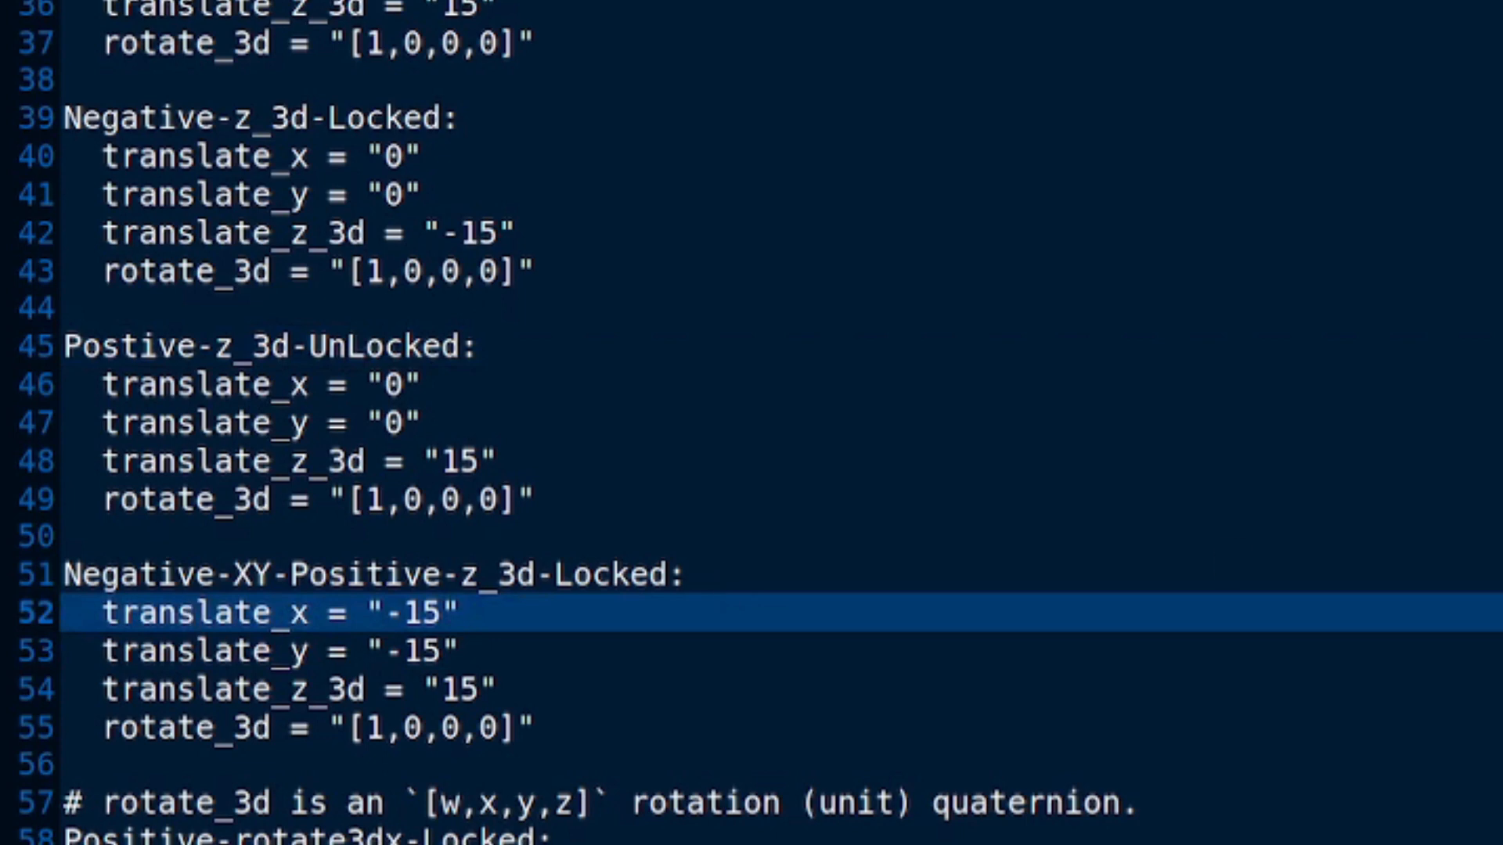
pyautogui.click(198, 613)
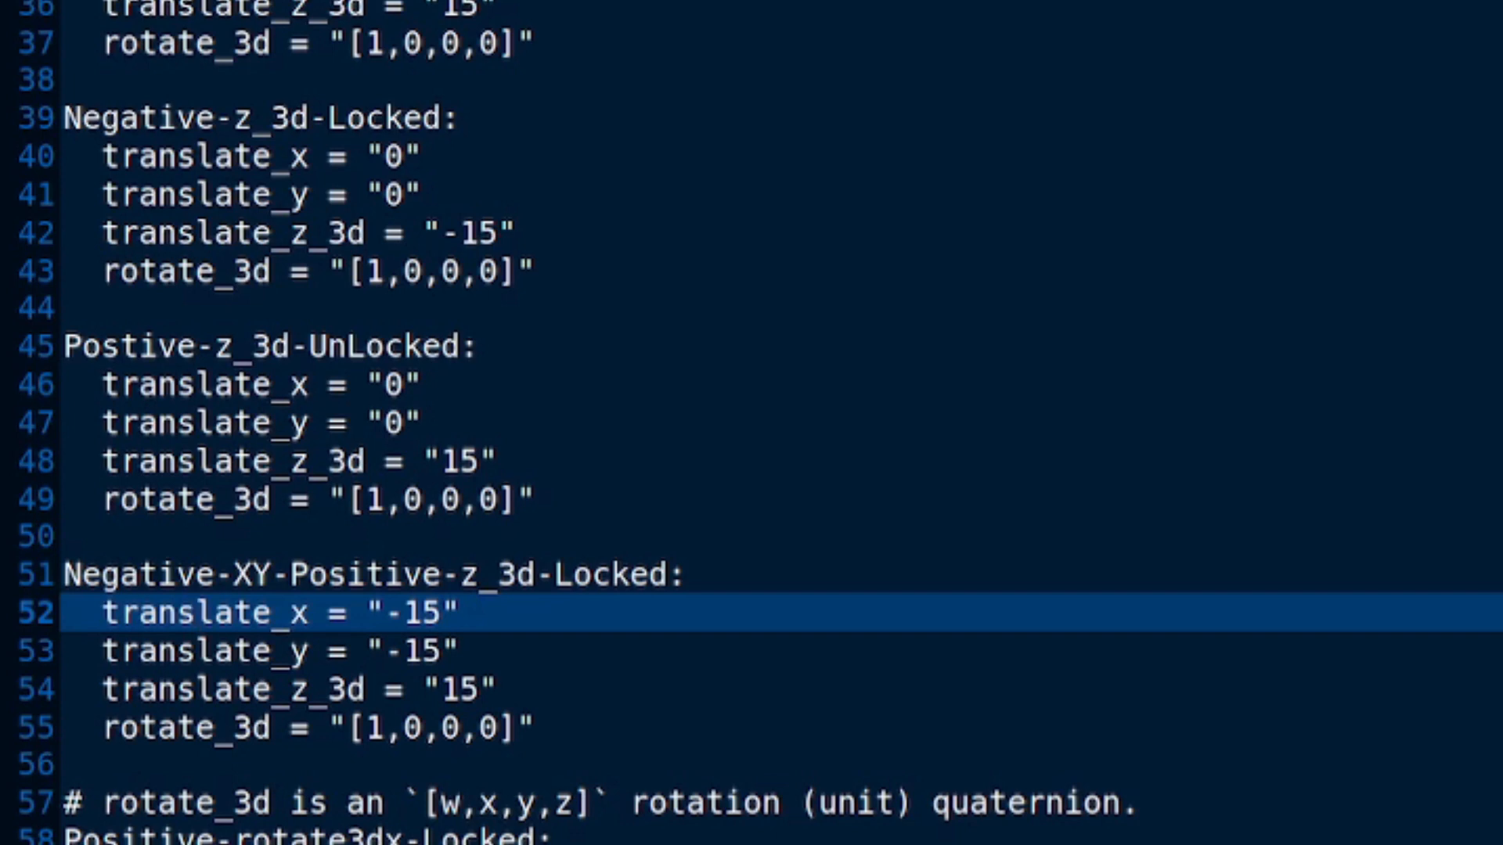
pyautogui.click(197, 612)
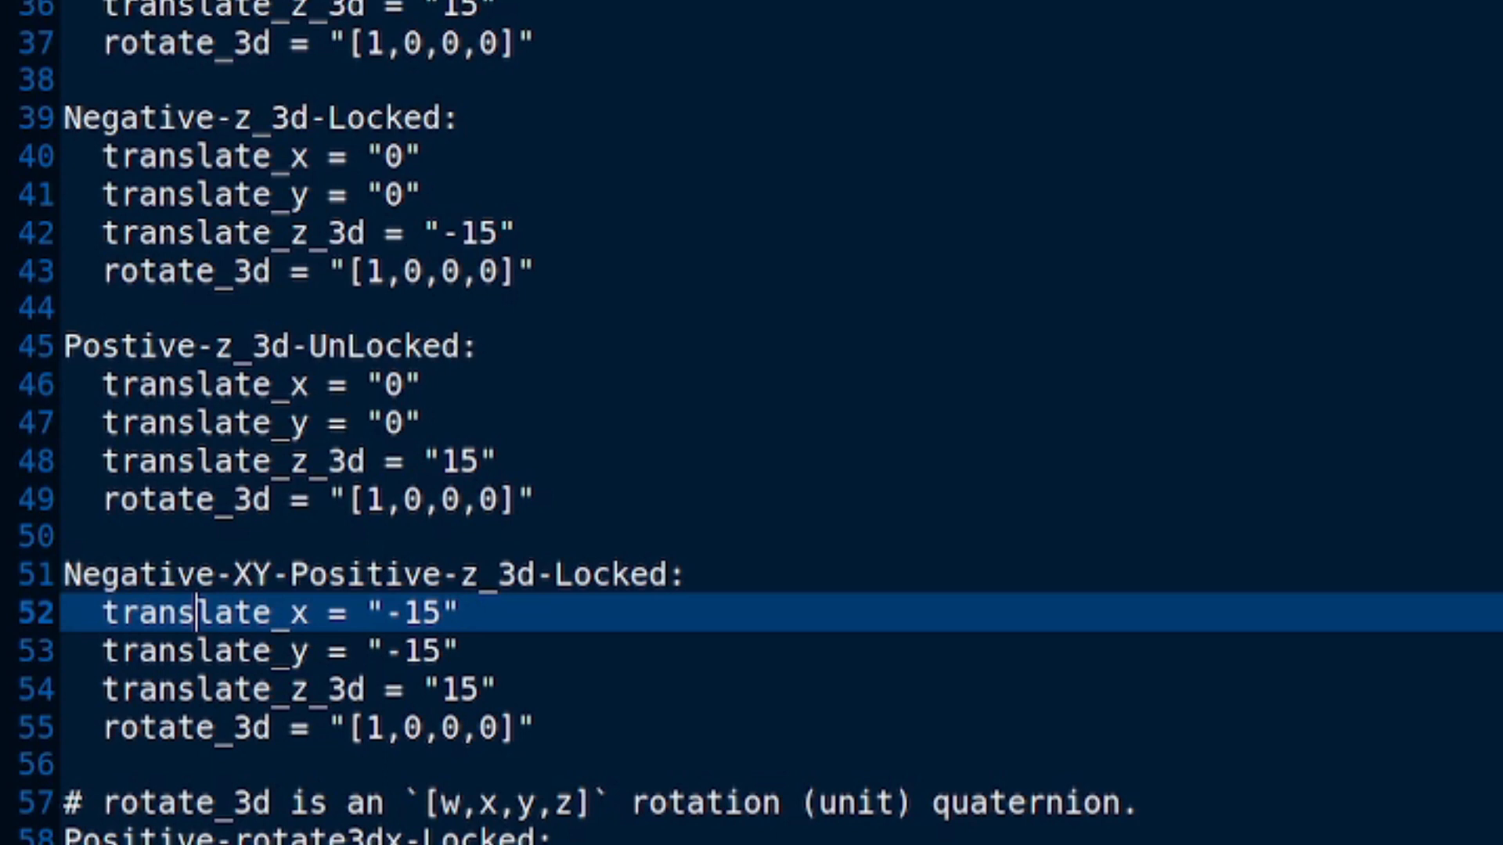
pyautogui.moveTo(877, 288)
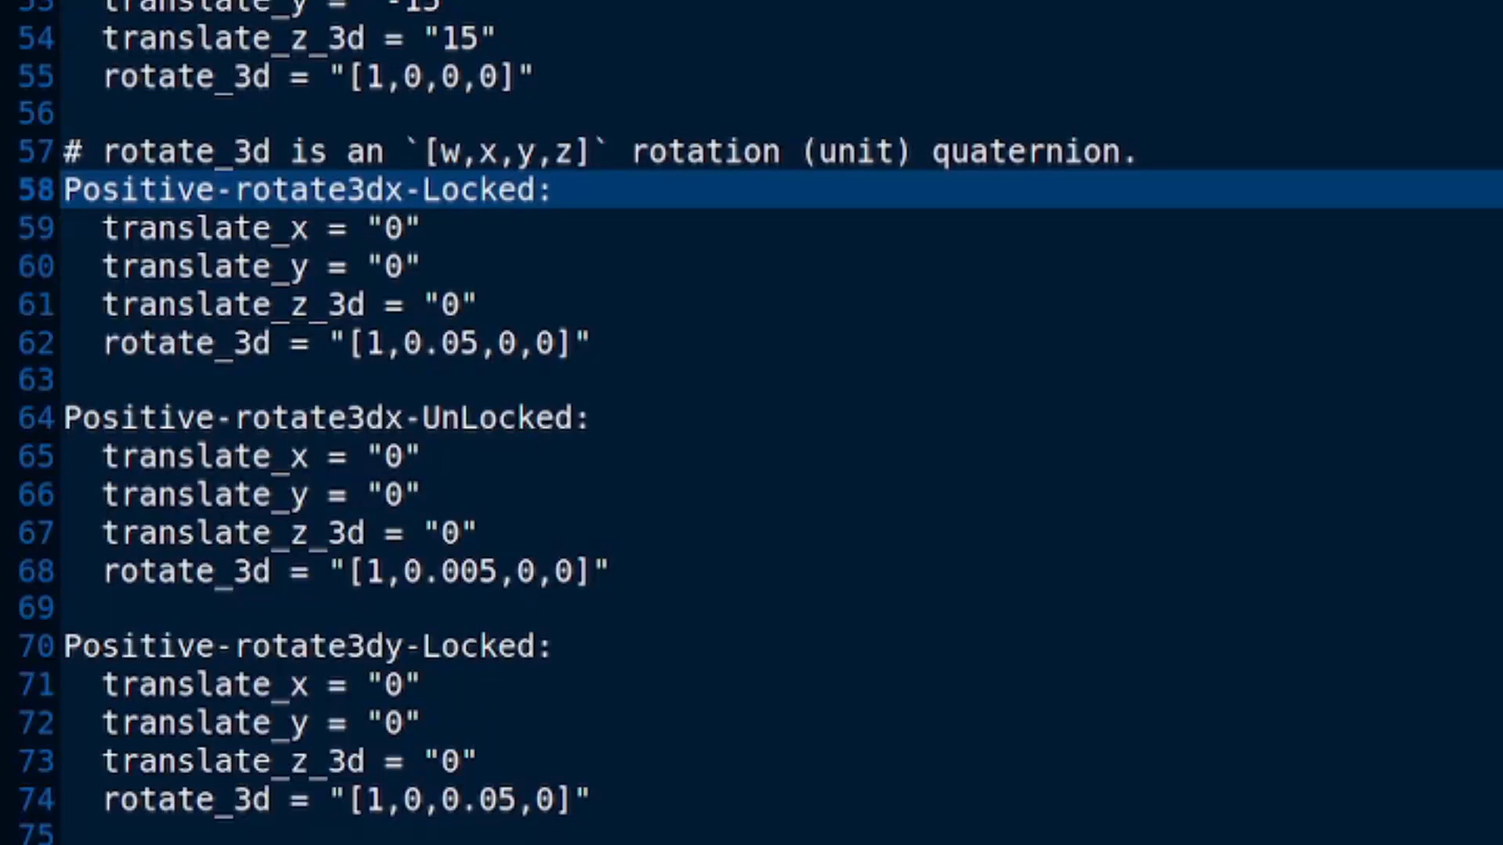
pyautogui.moveTo(445, 416)
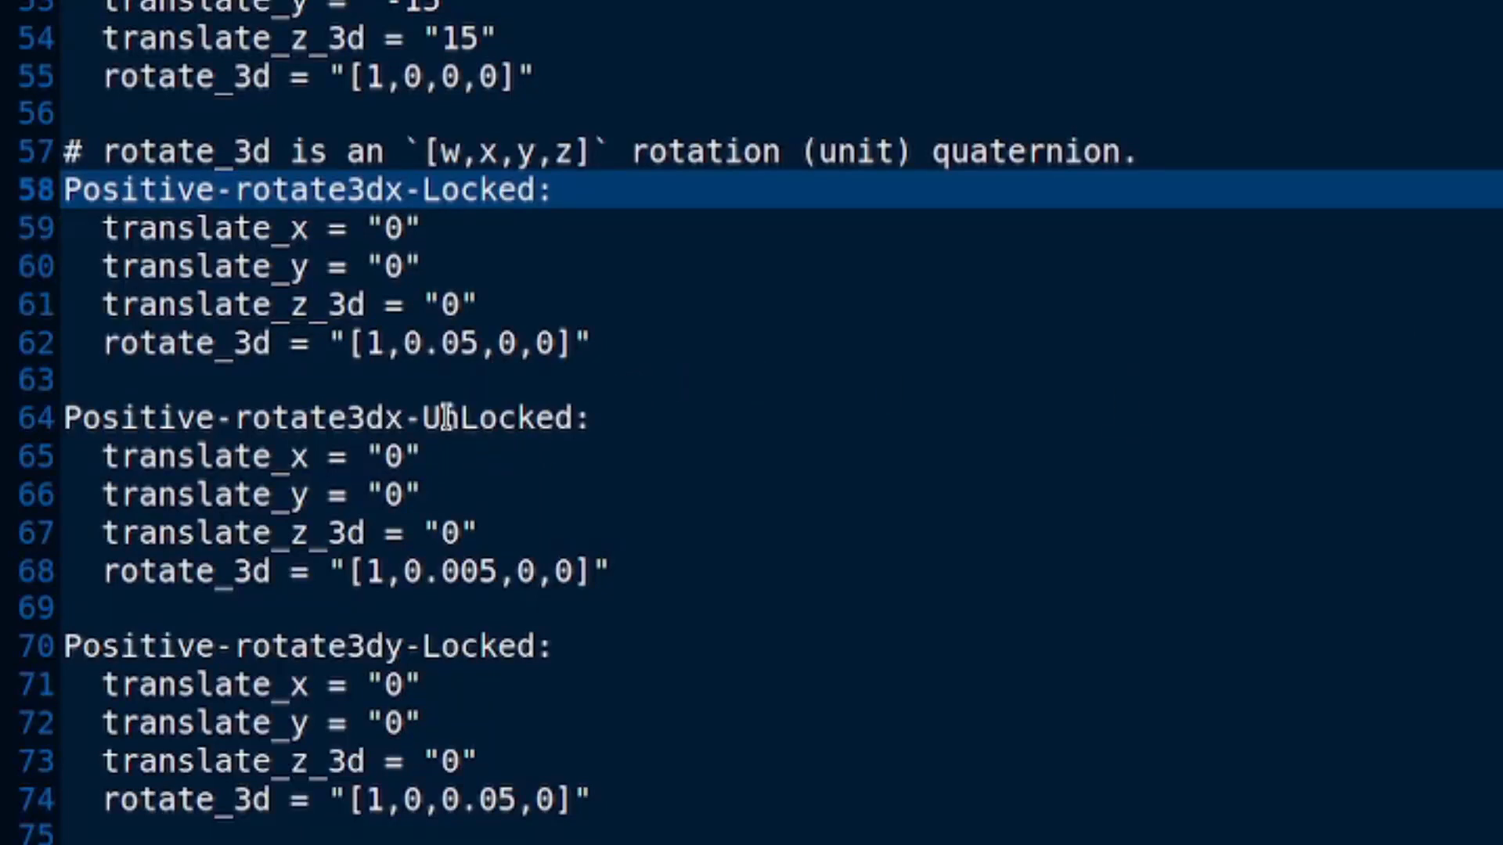
# Mark the Positive-rotate3dx-UnLocked header and scroll to the rotate3dy Locked/UnLocked blocks
pyautogui.click(441, 417)
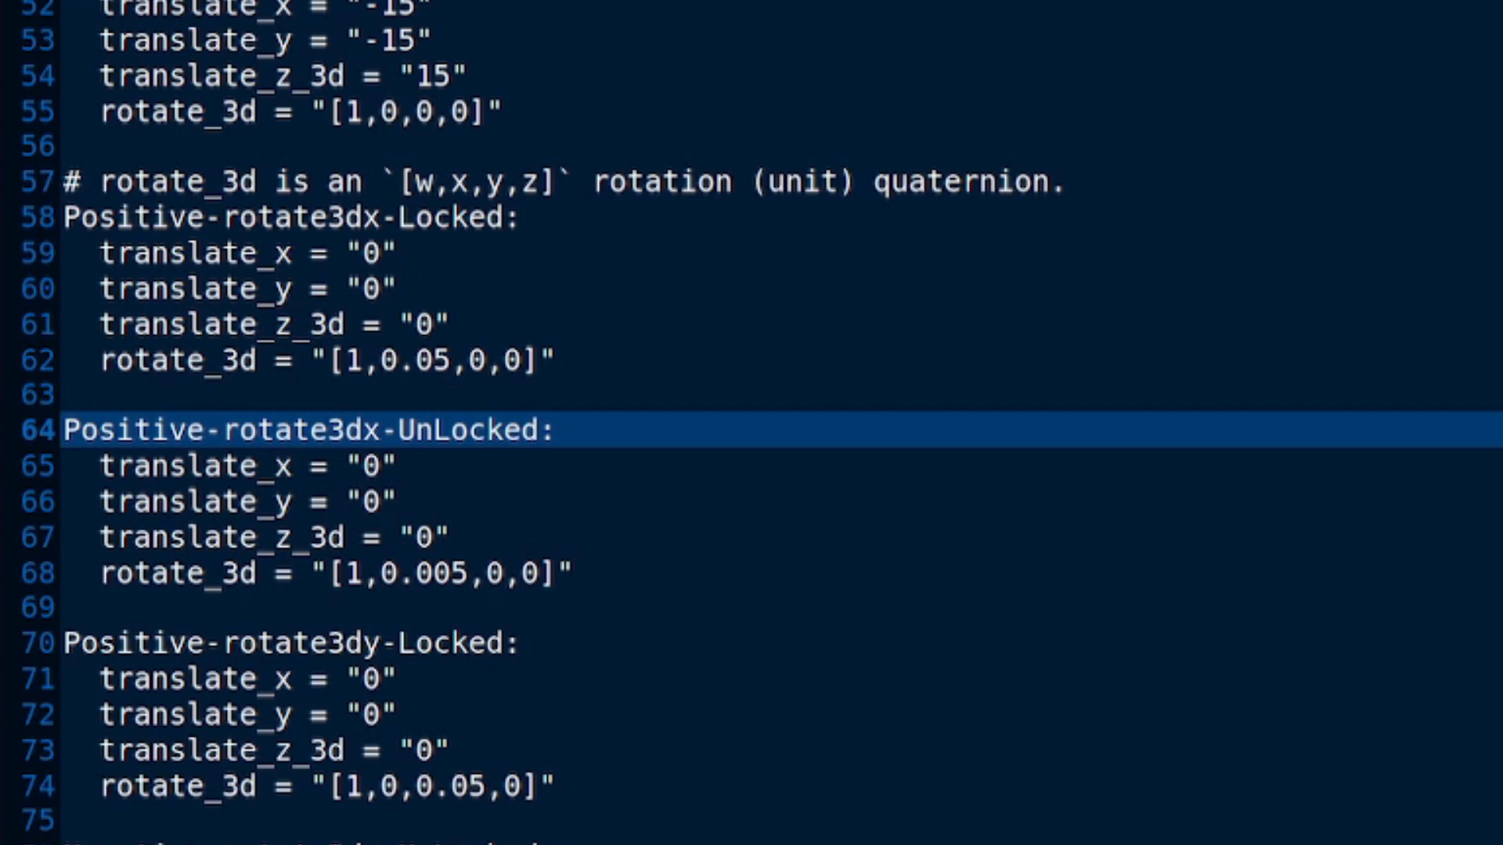
pyautogui.scroll(-3)
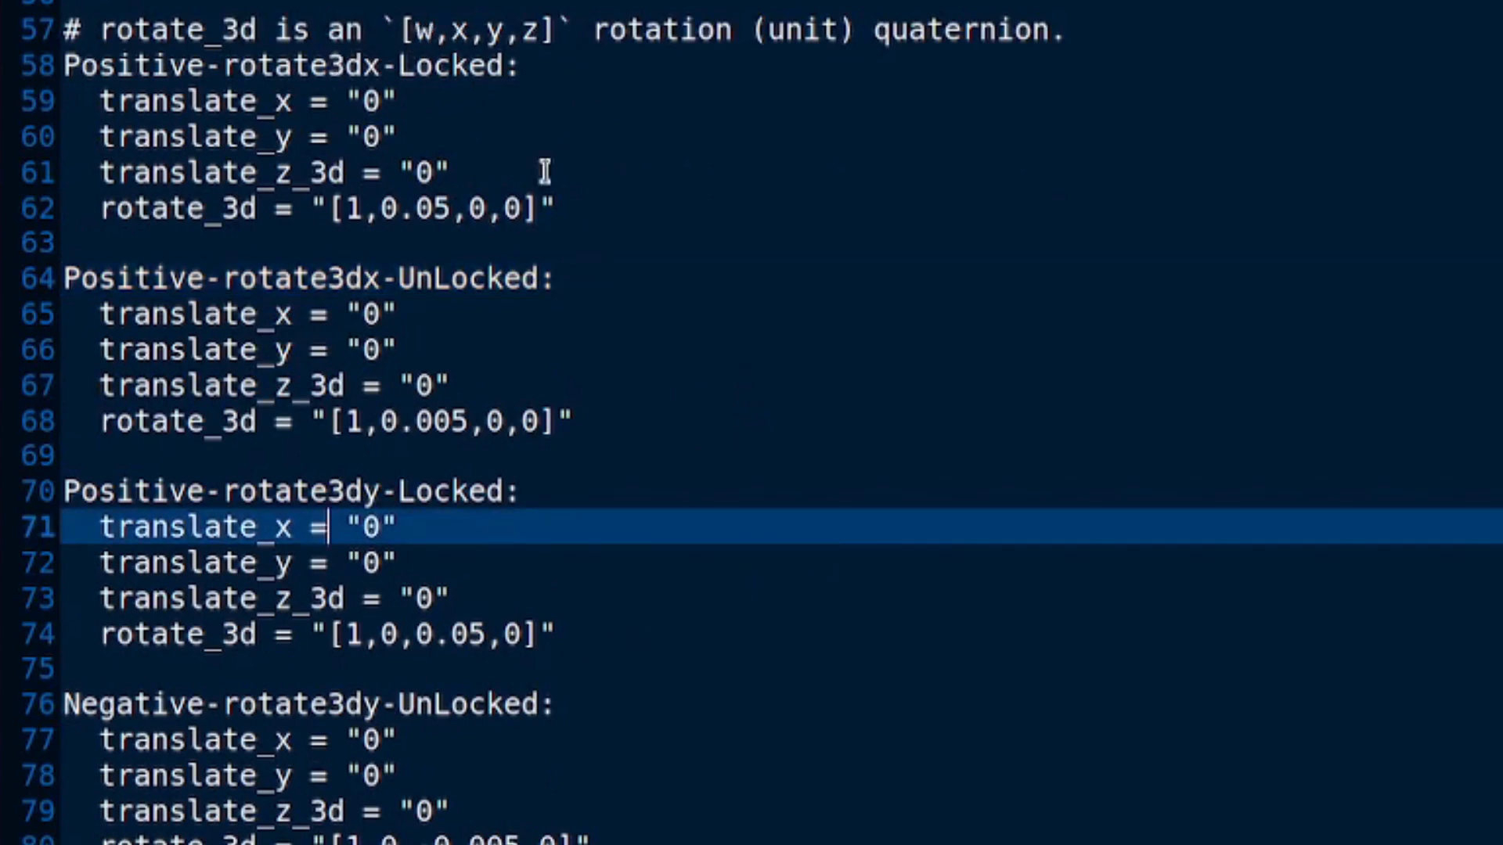
pyautogui.moveTo(460, 209)
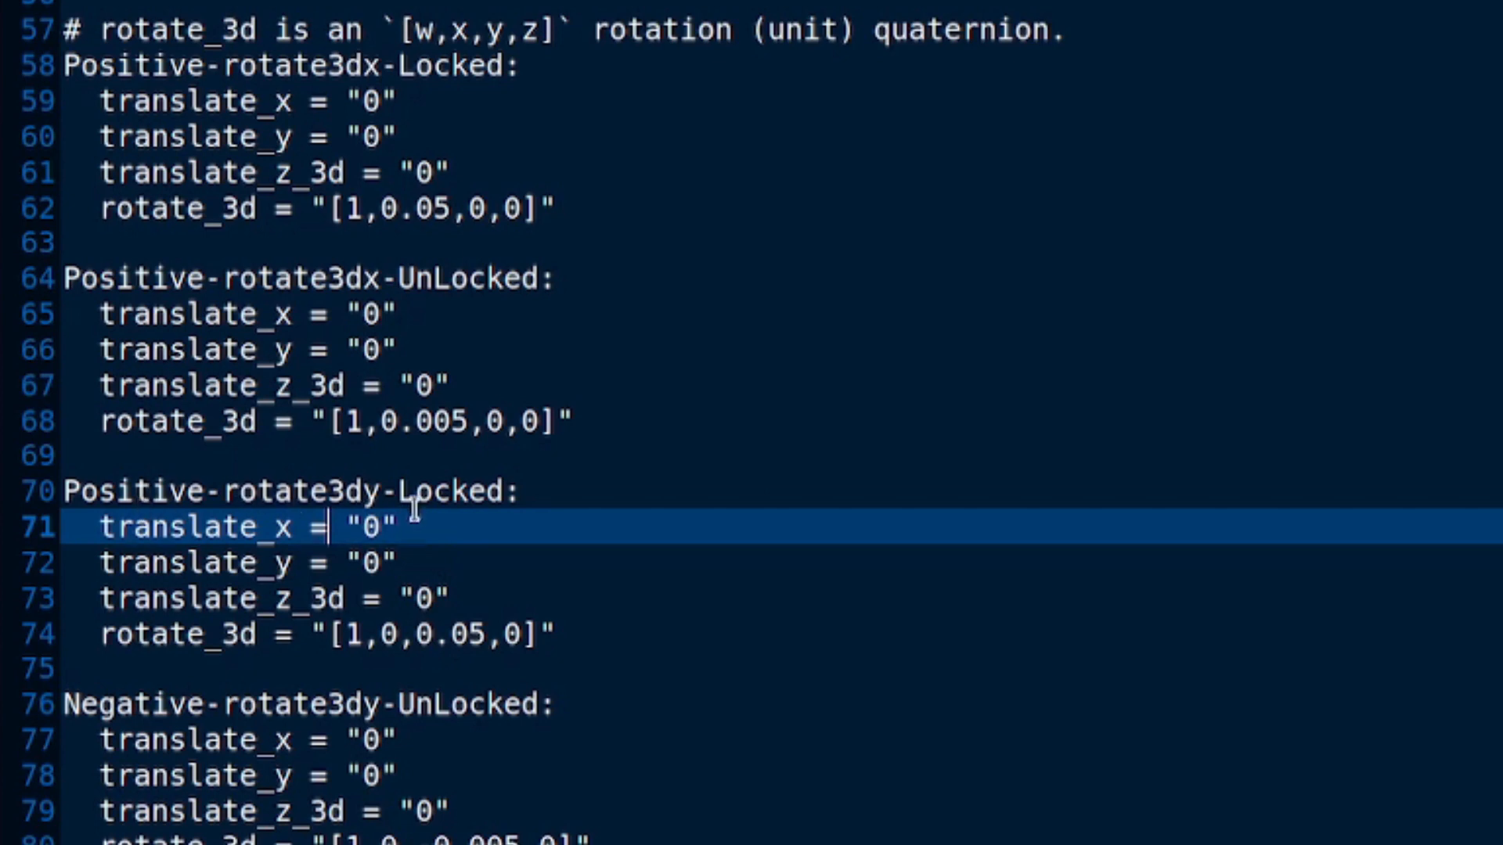
pyautogui.moveTo(442, 526)
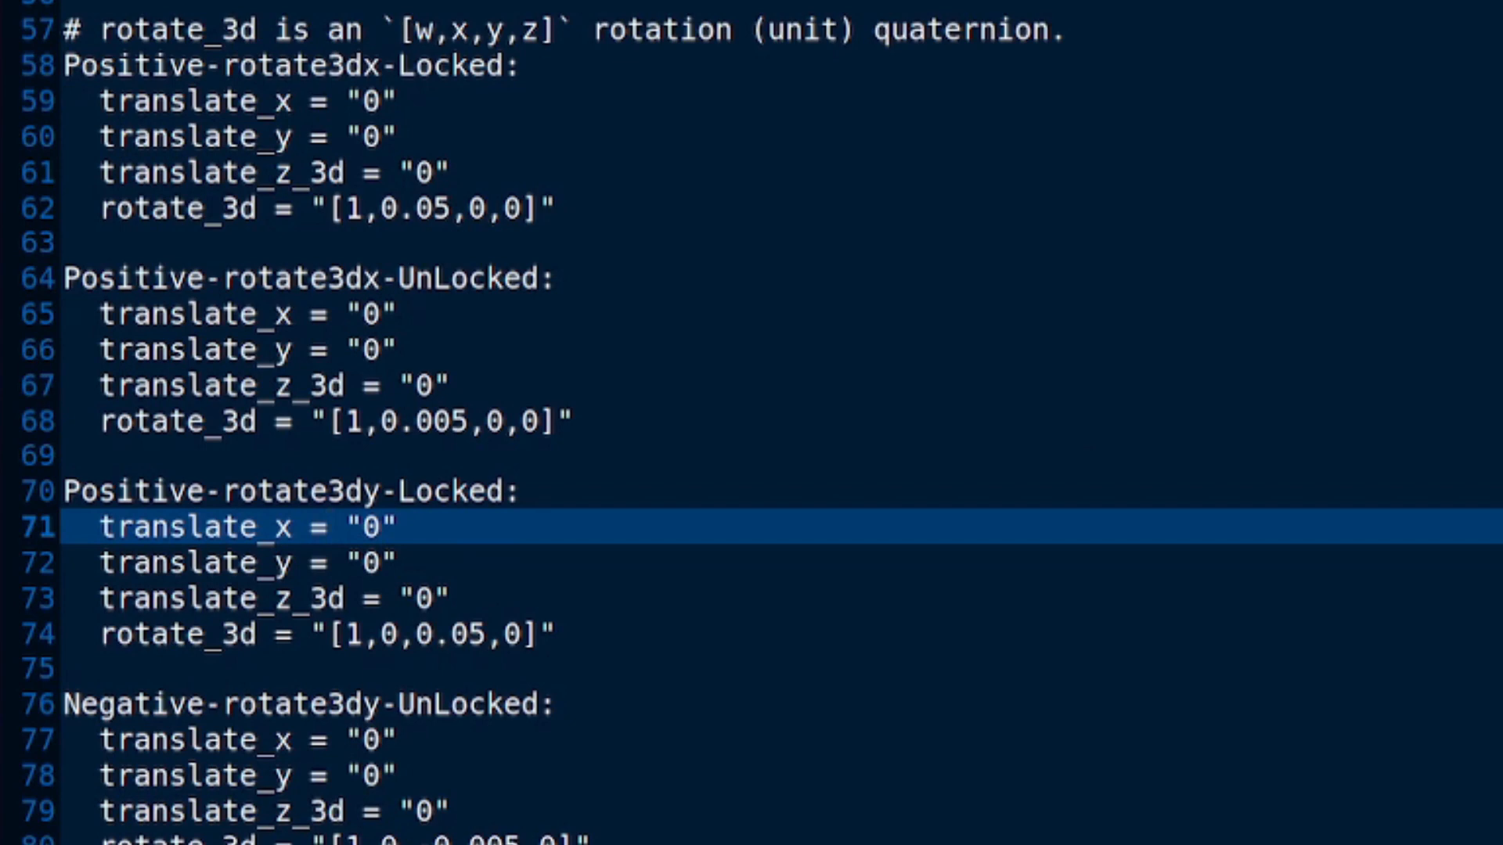
# Scroll down to show Negative-rotate3dy-UnLocked's rotate_3d "[1,0,-0.005,0]" and the Positive-rotate3dz-Locked block
pyautogui.scroll(-3)
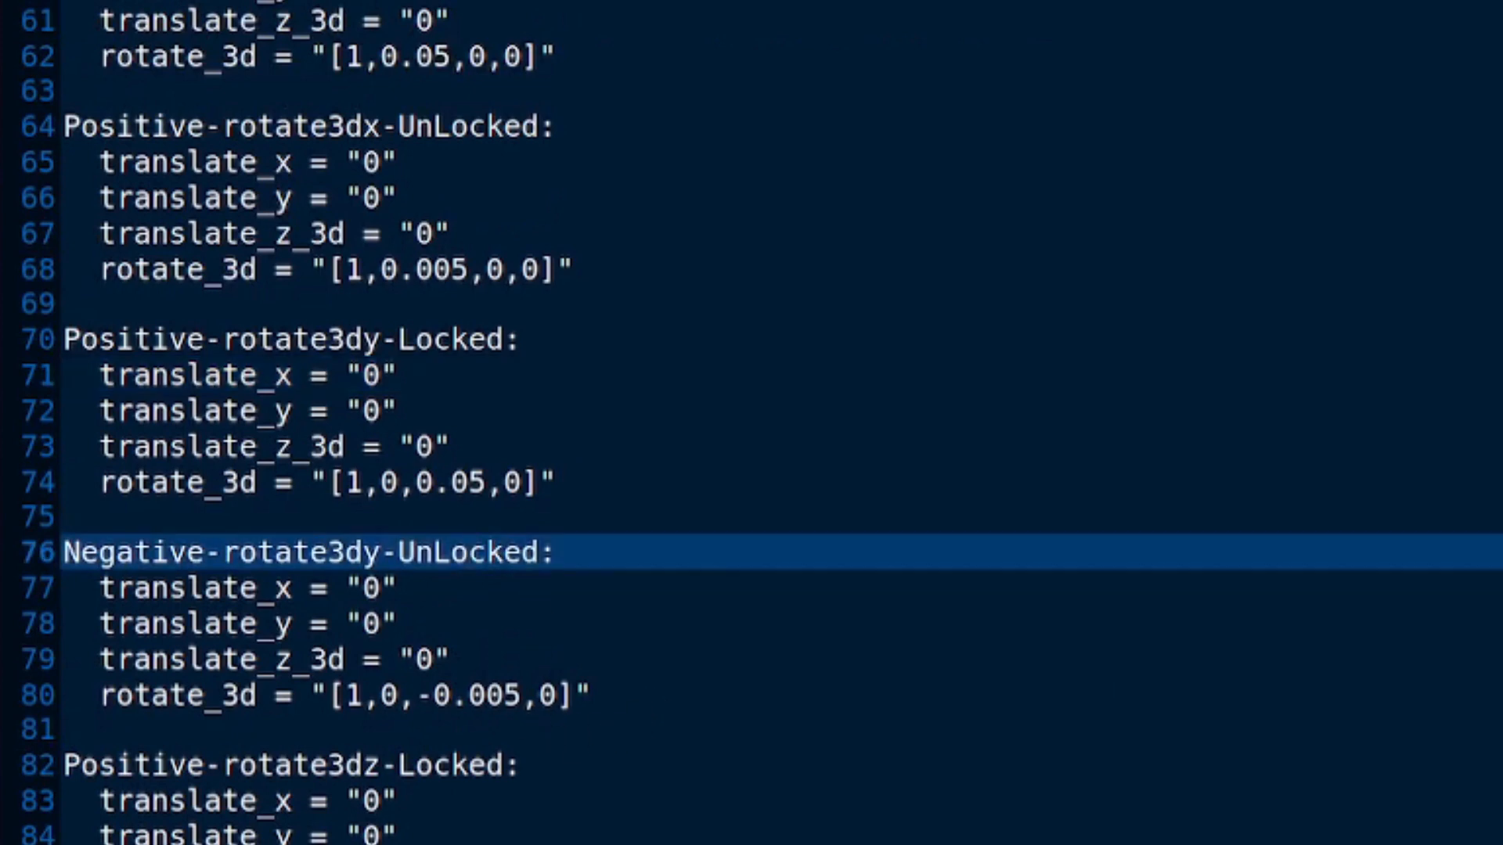
pyautogui.click(466, 551)
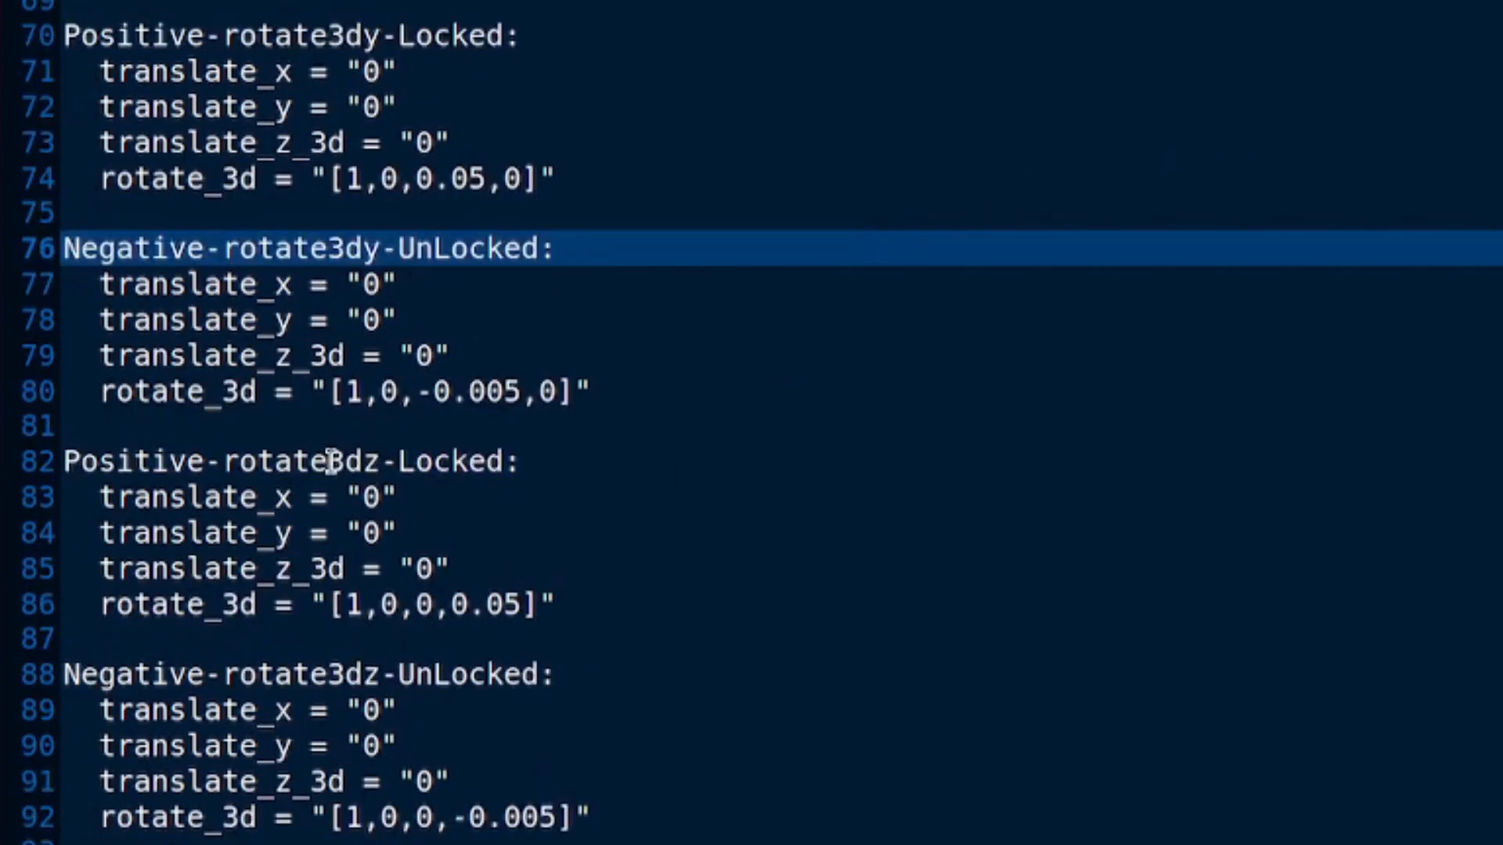
pyautogui.click(442, 604)
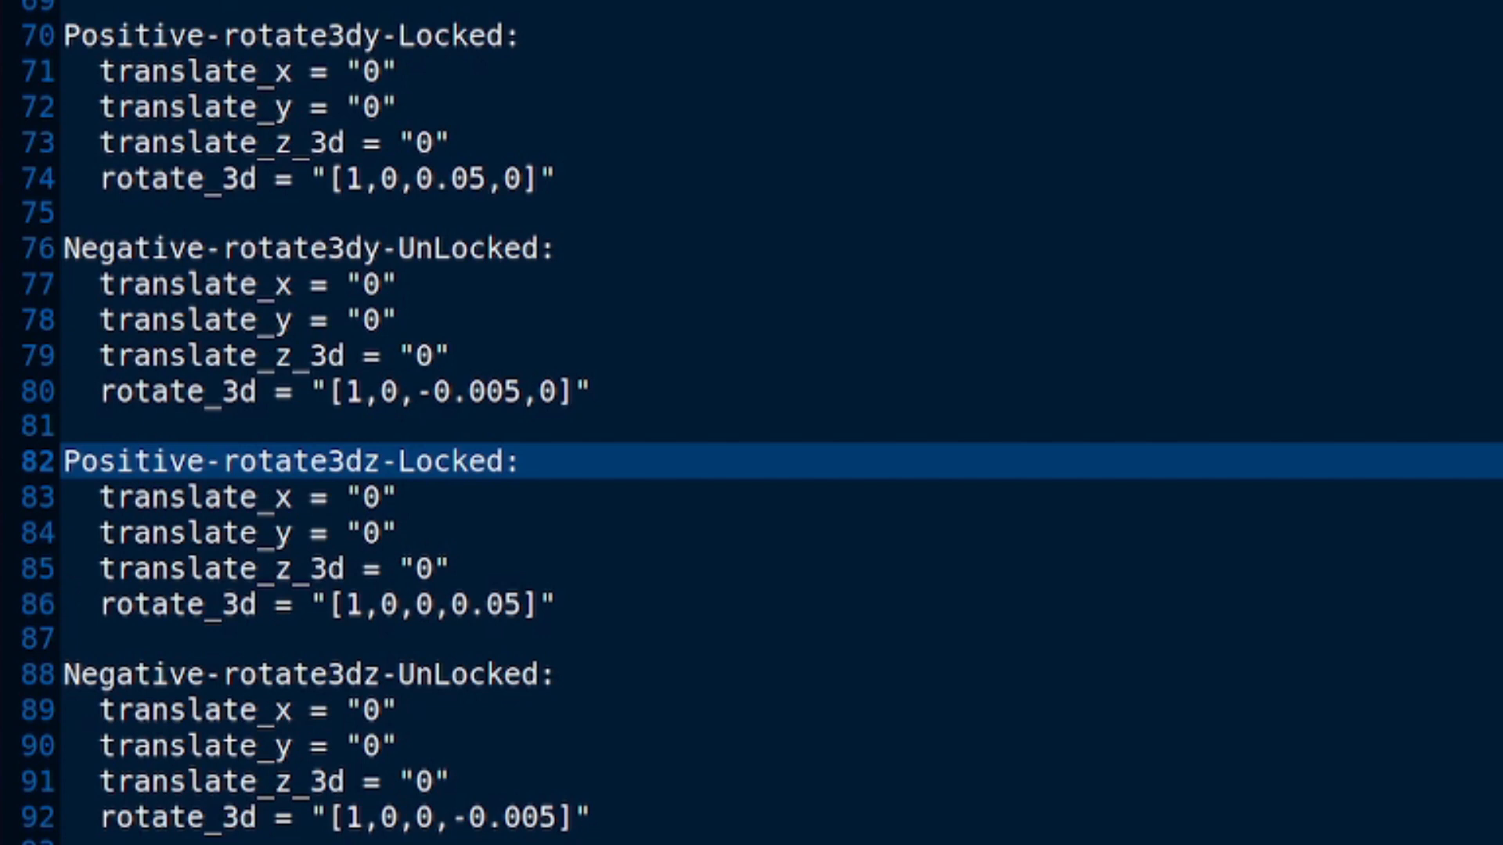
pyautogui.moveTo(465, 809)
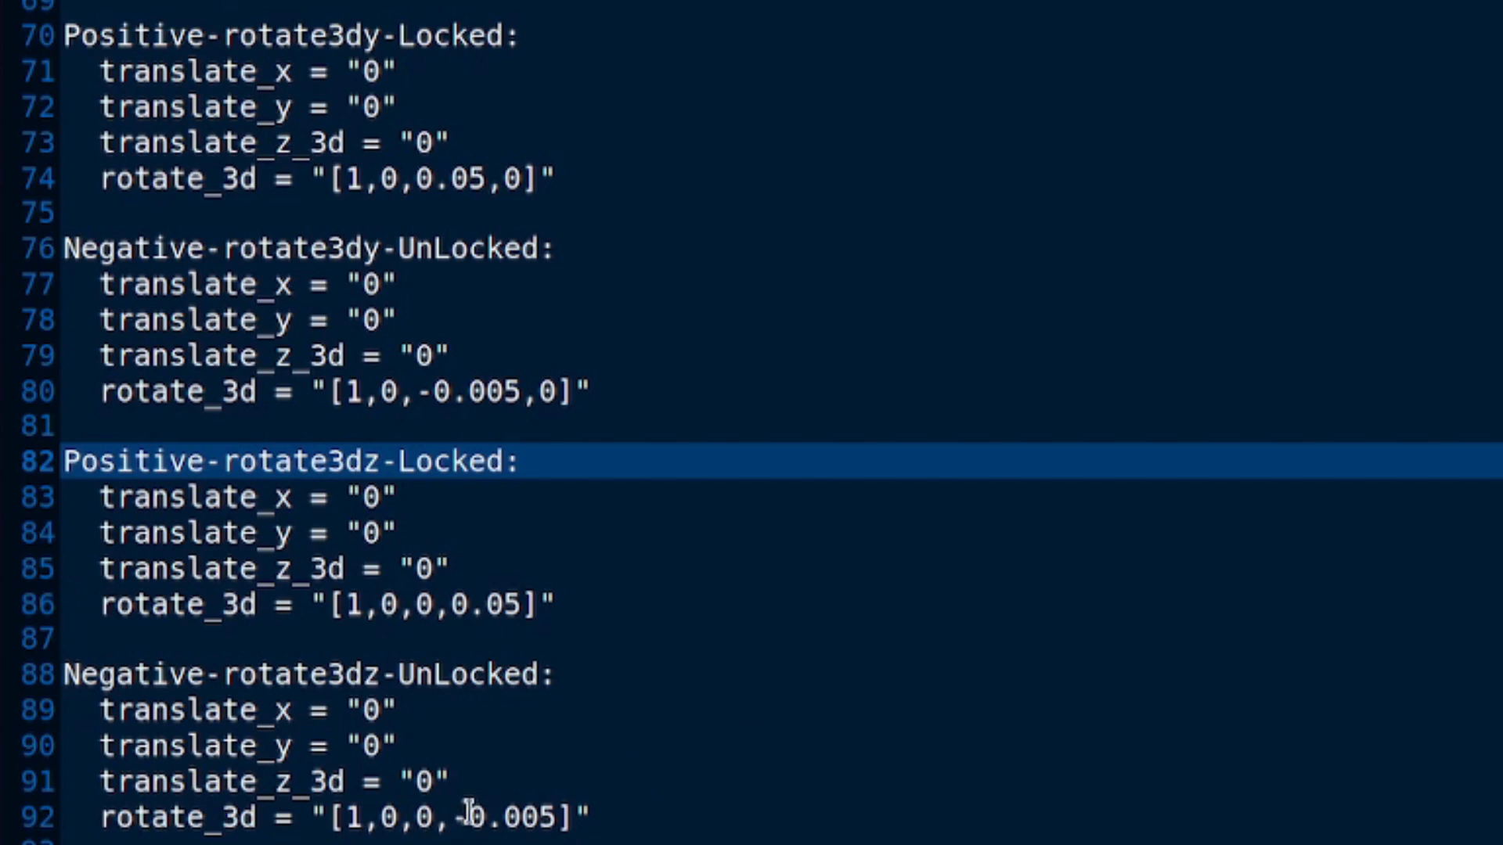
pyautogui.click(465, 816)
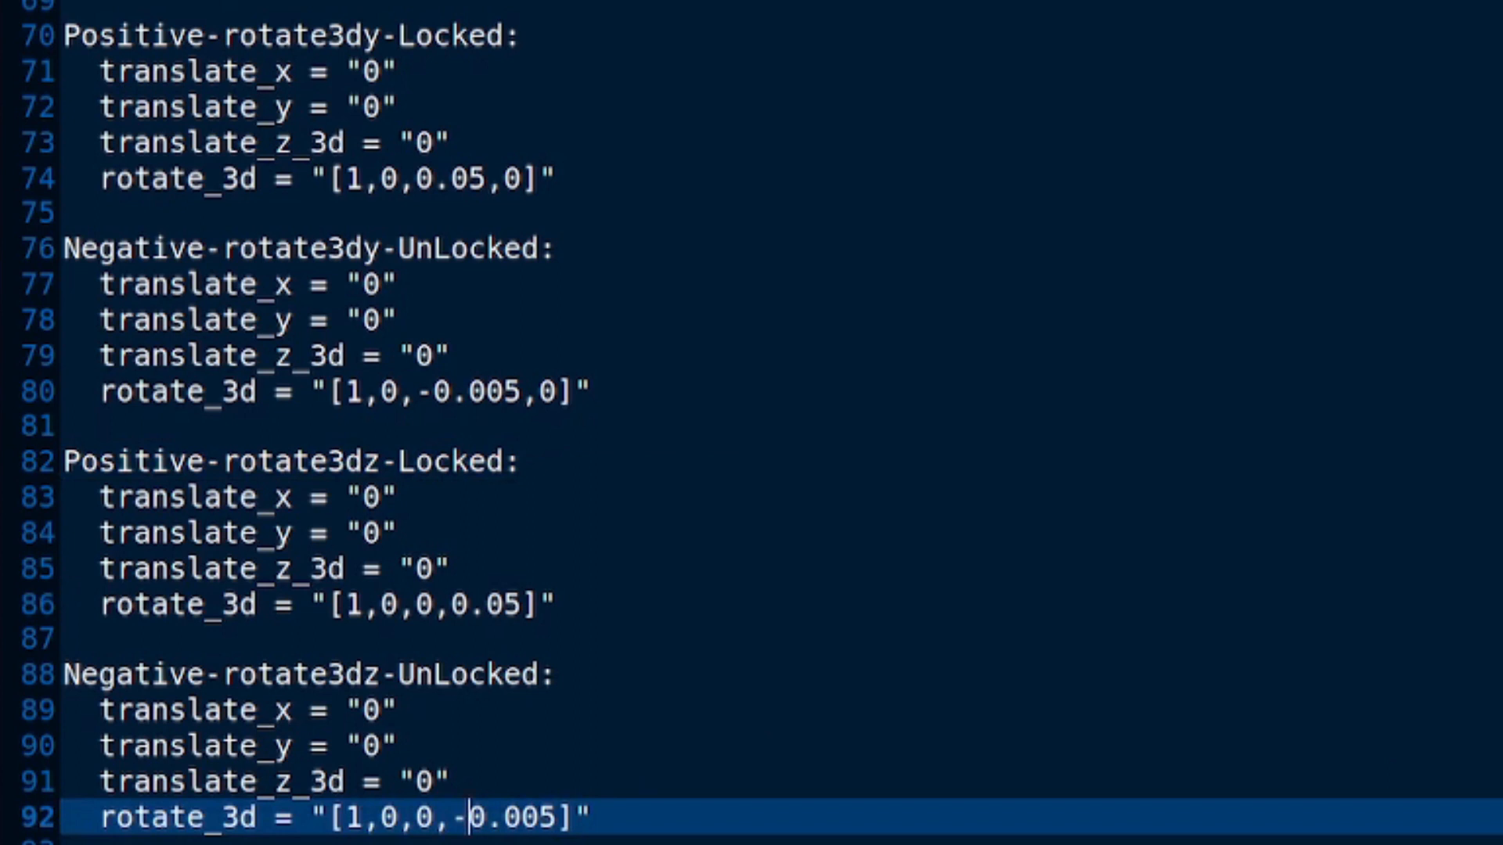
pyautogui.scroll(-3)
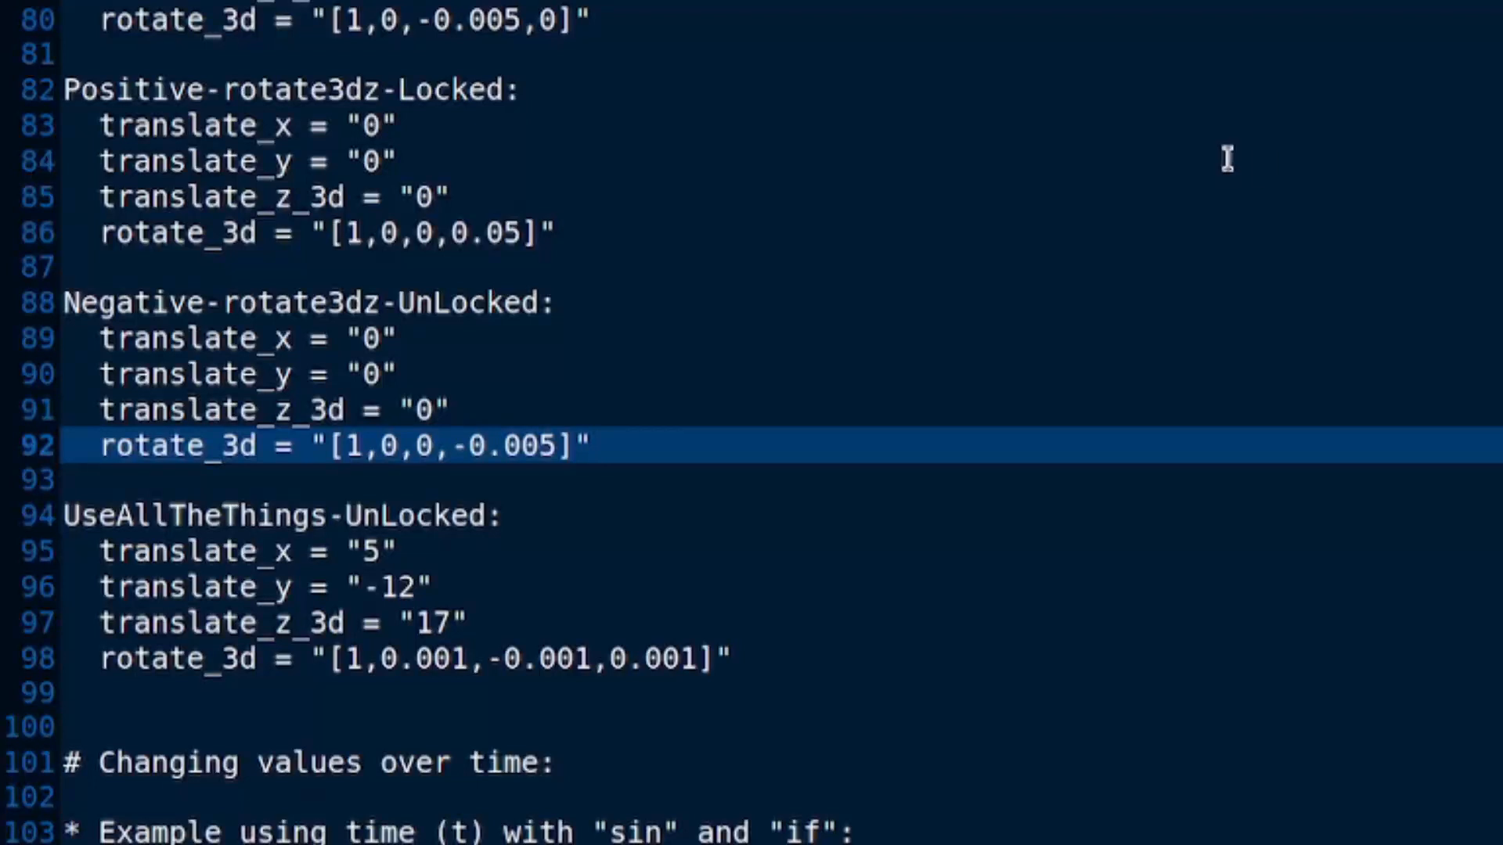
pyautogui.moveTo(158, 538)
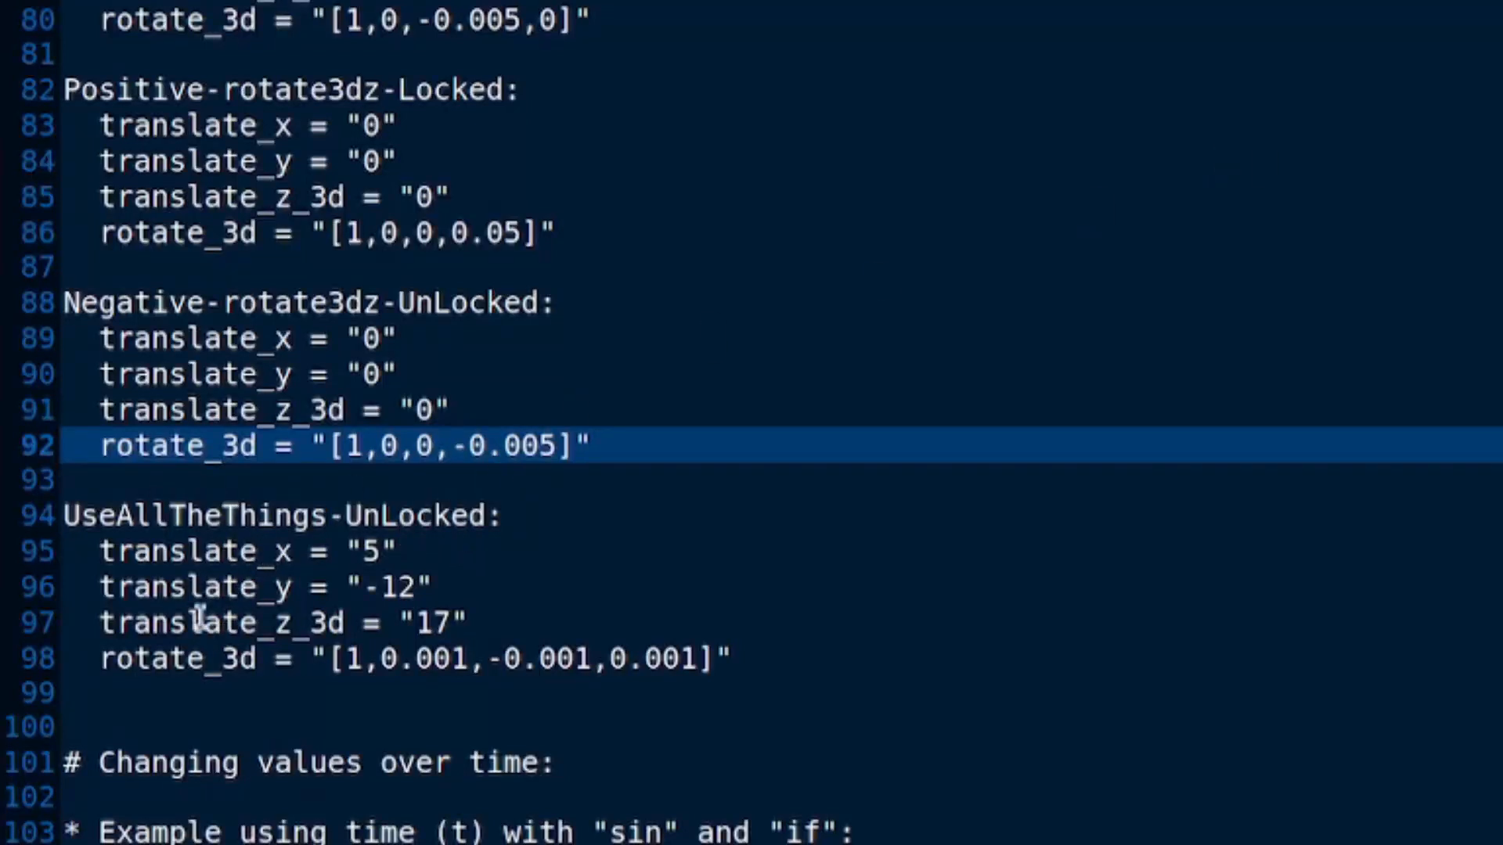
pyautogui.moveTo(1103, 380)
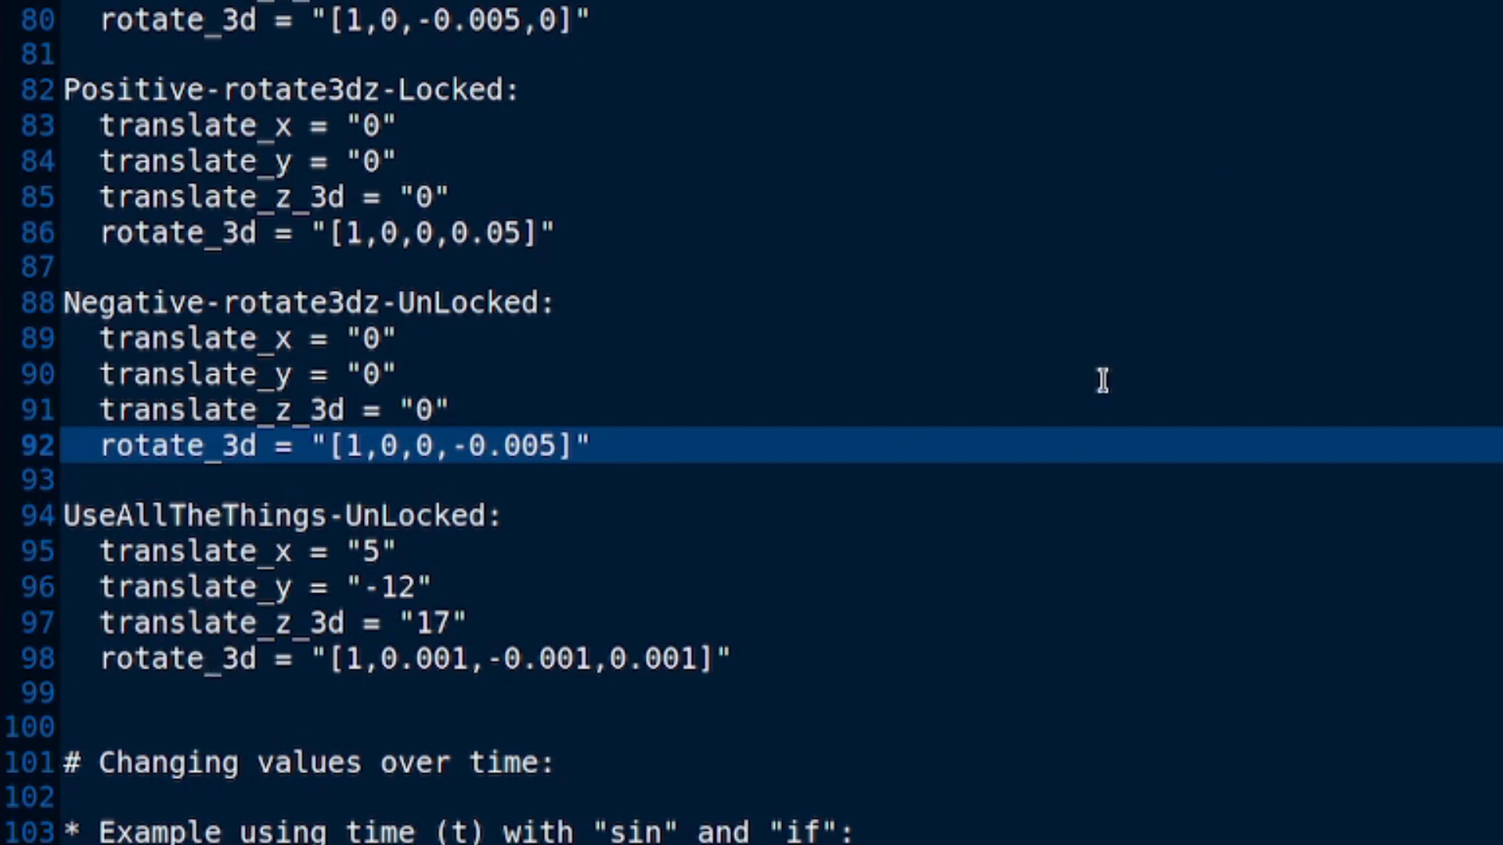
pyautogui.moveTo(282, 551)
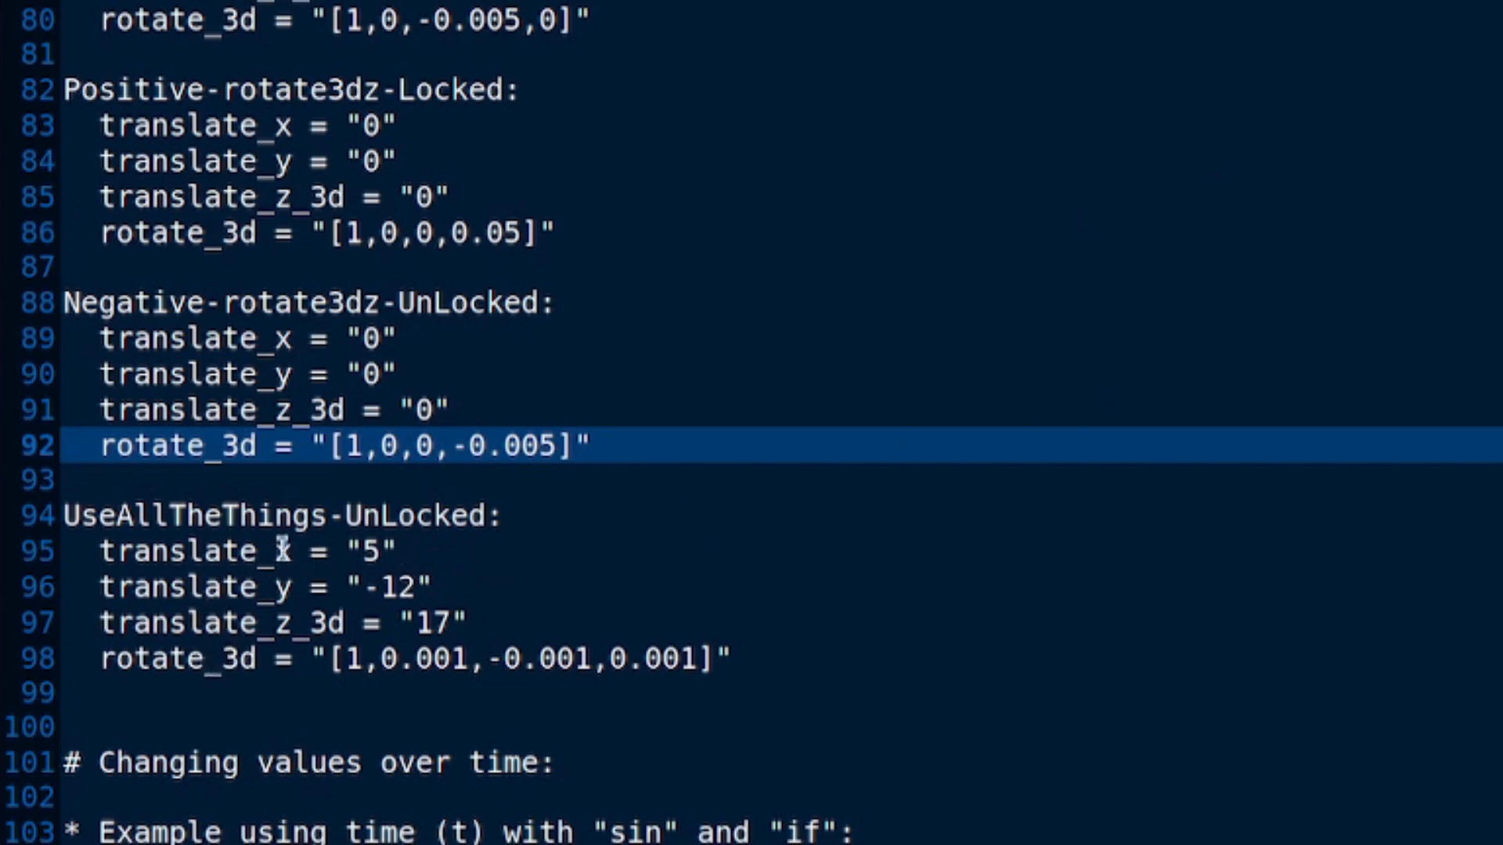
pyautogui.click(402, 551)
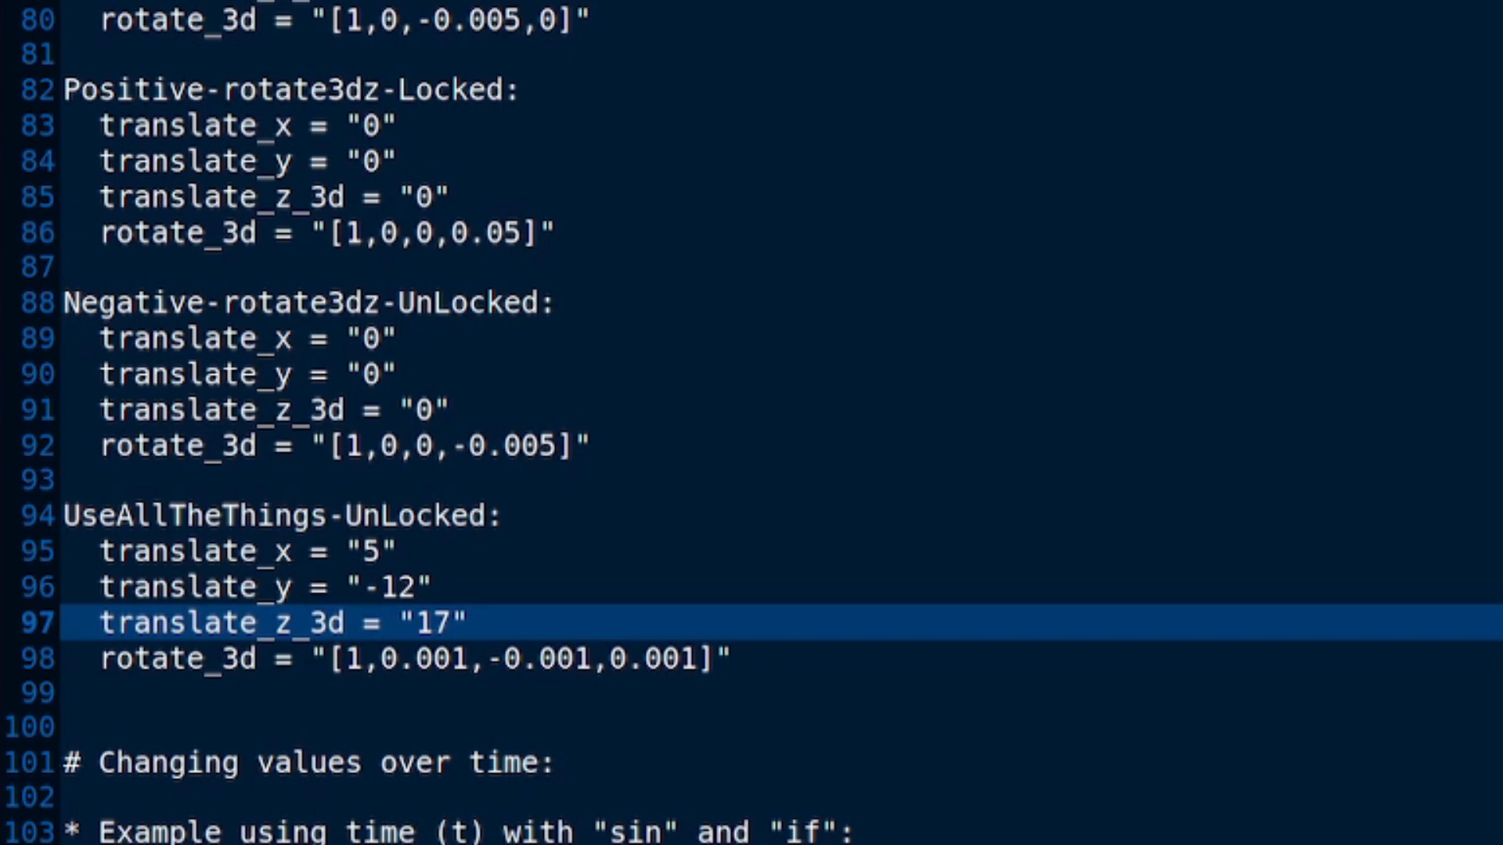
pyautogui.scroll(-3)
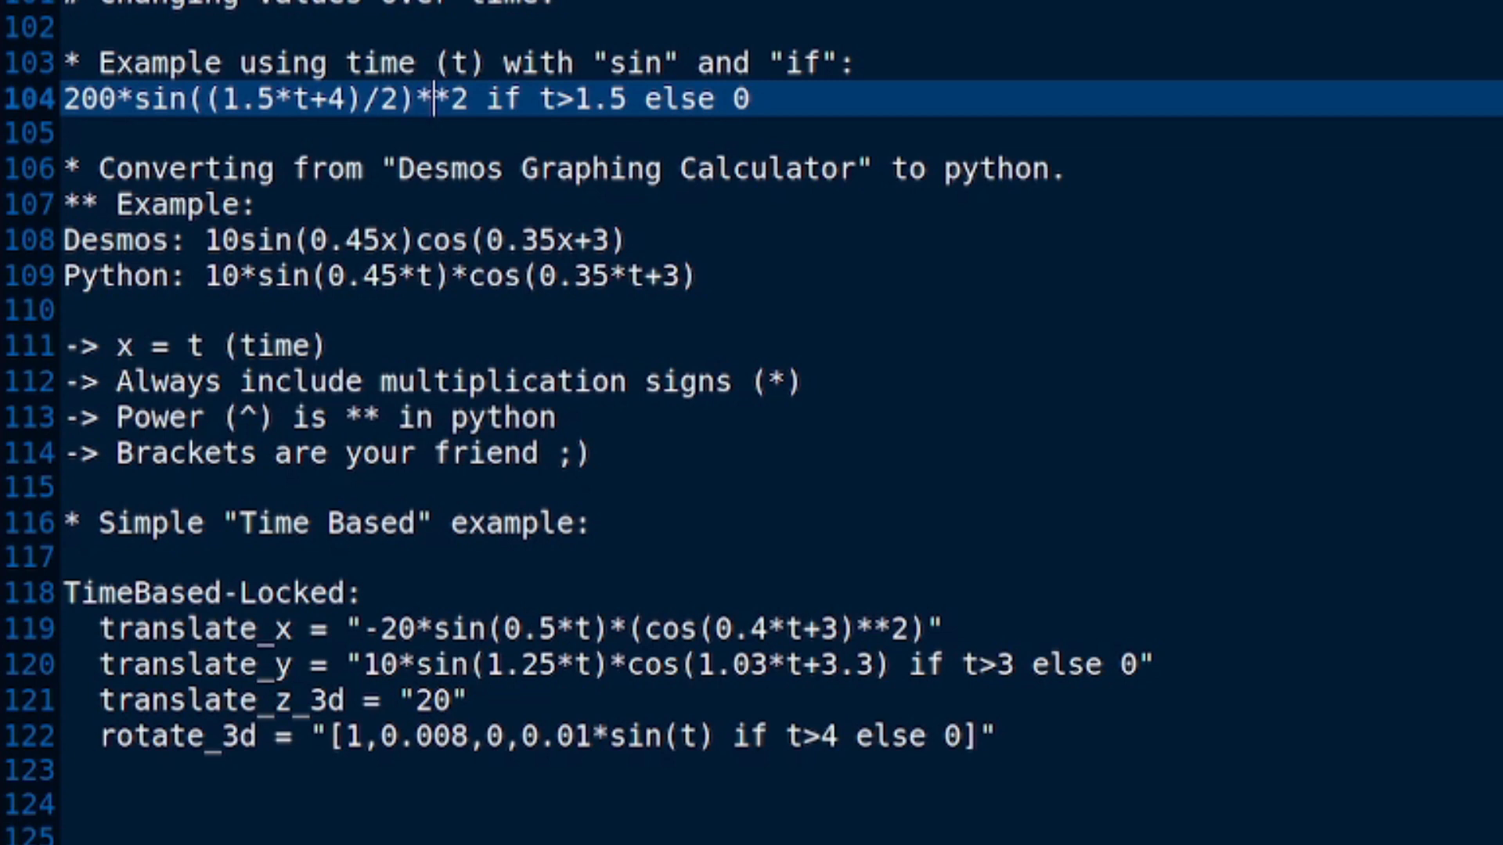
pyautogui.moveTo(582, 114)
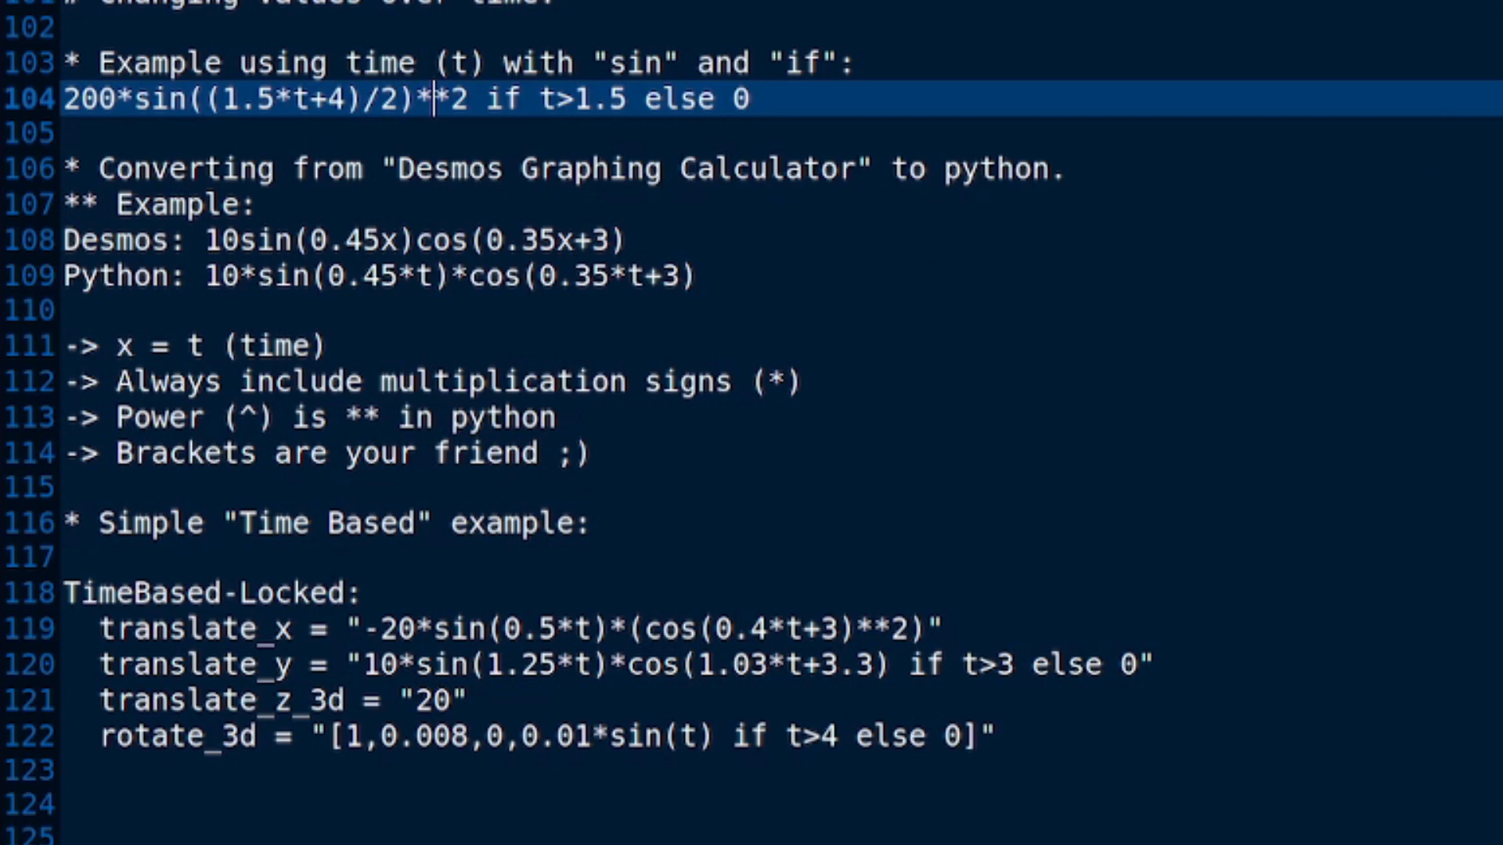
pyautogui.moveTo(681, 206)
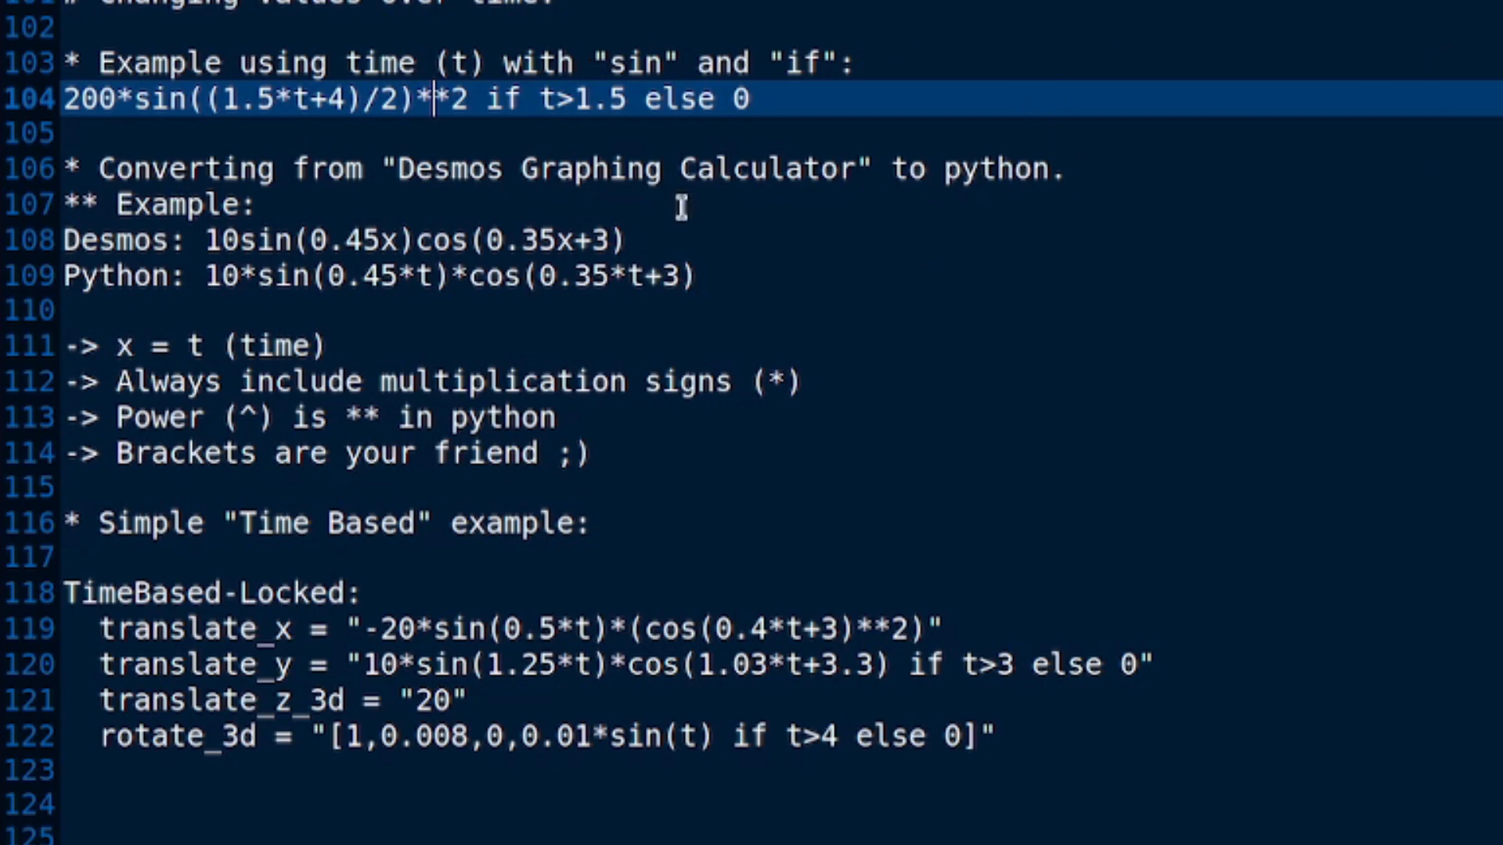
pyautogui.moveTo(199, 234)
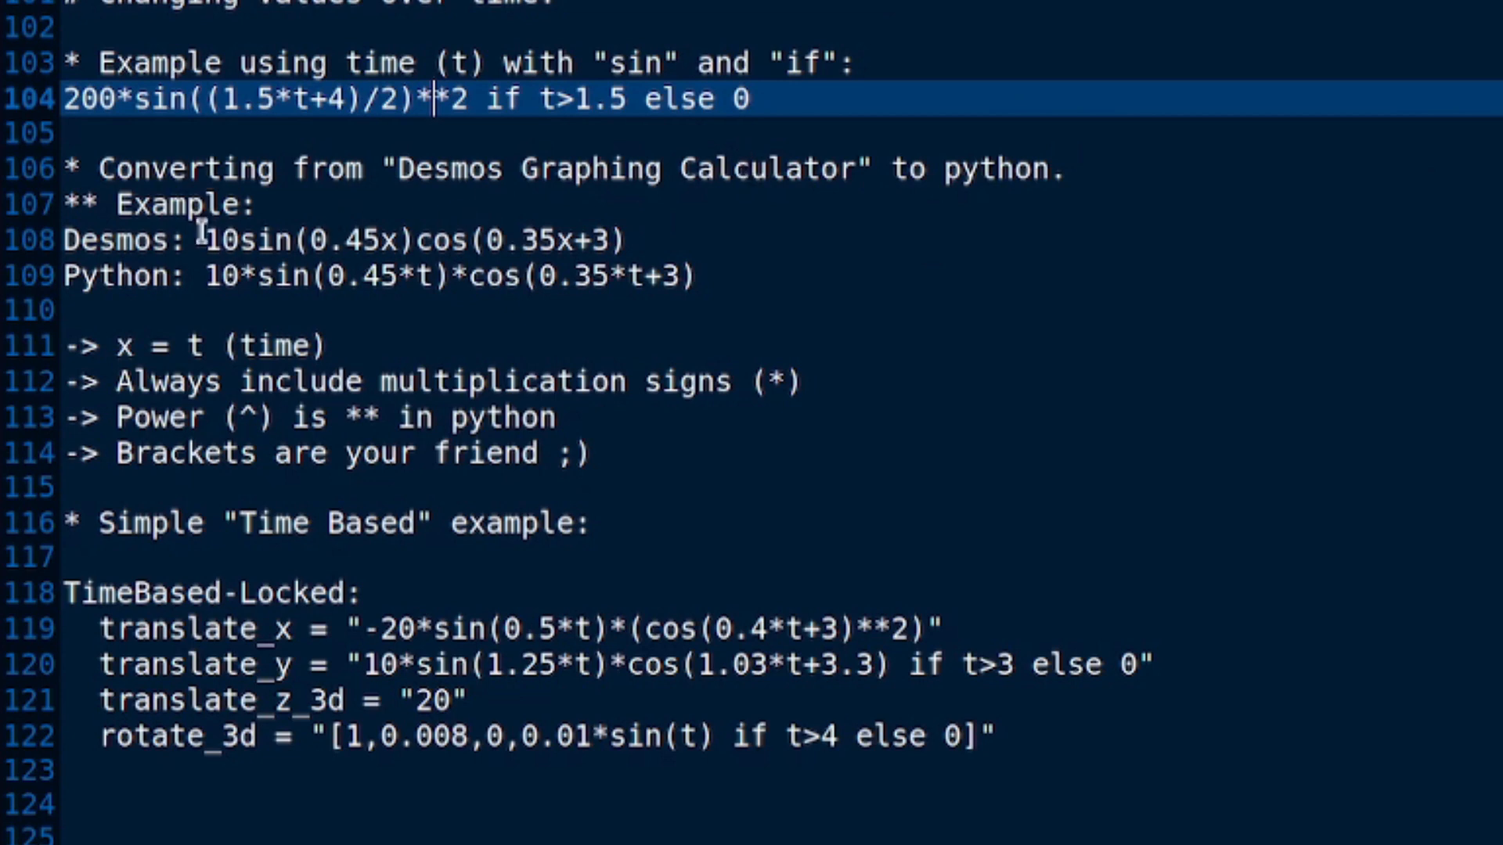
pyautogui.click(212, 238)
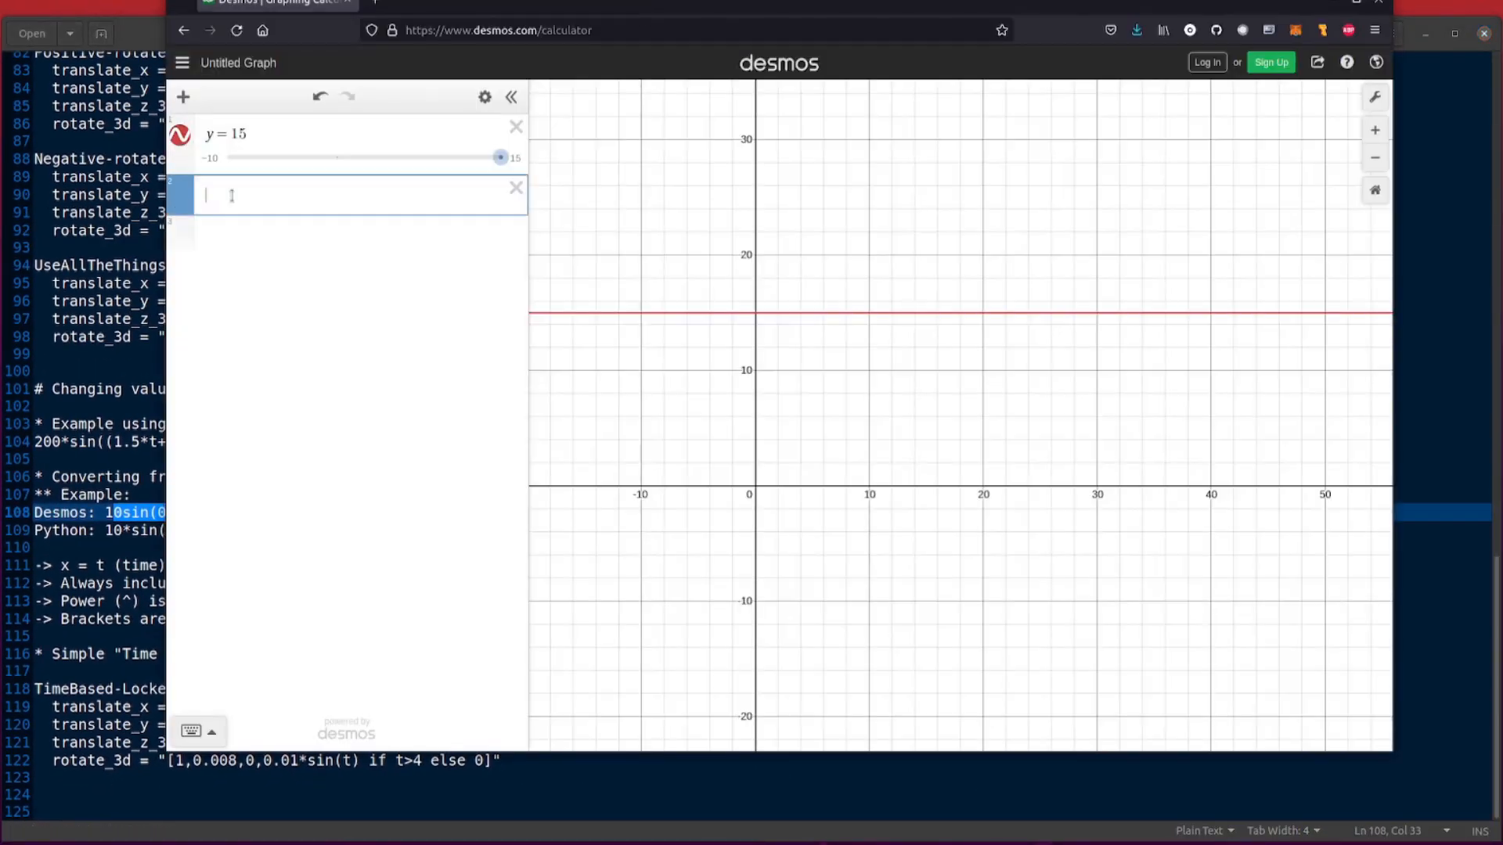
# Plot 10 sin(0.45x) cos(0.35x+3) in Desmos and zoom out to see the full wave beneath y = 15
pyautogui.write('0 sin(0.45x) cos(0.35x+3)')
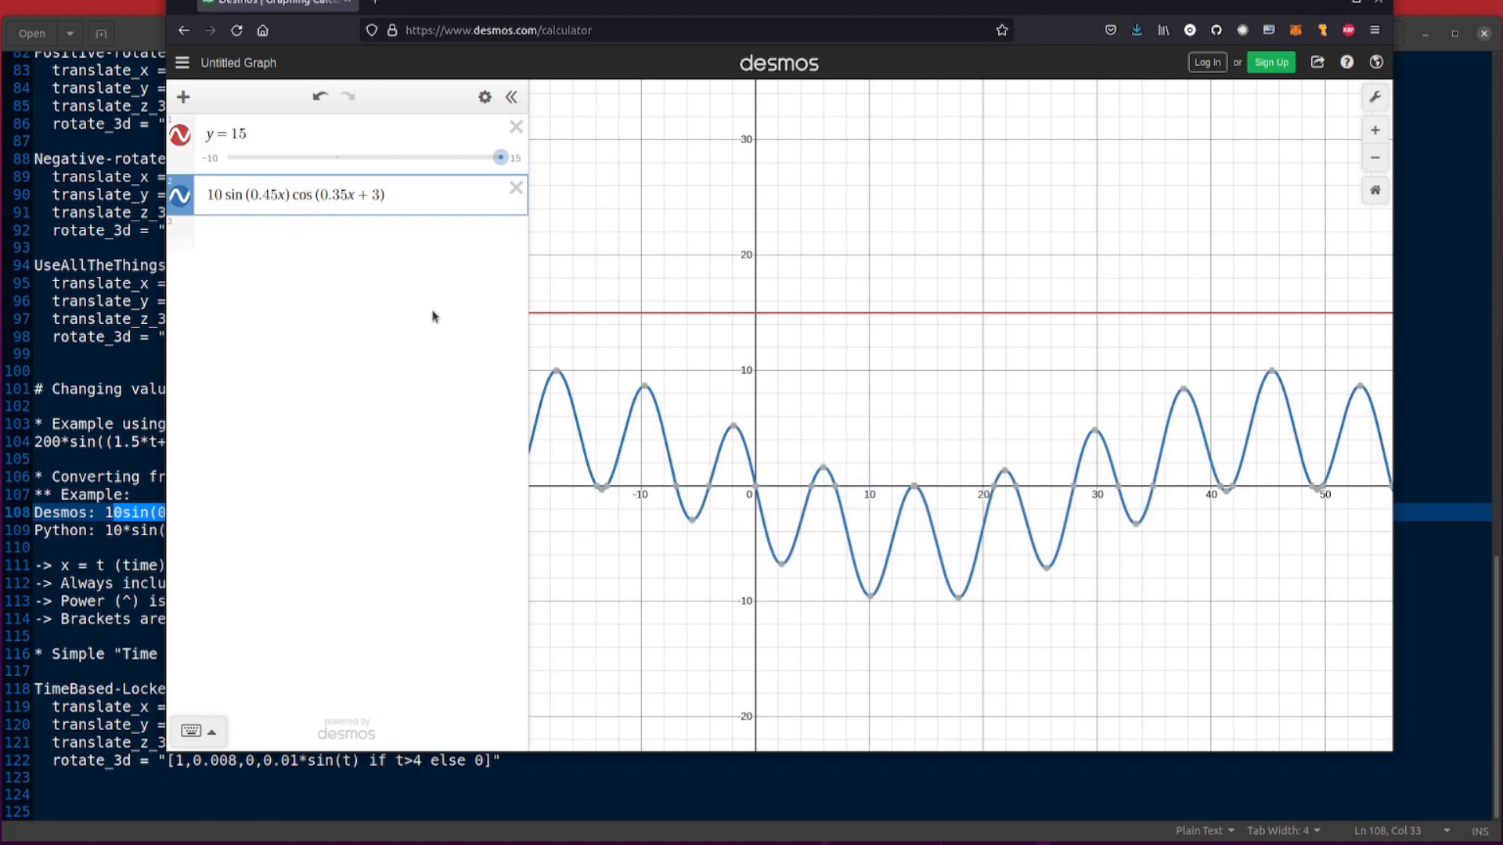
pyautogui.scroll(-3)
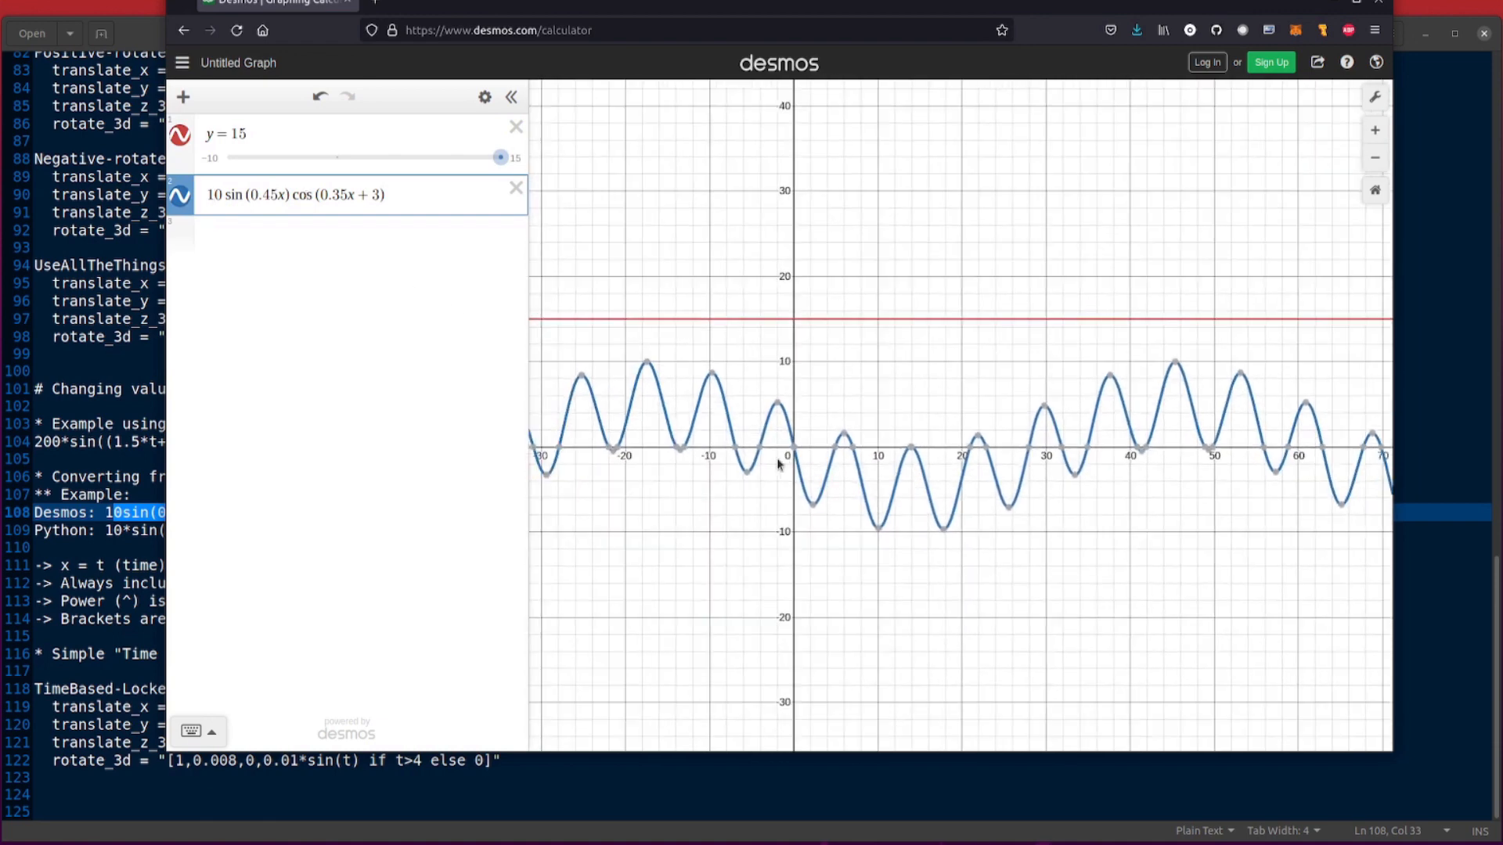
pyautogui.moveTo(1061, 451)
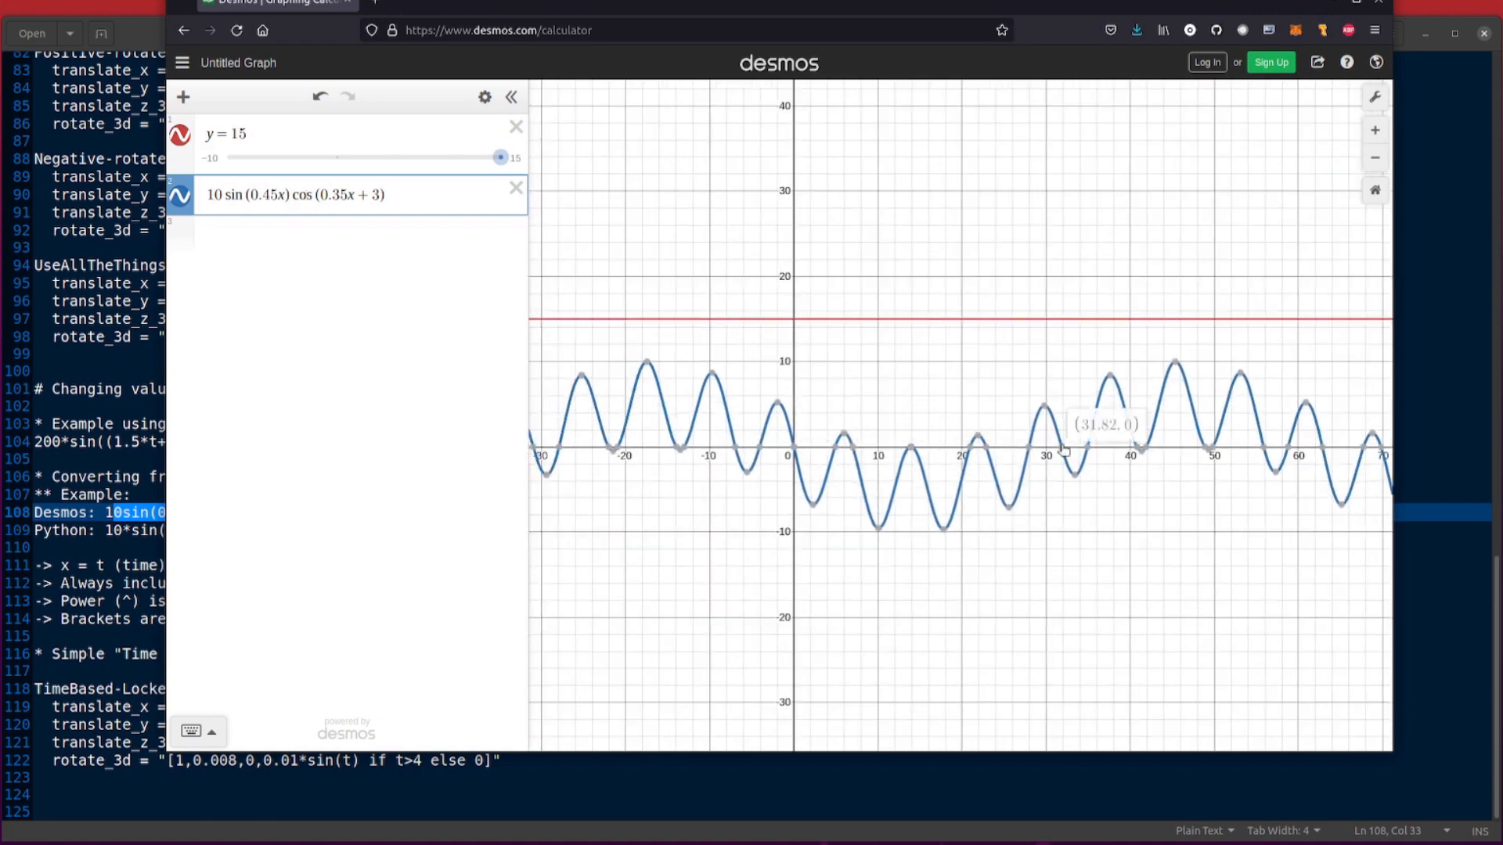
pyautogui.moveTo(883, 514)
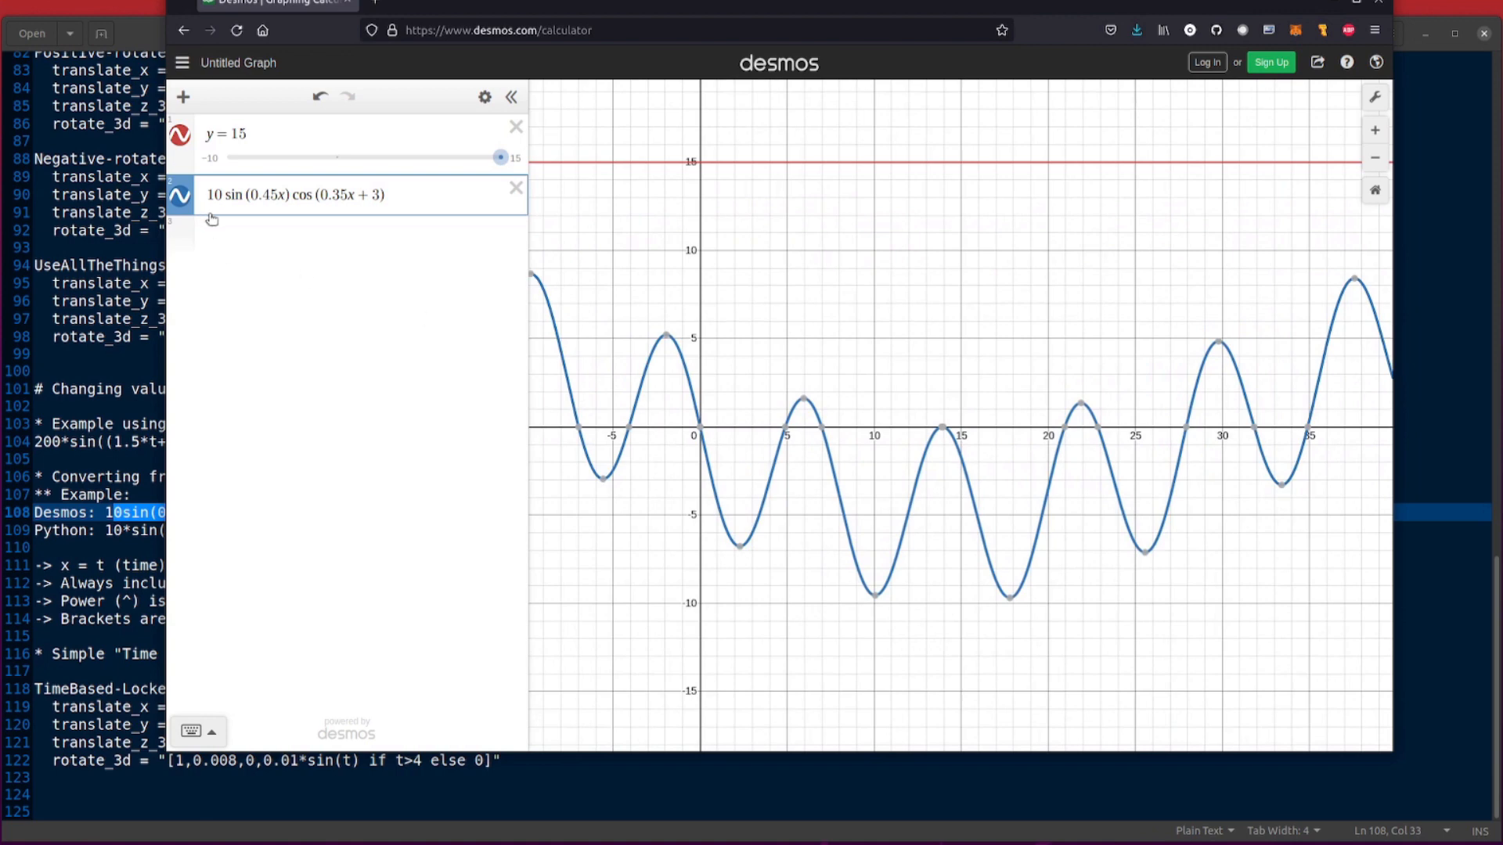
pyautogui.moveTo(344, 229)
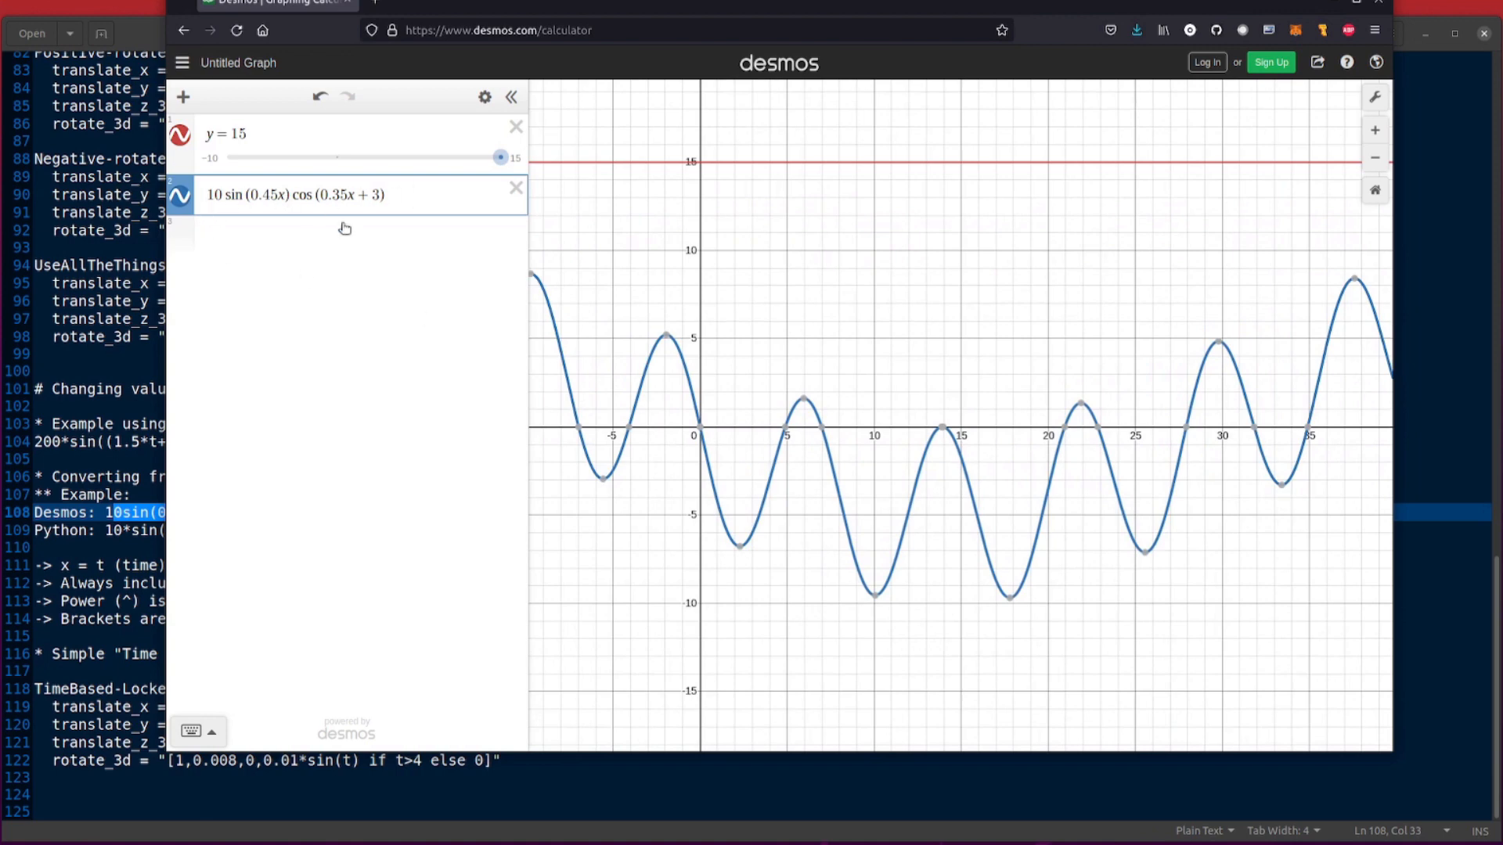
pyautogui.moveTo(873, 596)
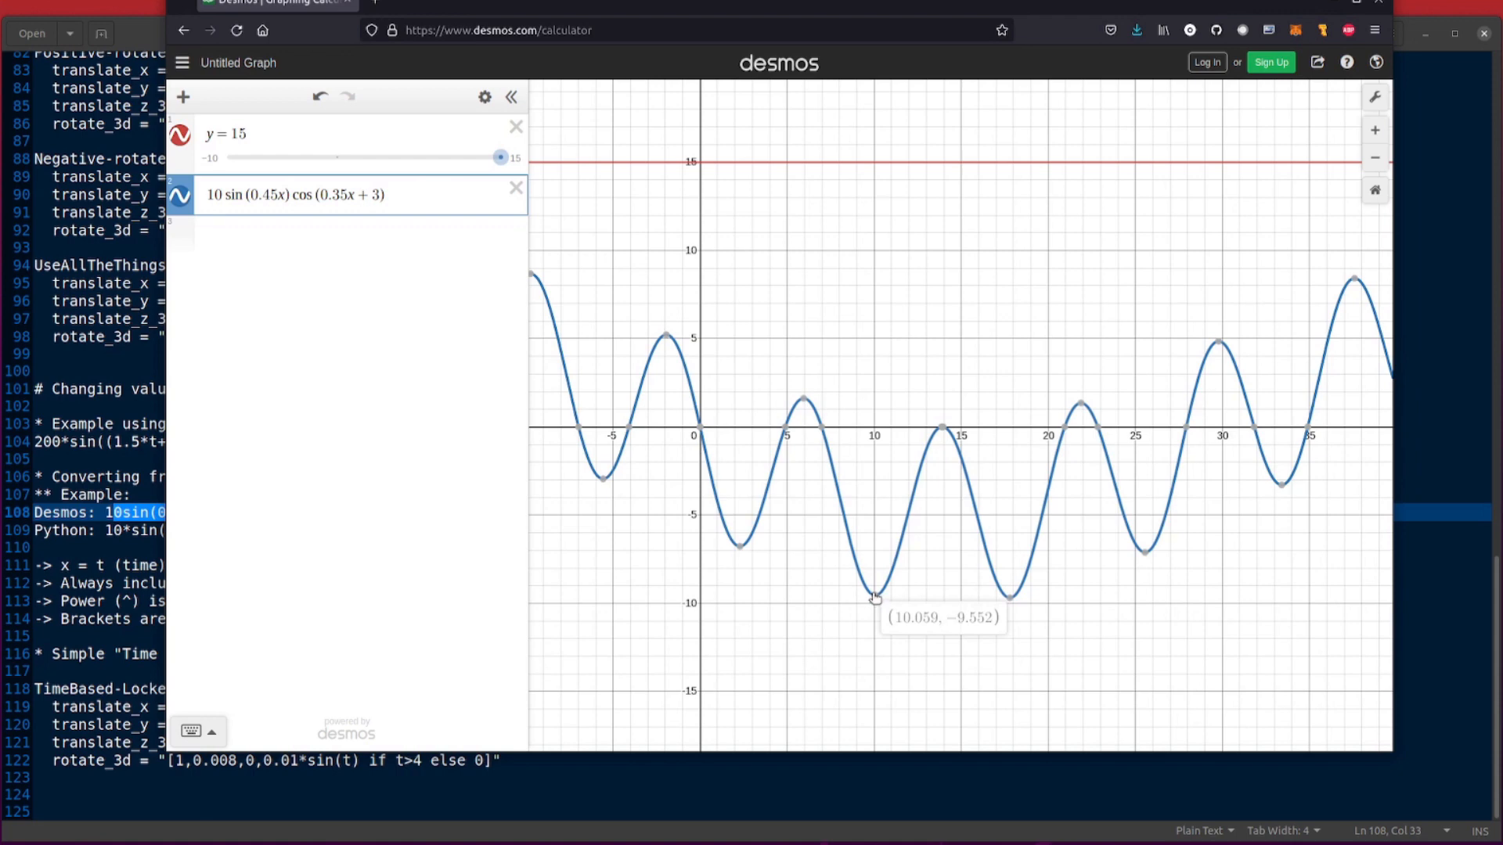
pyautogui.moveTo(698, 454)
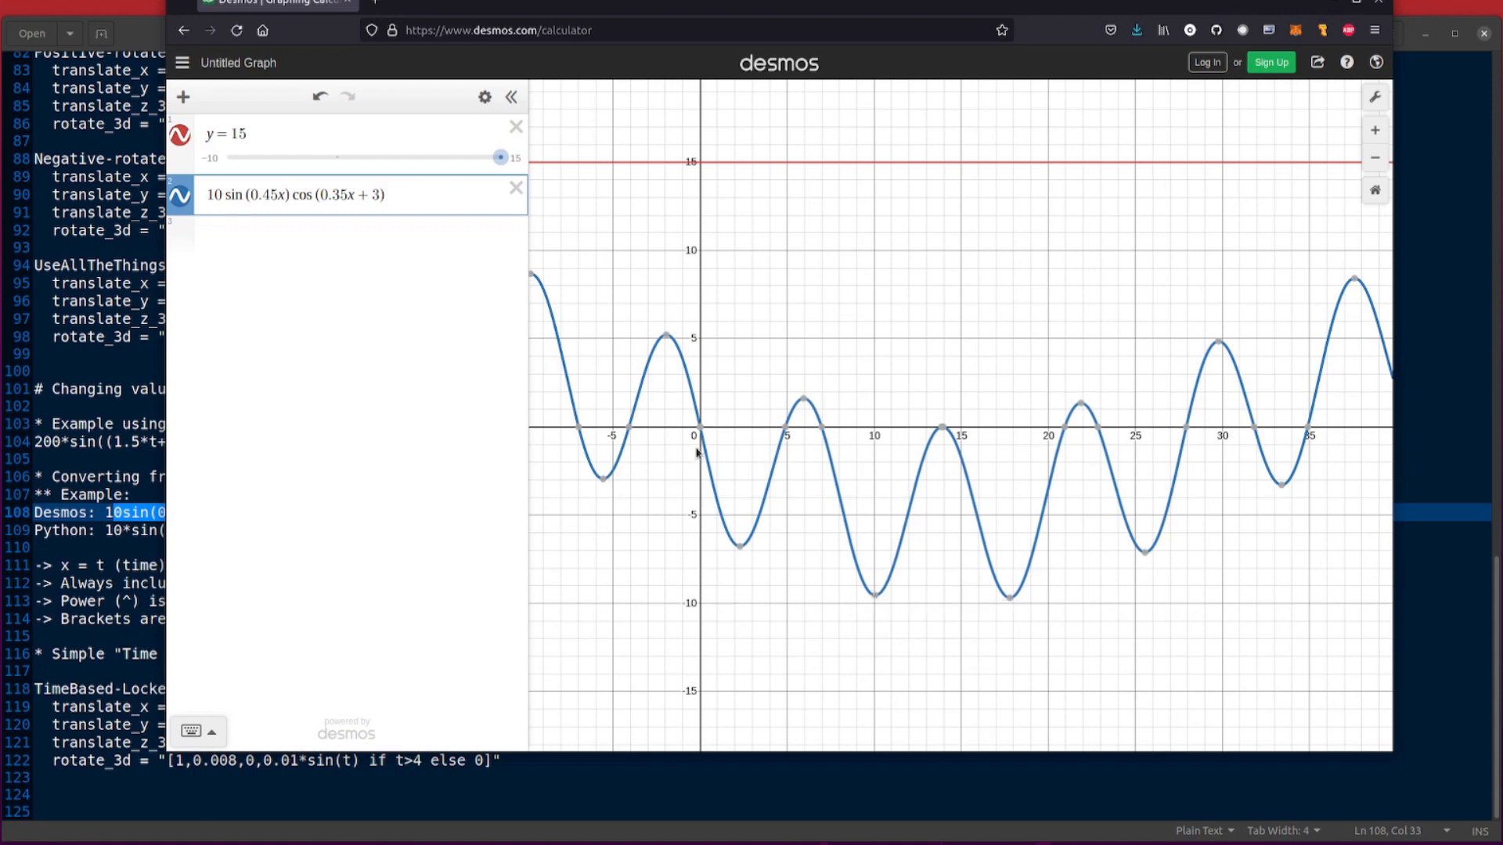
pyautogui.moveTo(1147, 471)
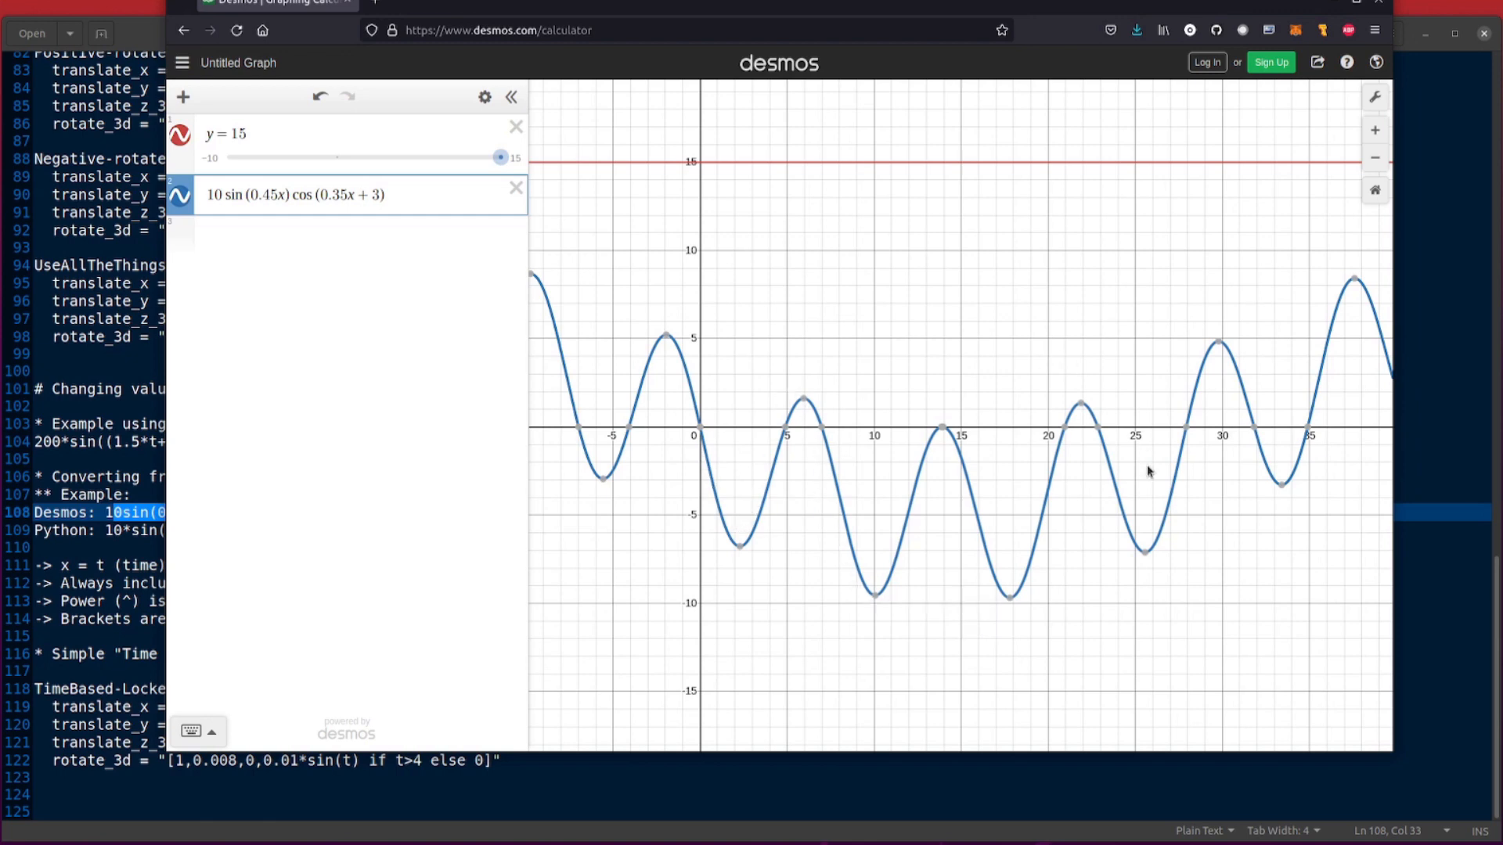
pyautogui.moveTo(1016, 182)
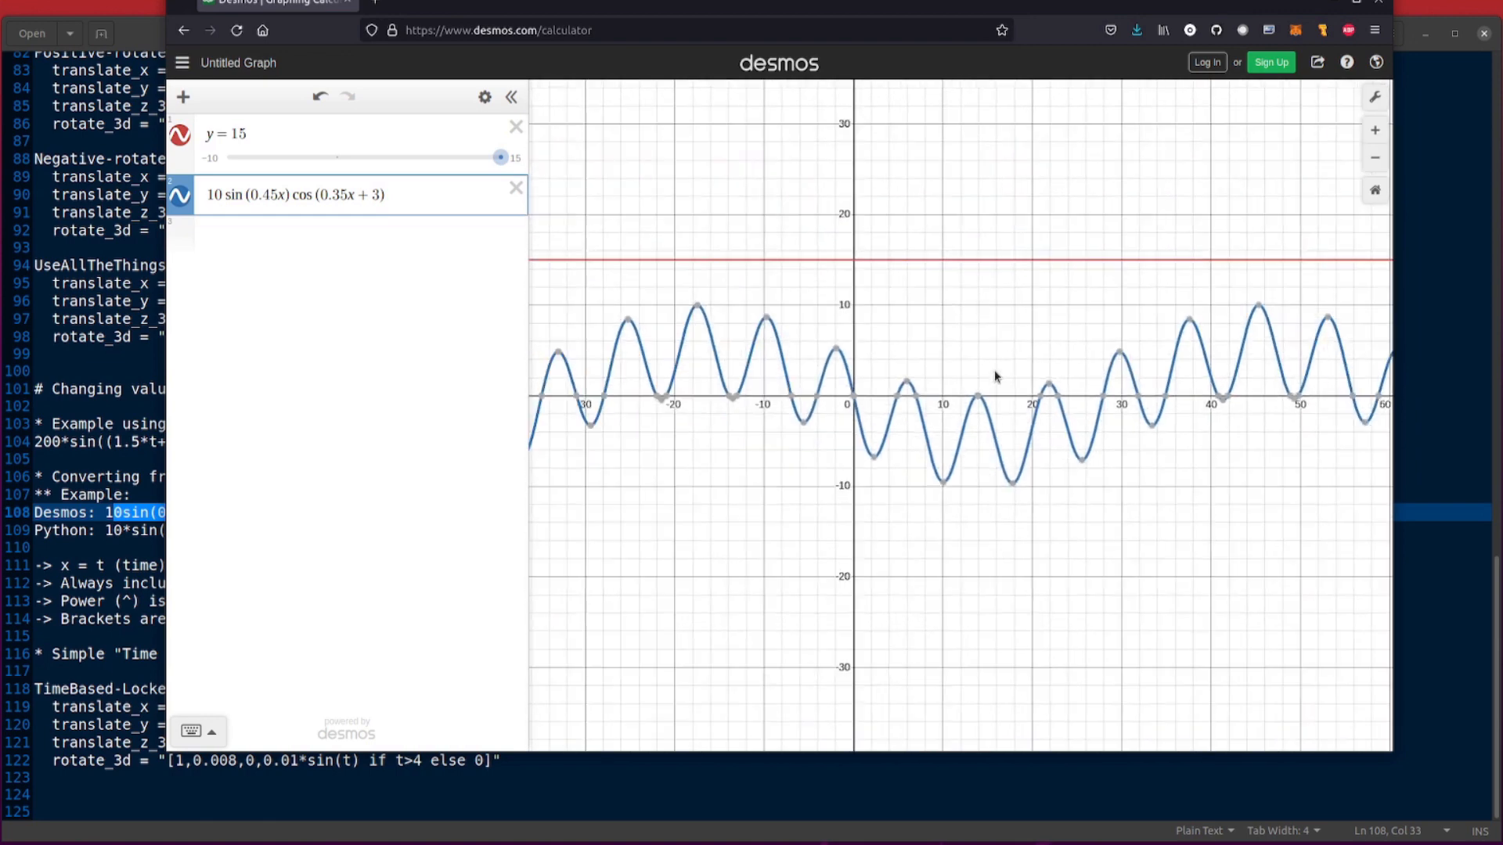
pyautogui.moveTo(952, 511)
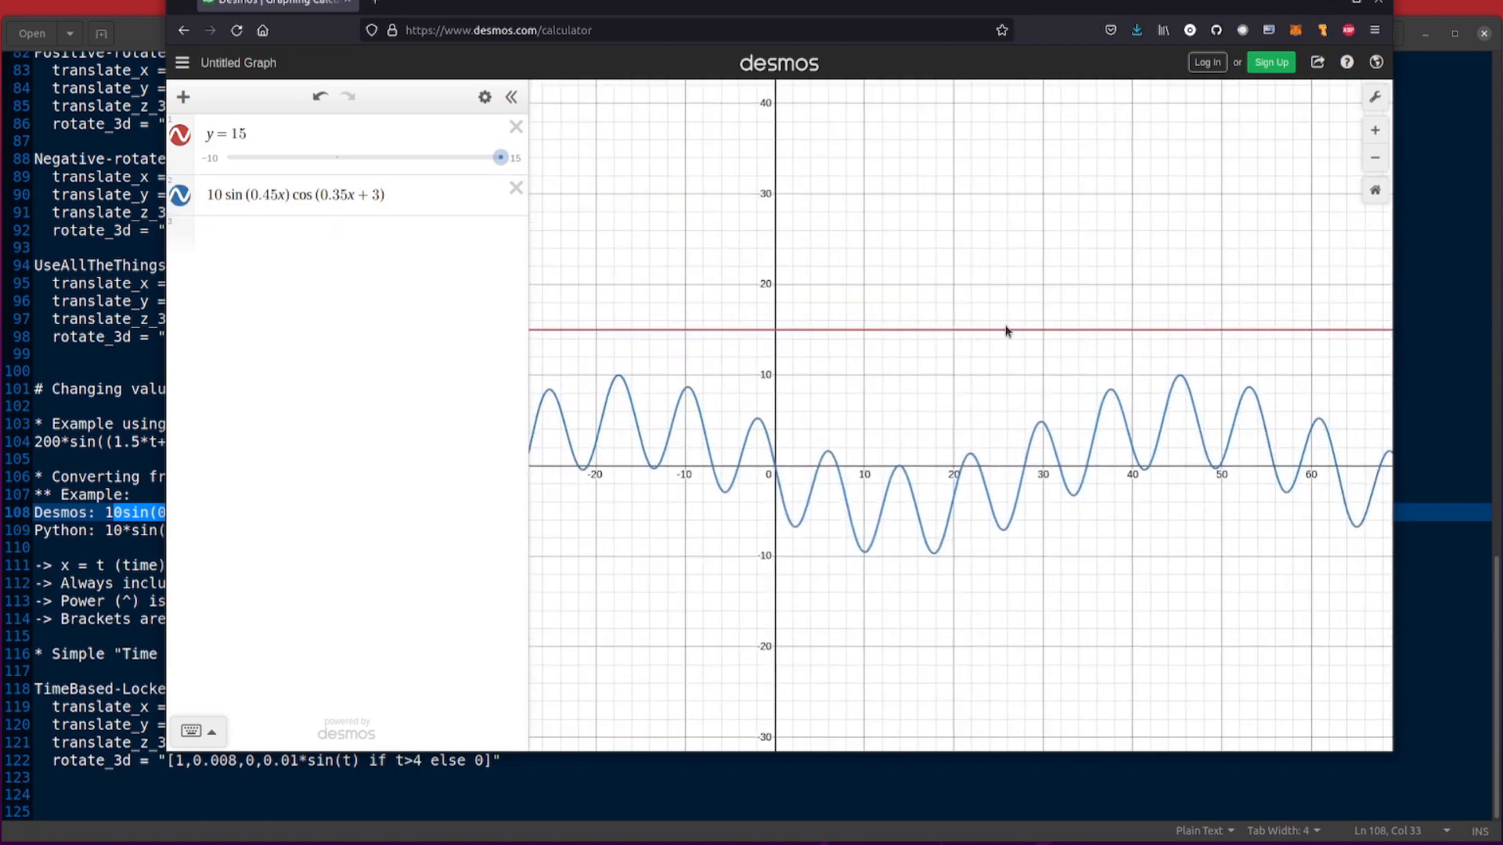
pyautogui.moveTo(1092, 324)
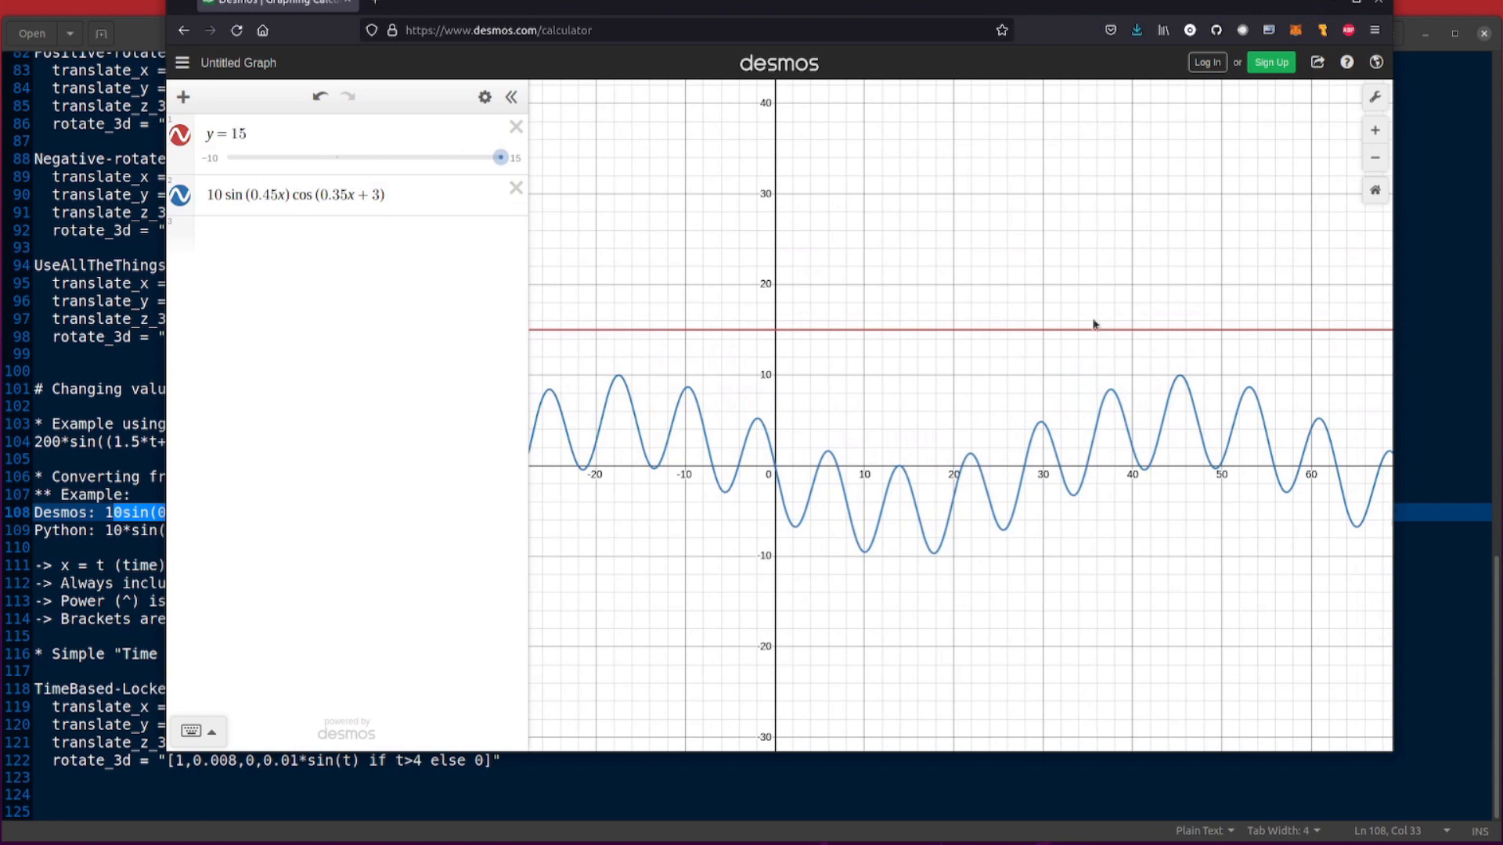
pyautogui.moveTo(850, 336)
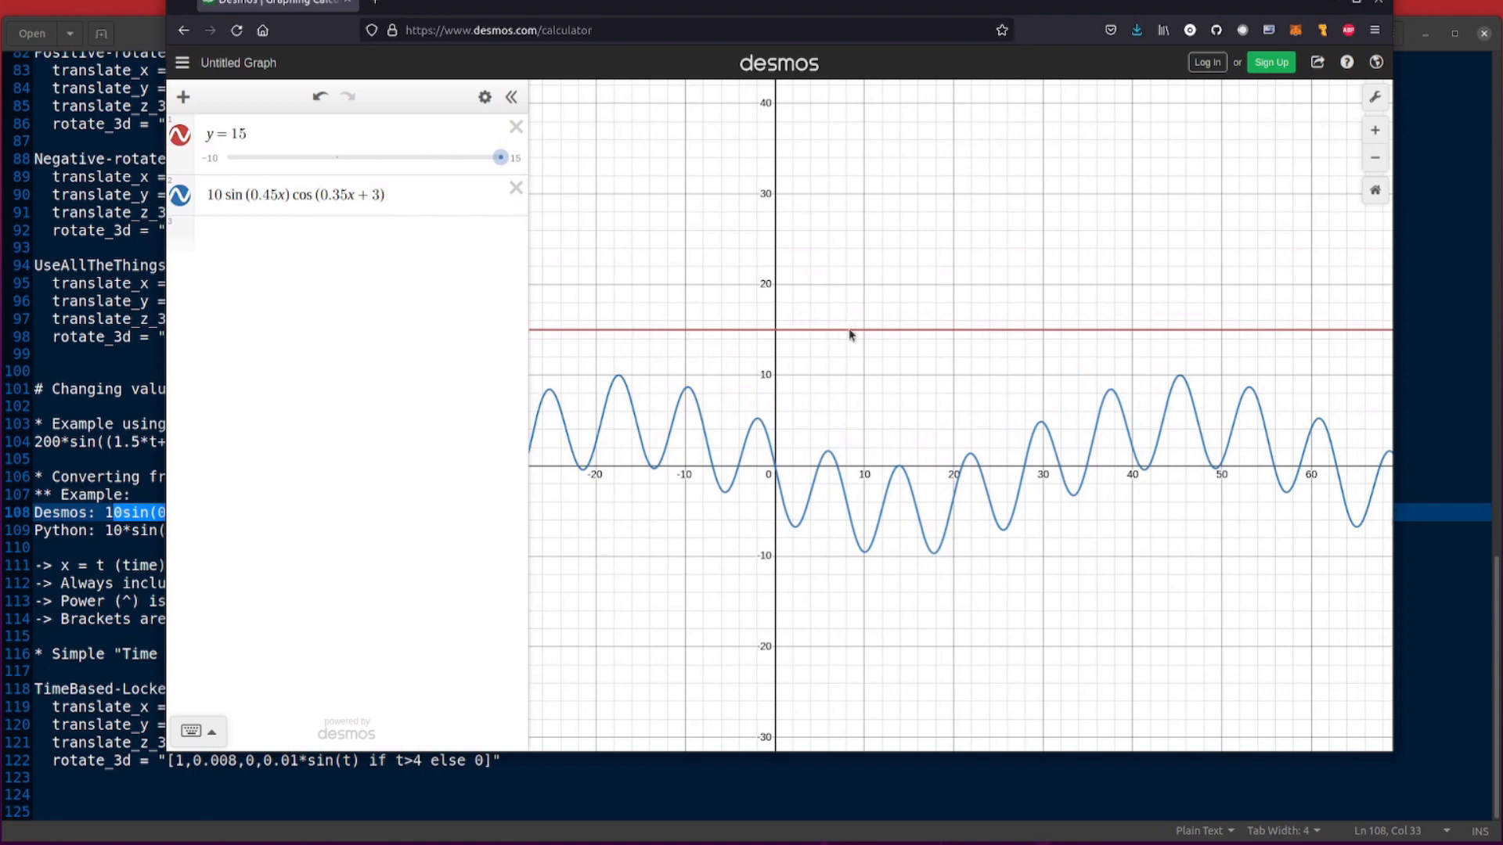
pyautogui.moveTo(1052, 476)
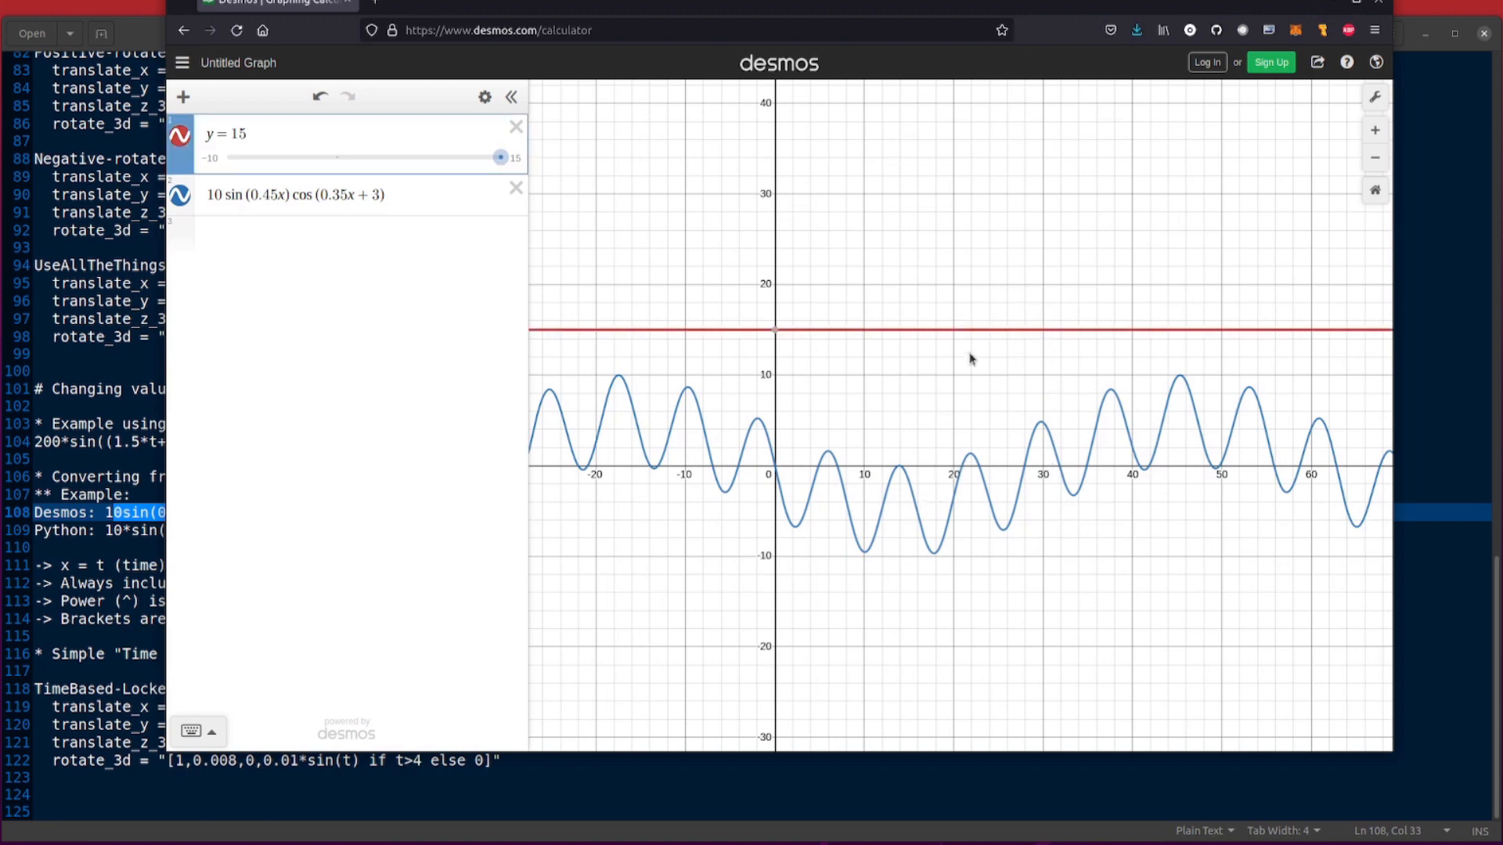
pyautogui.moveTo(871, 335)
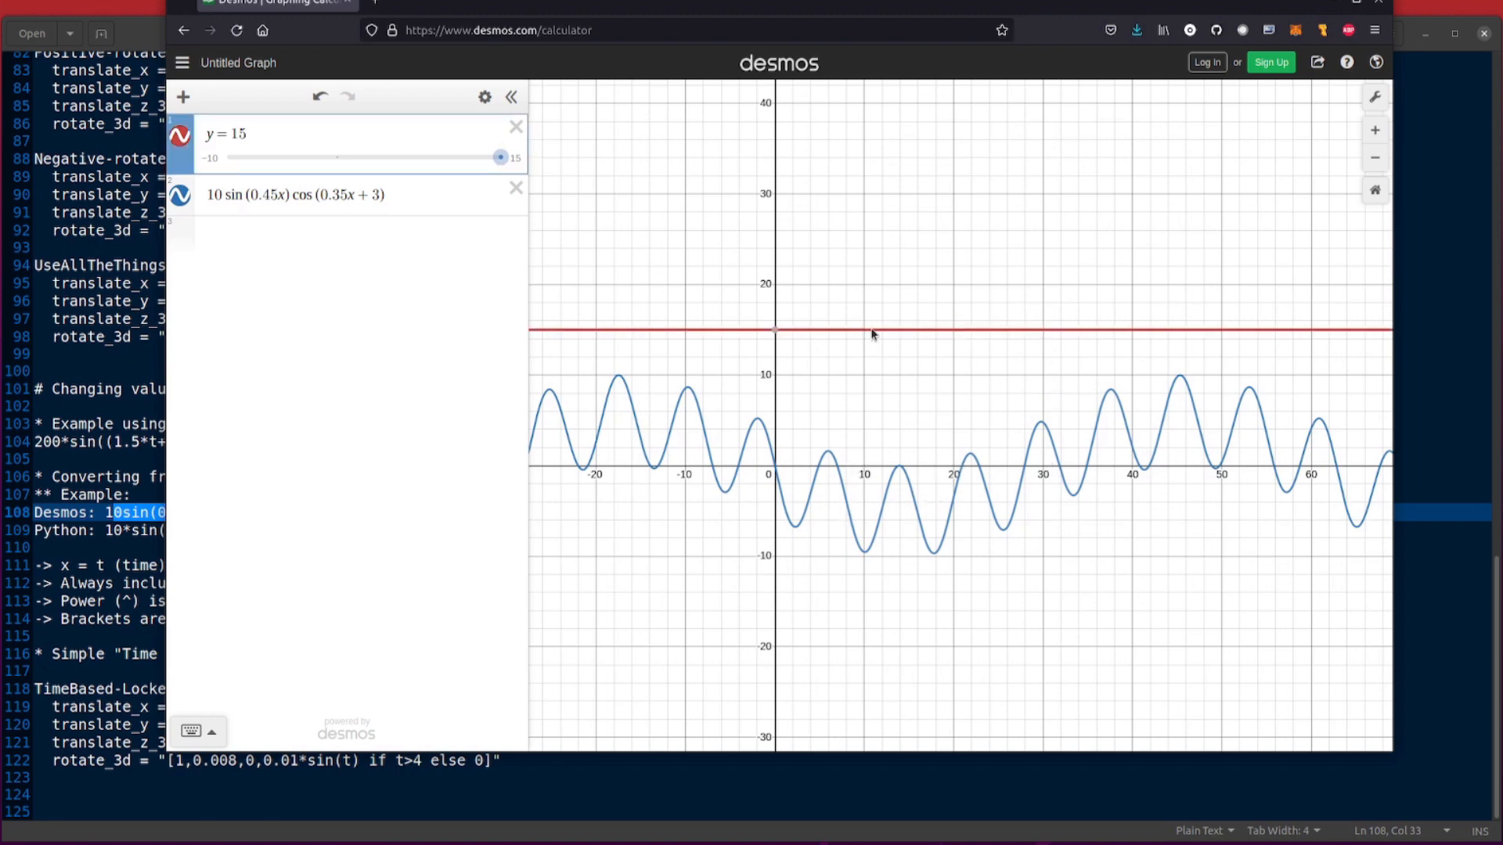
pyautogui.moveTo(741, 447)
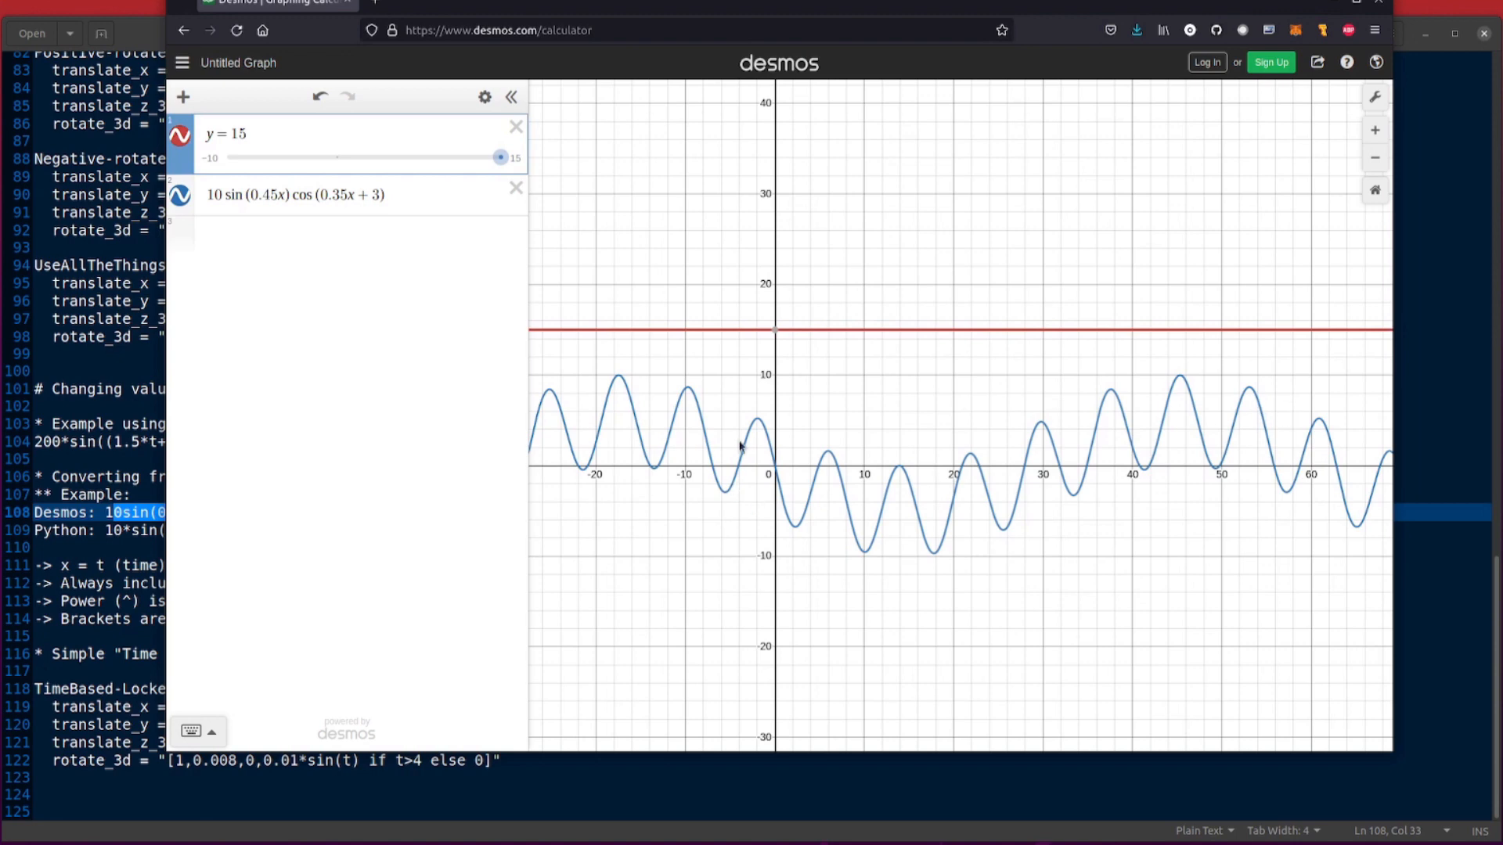
pyautogui.moveTo(1126, 391)
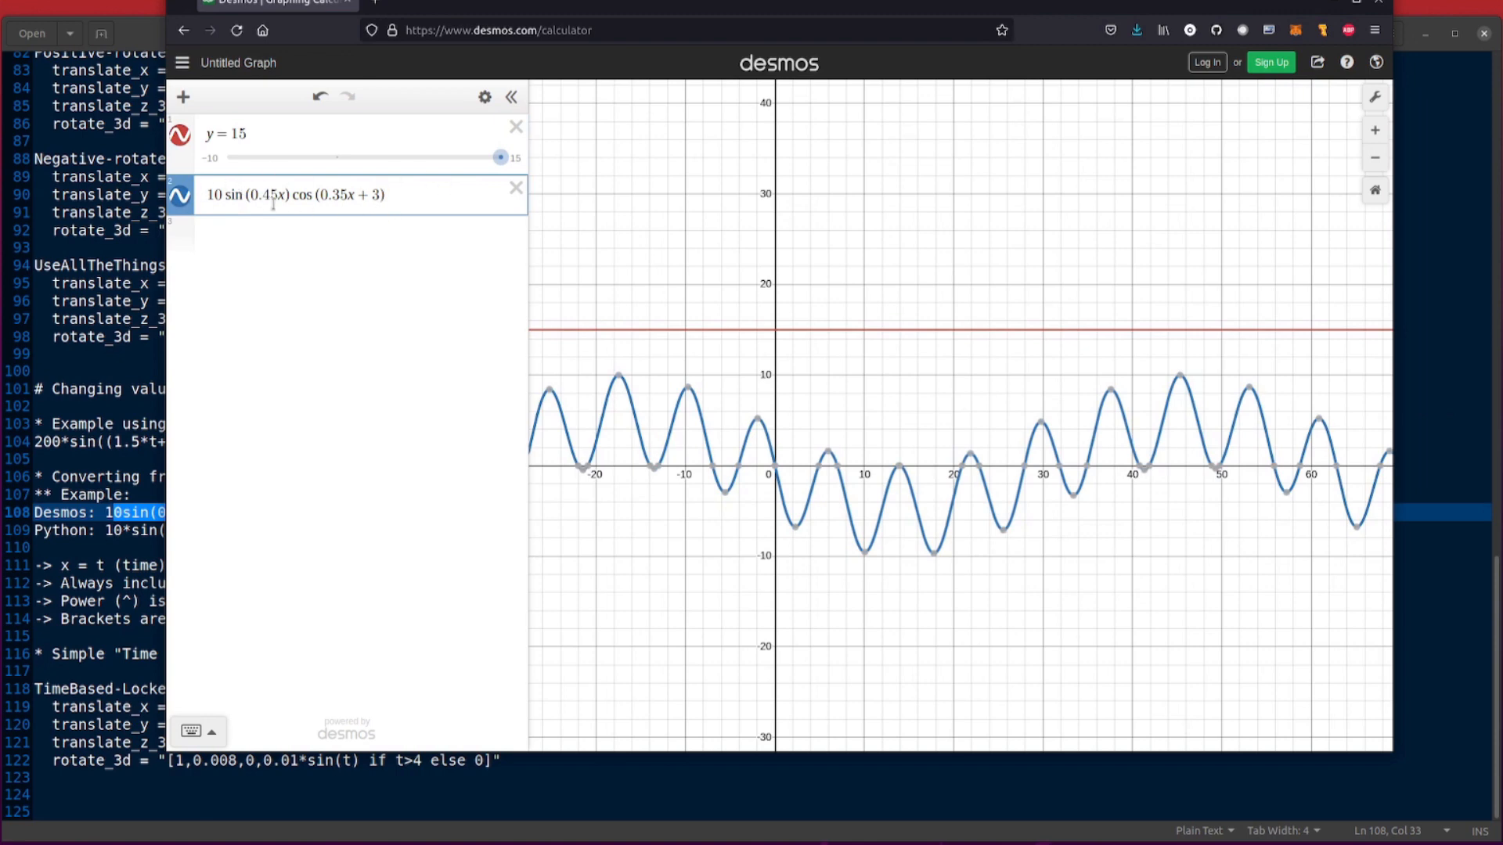
pyautogui.moveTo(326, 211)
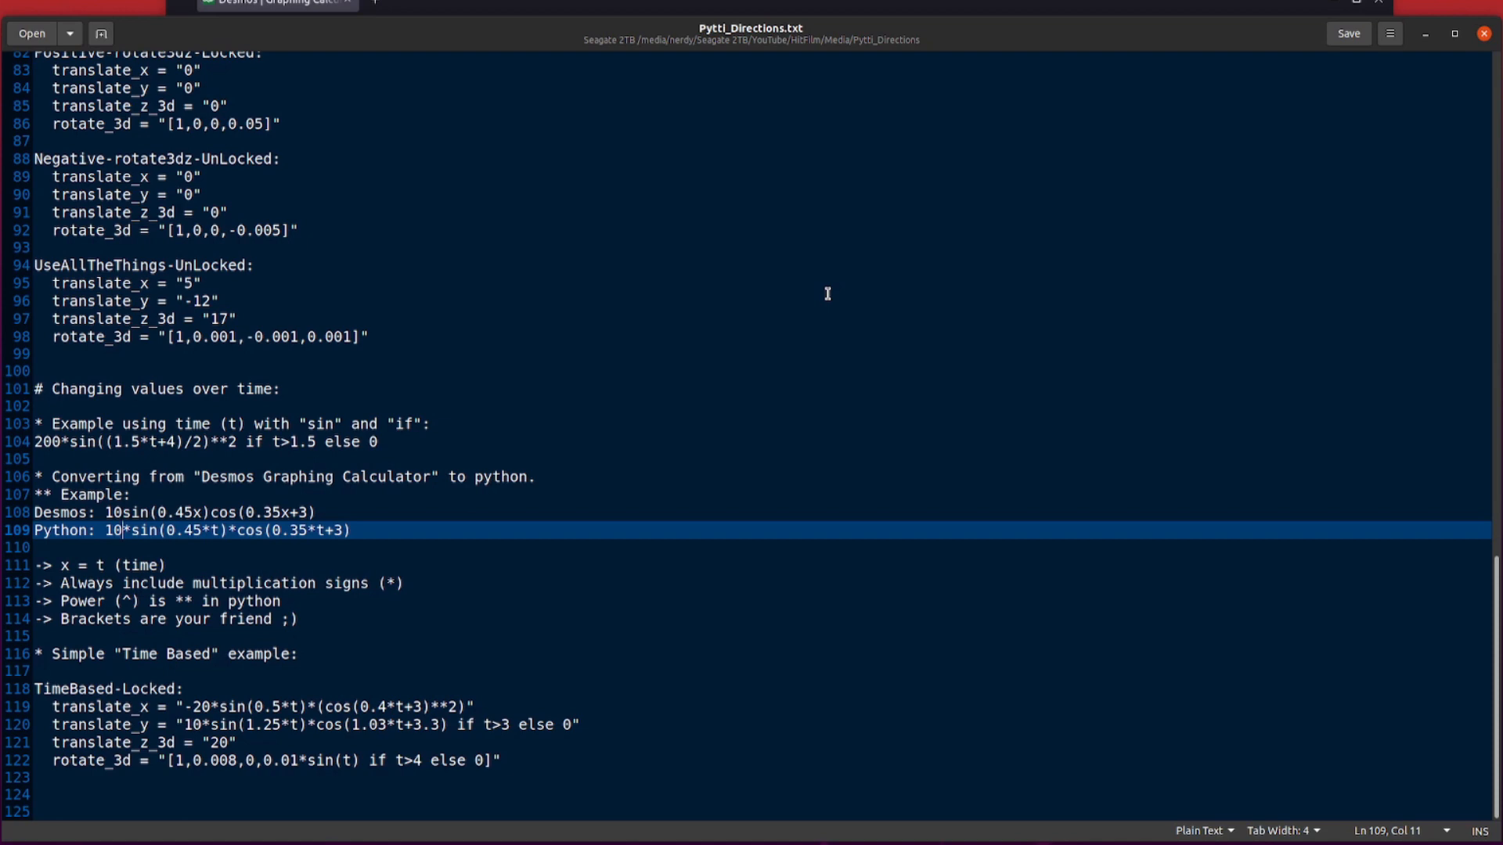
pyautogui.moveTo(283, 493)
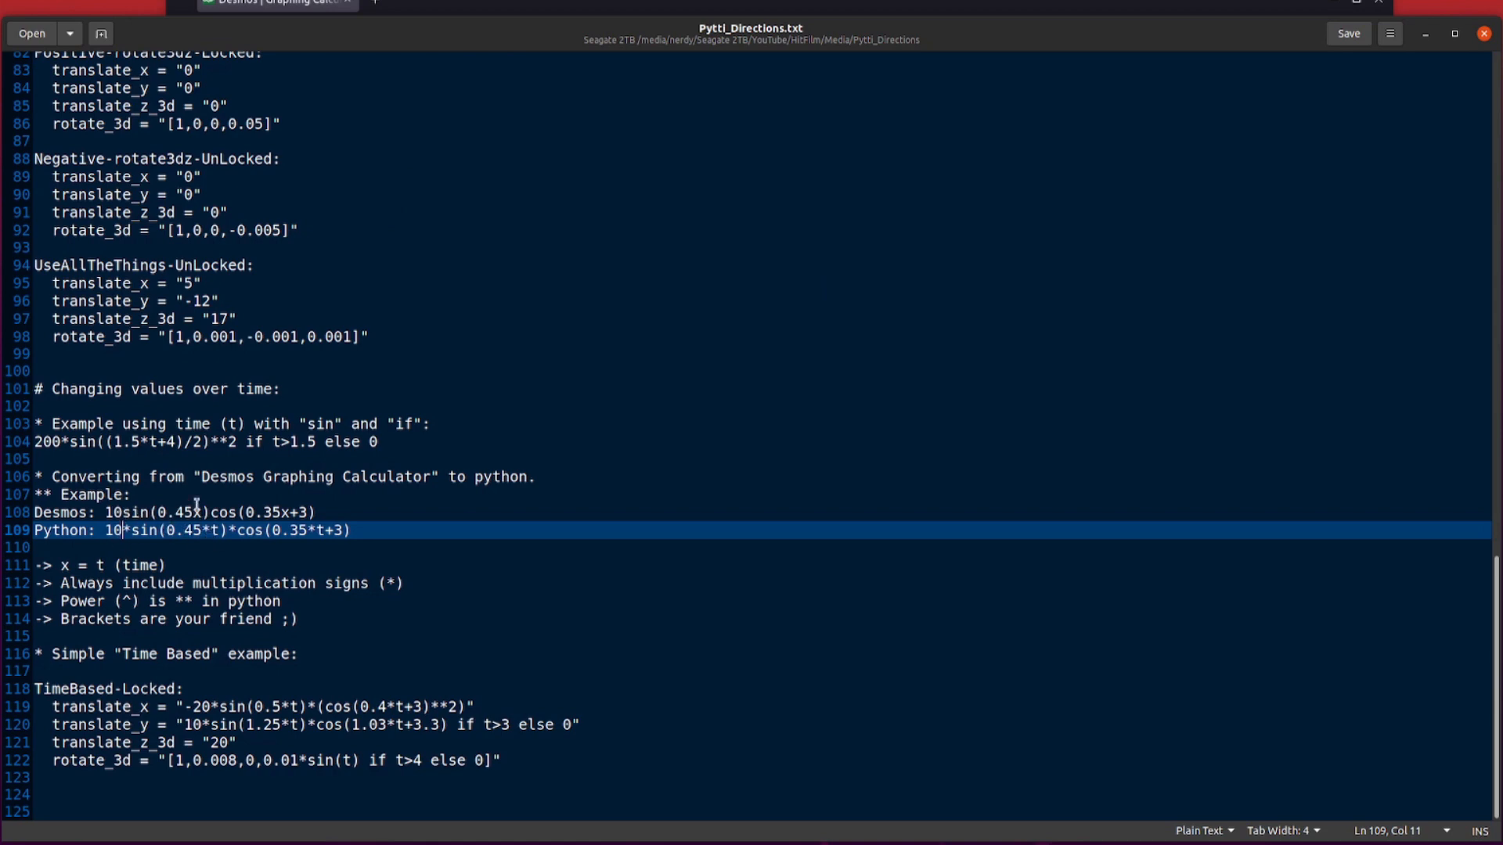
pyautogui.moveTo(273, 544)
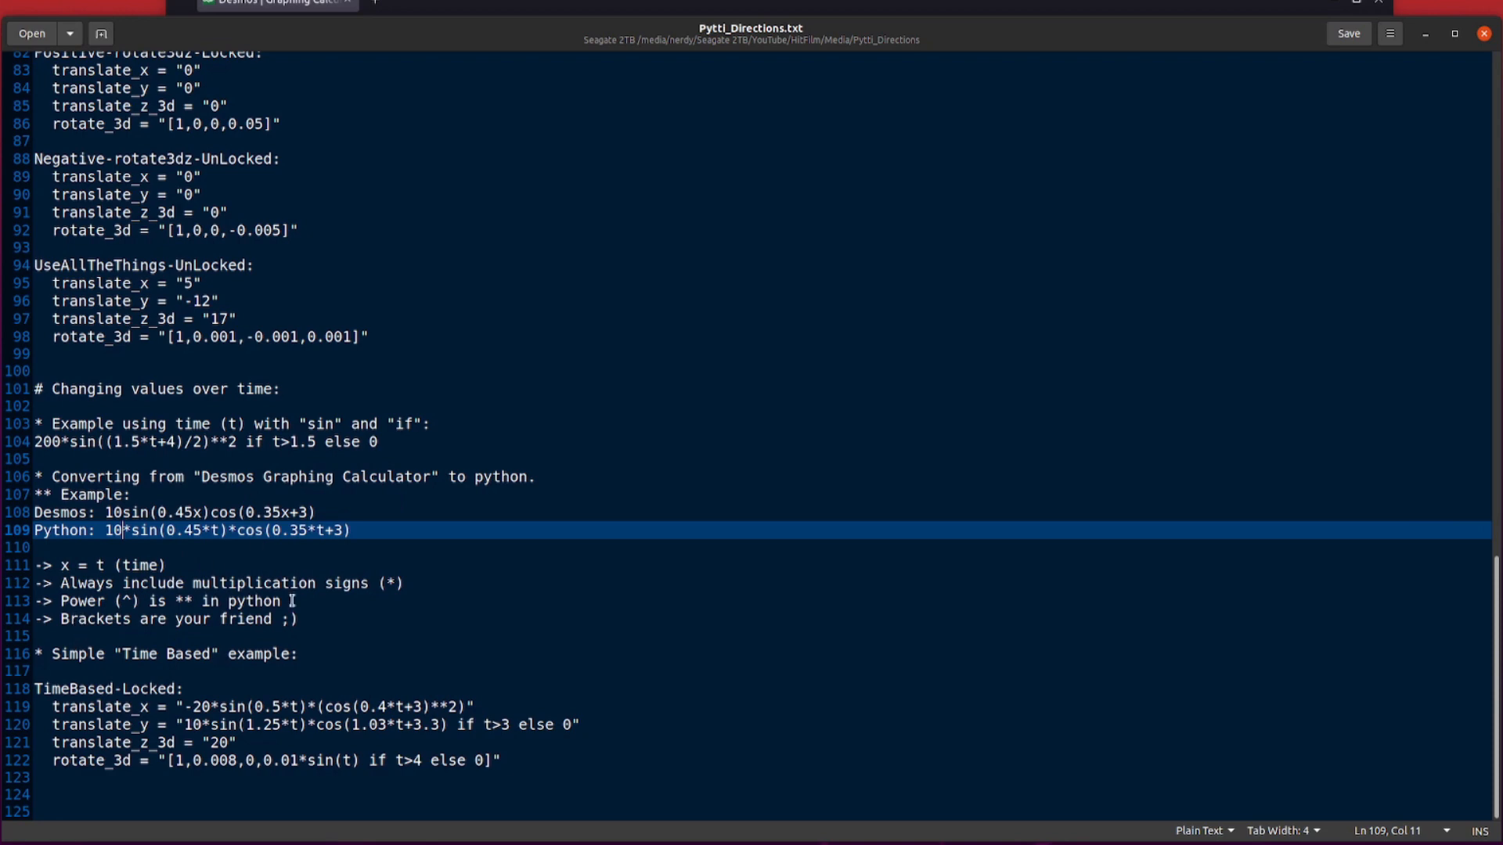
pyautogui.moveTo(600, 574)
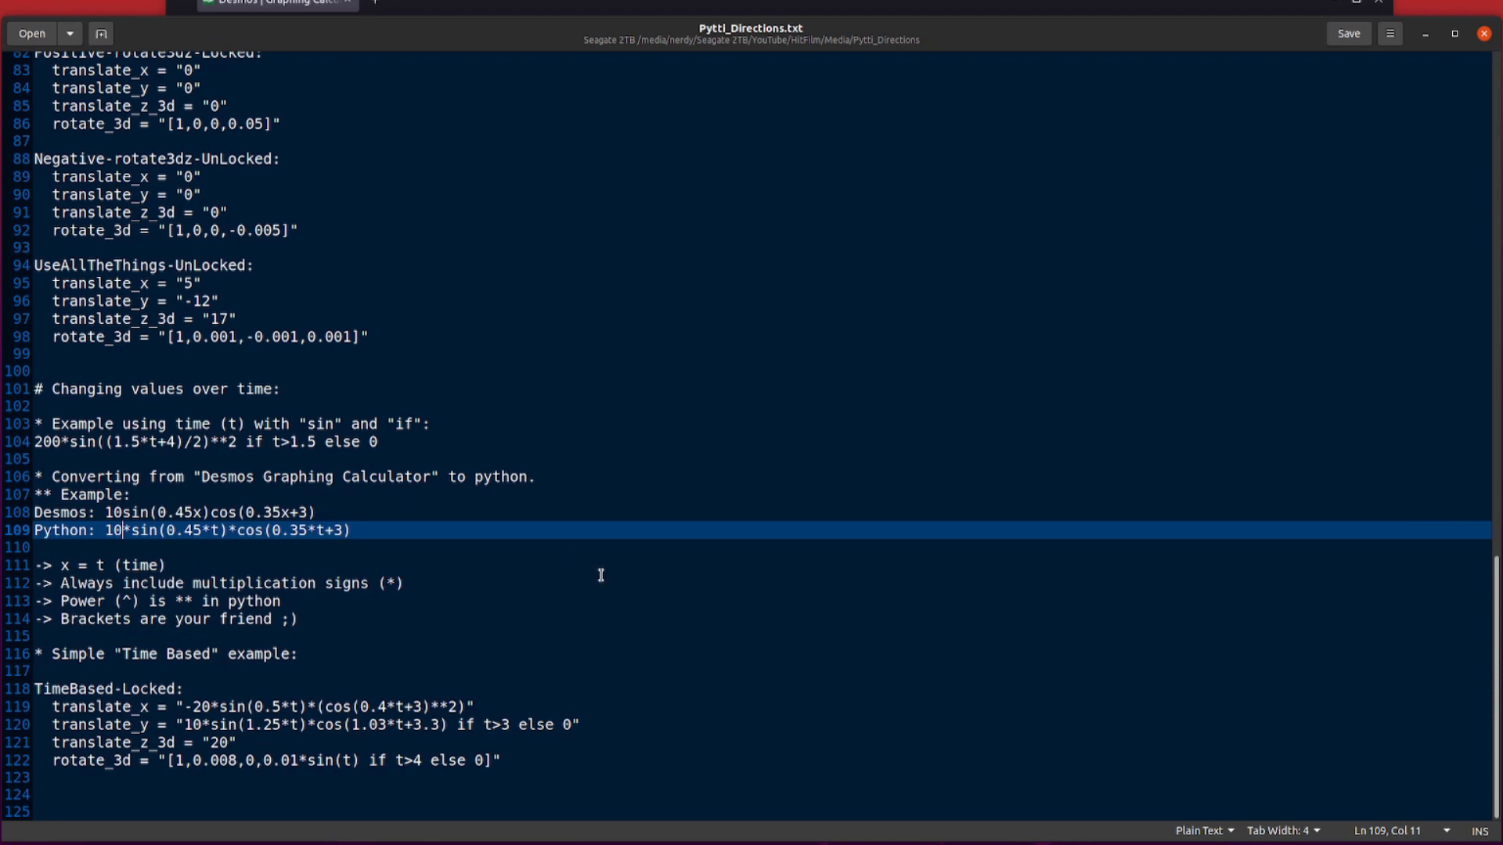
pyautogui.moveTo(489, 584)
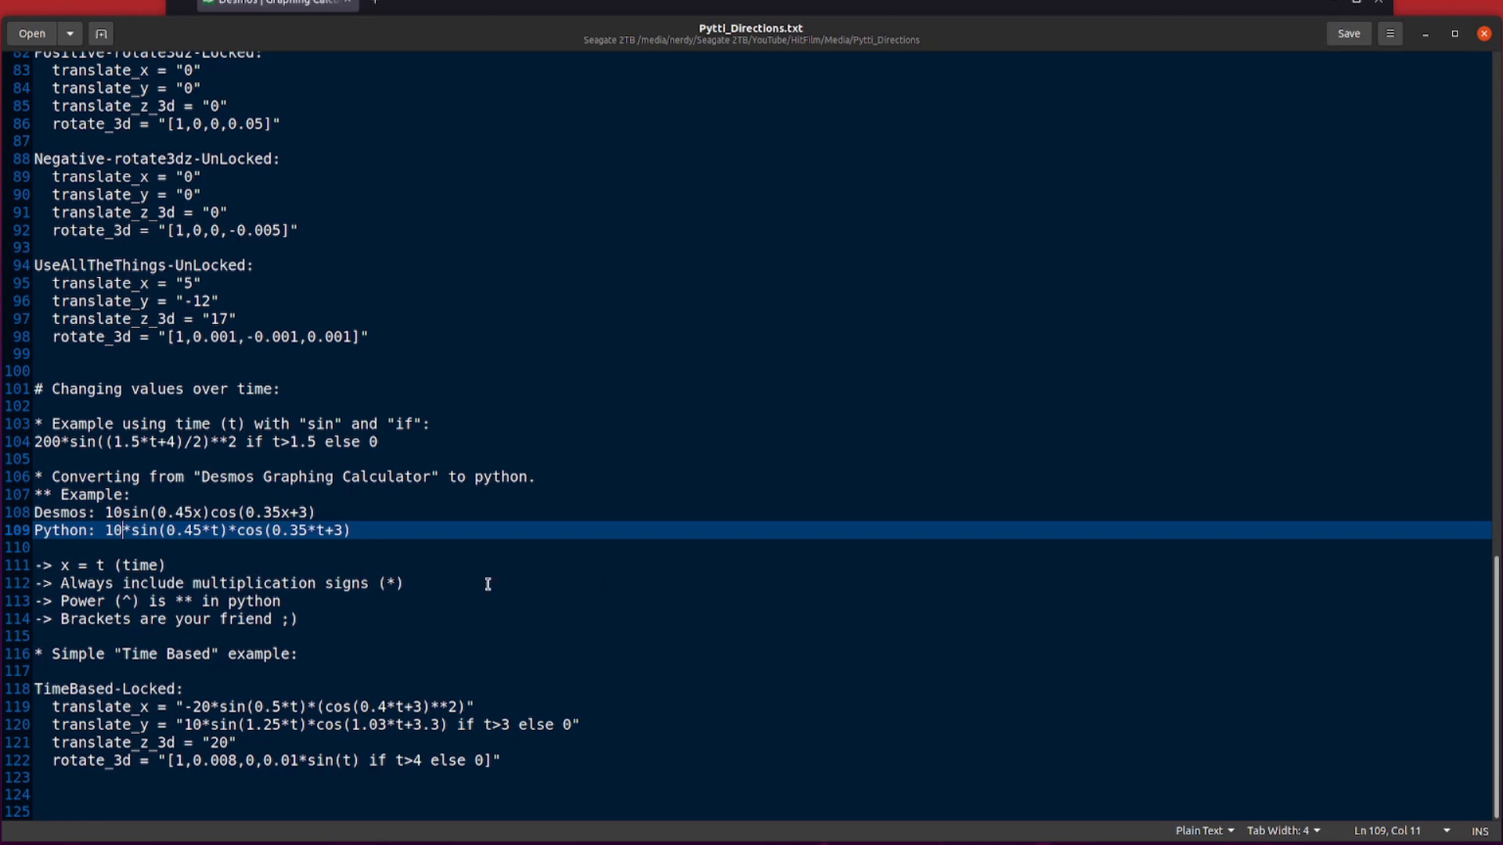
pyautogui.moveTo(446, 607)
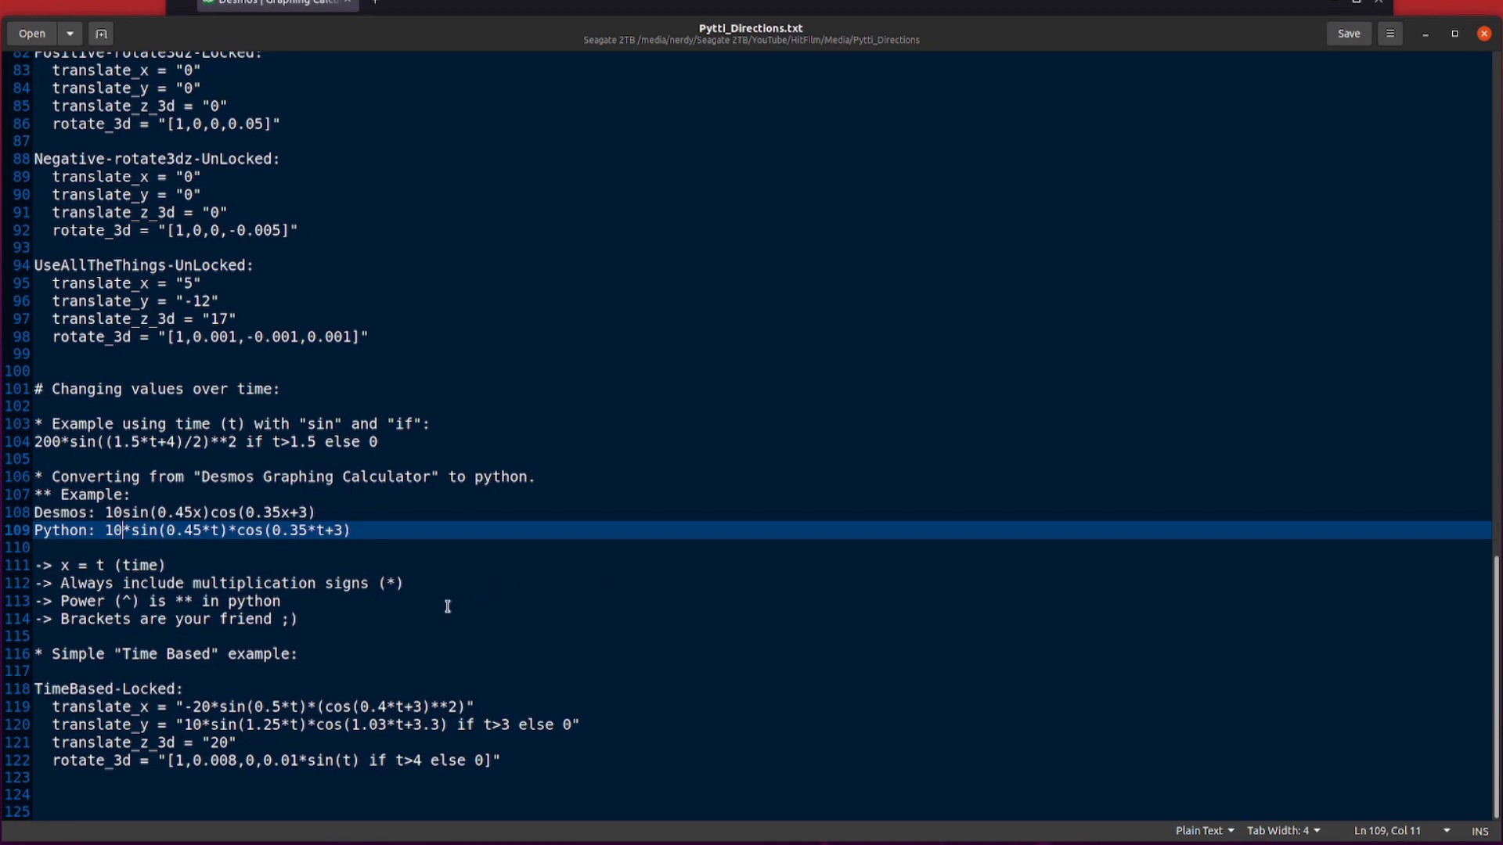
pyautogui.moveTo(352, 635)
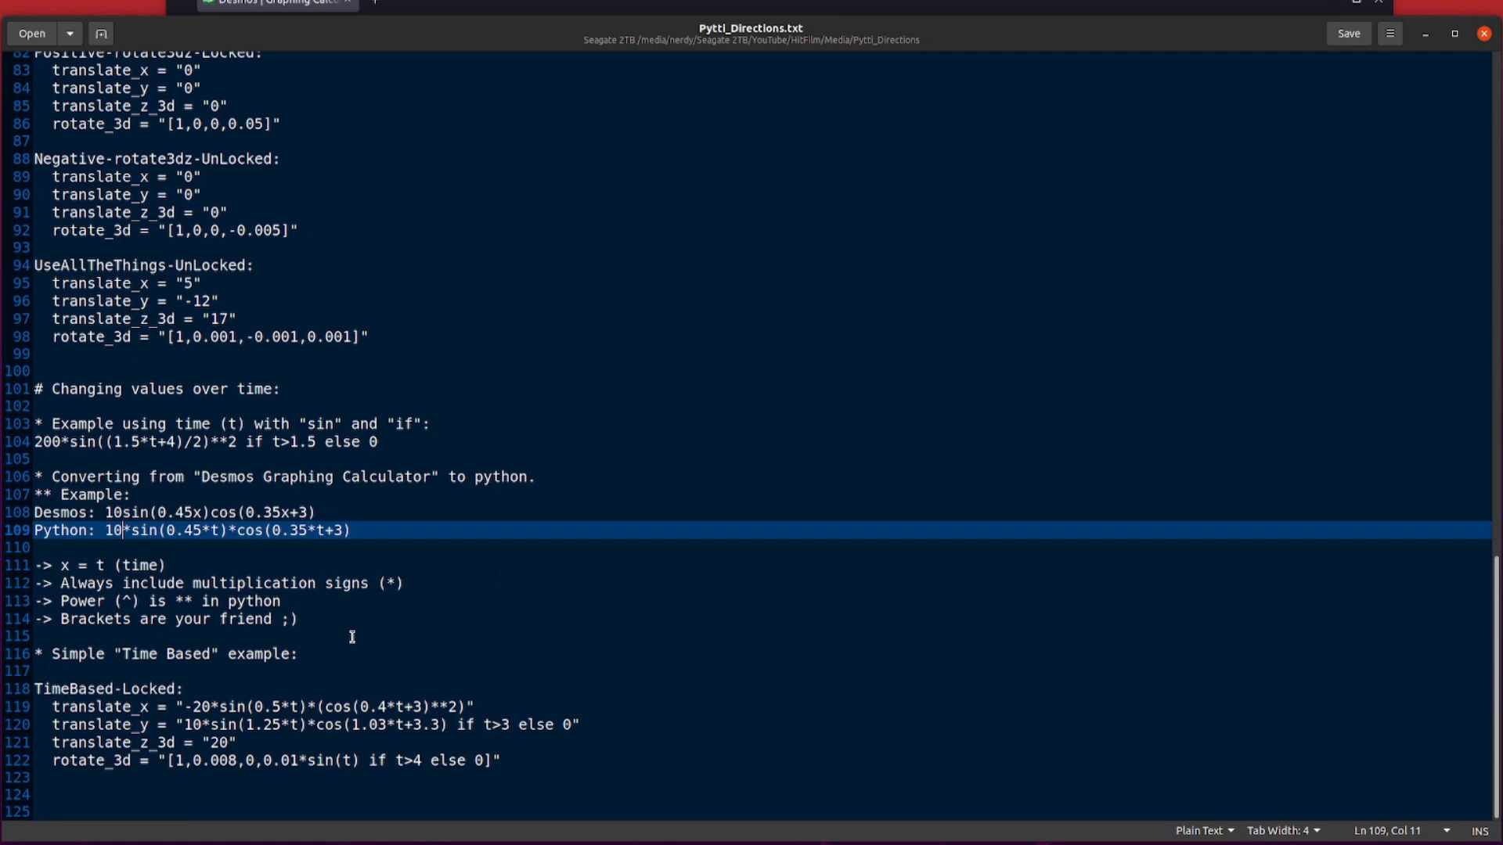
pyautogui.moveTo(414, 582)
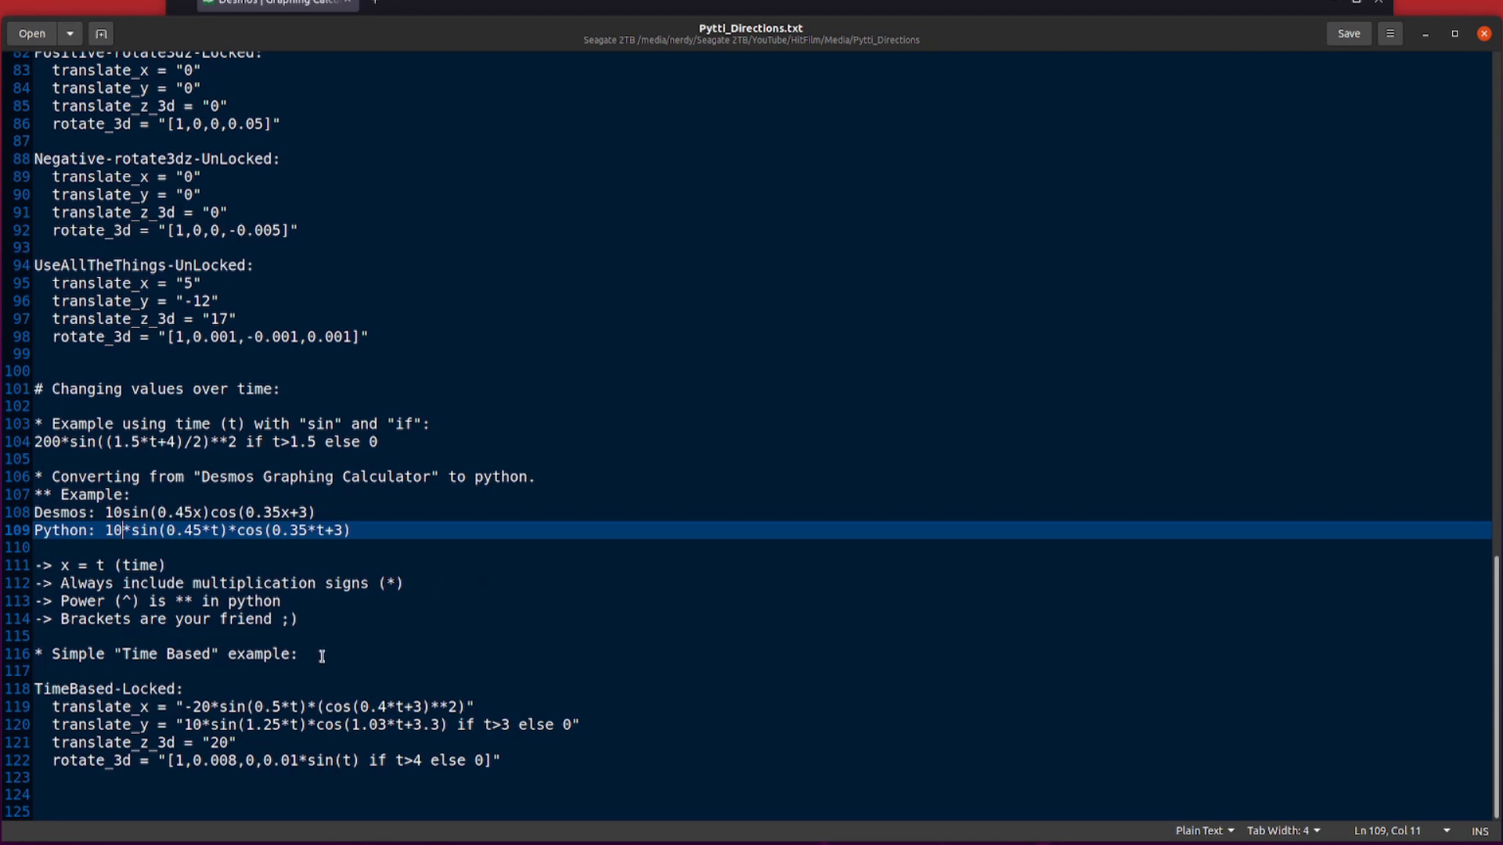
pyautogui.moveTo(127, 681)
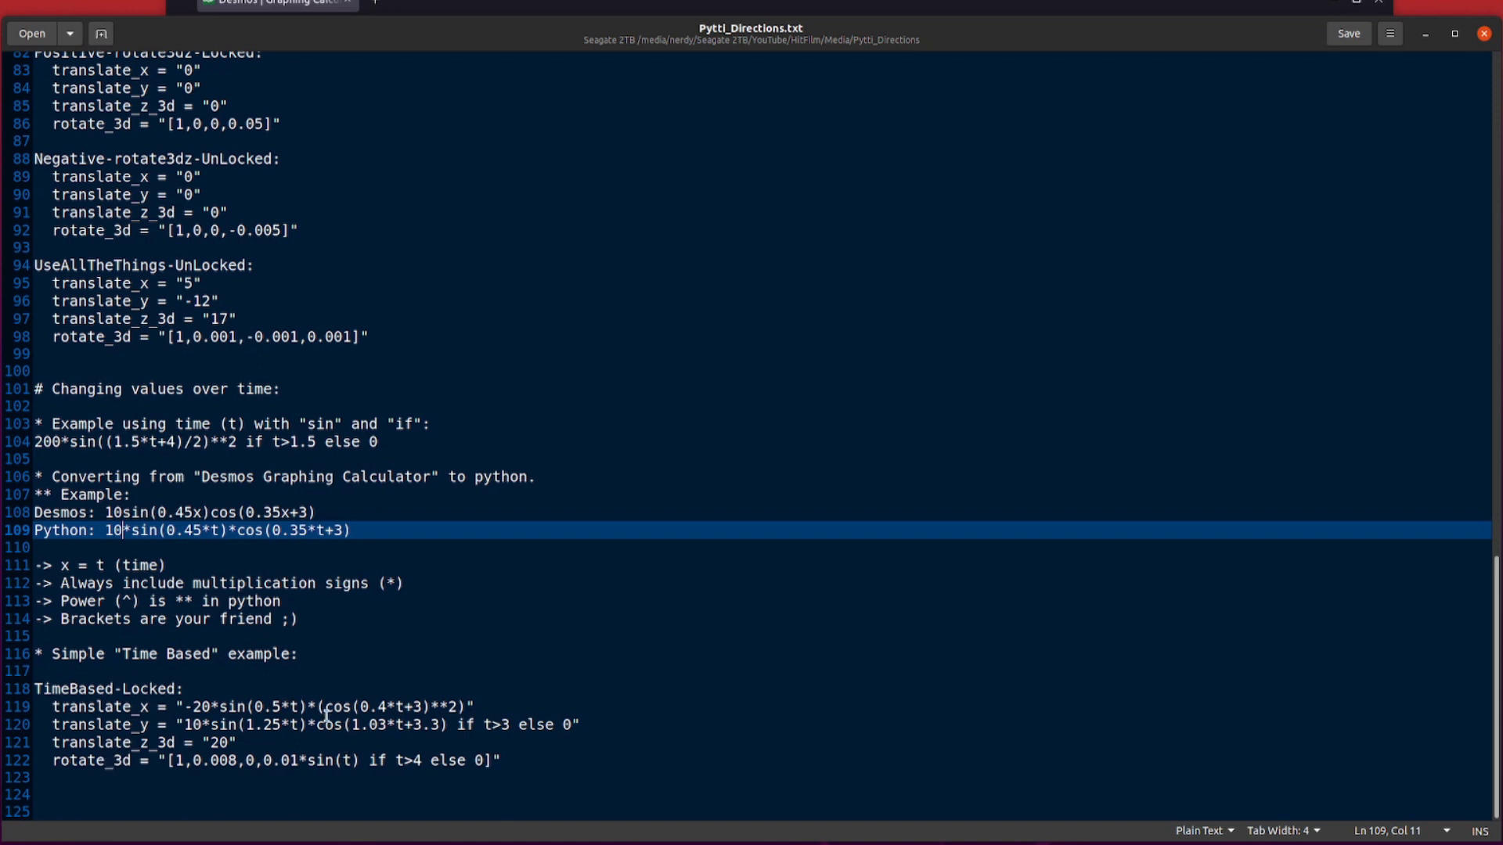
pyautogui.click(105, 688)
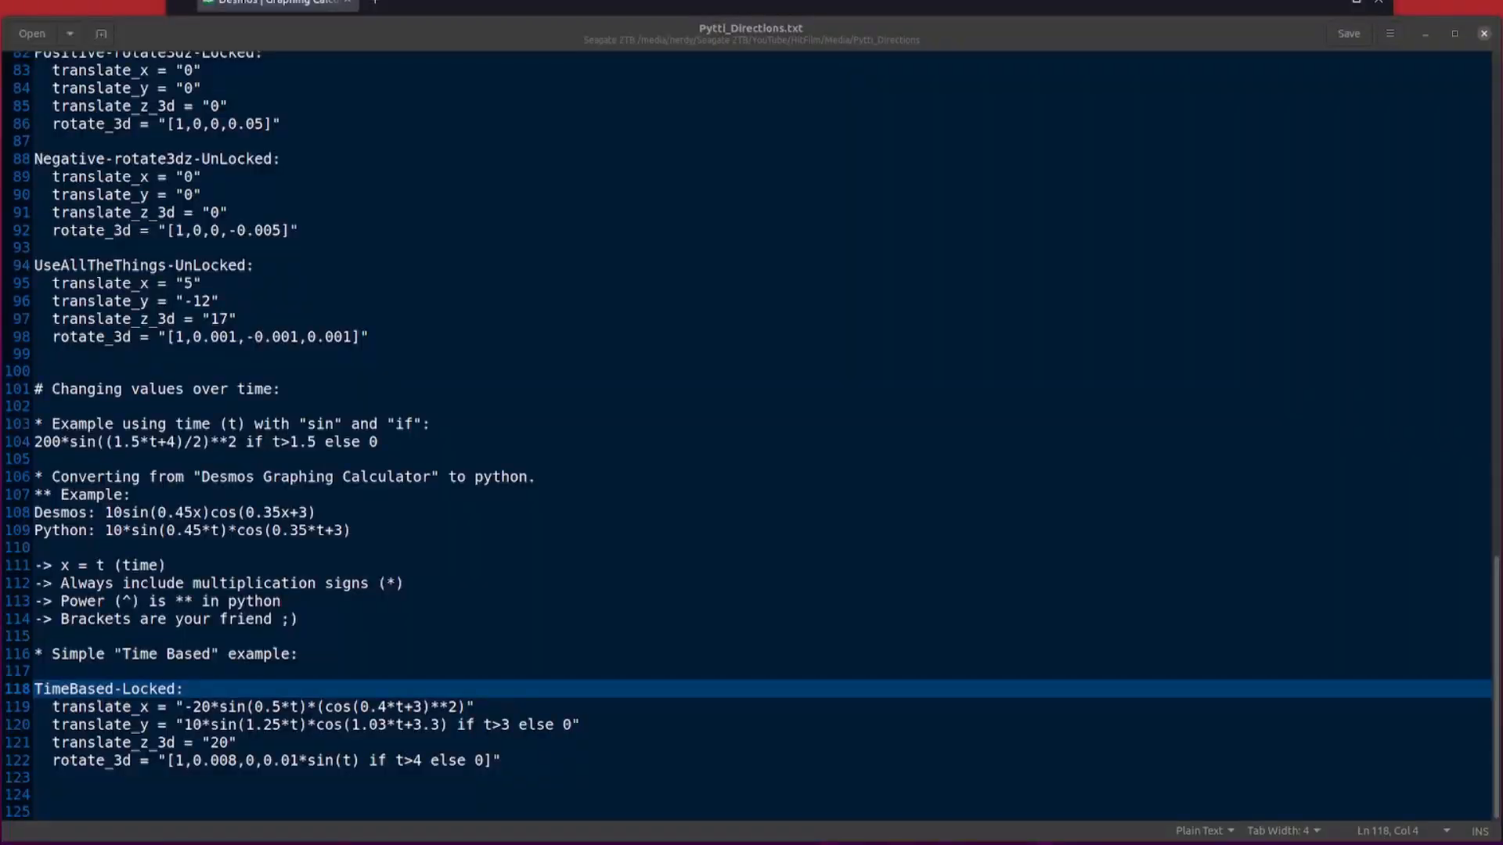